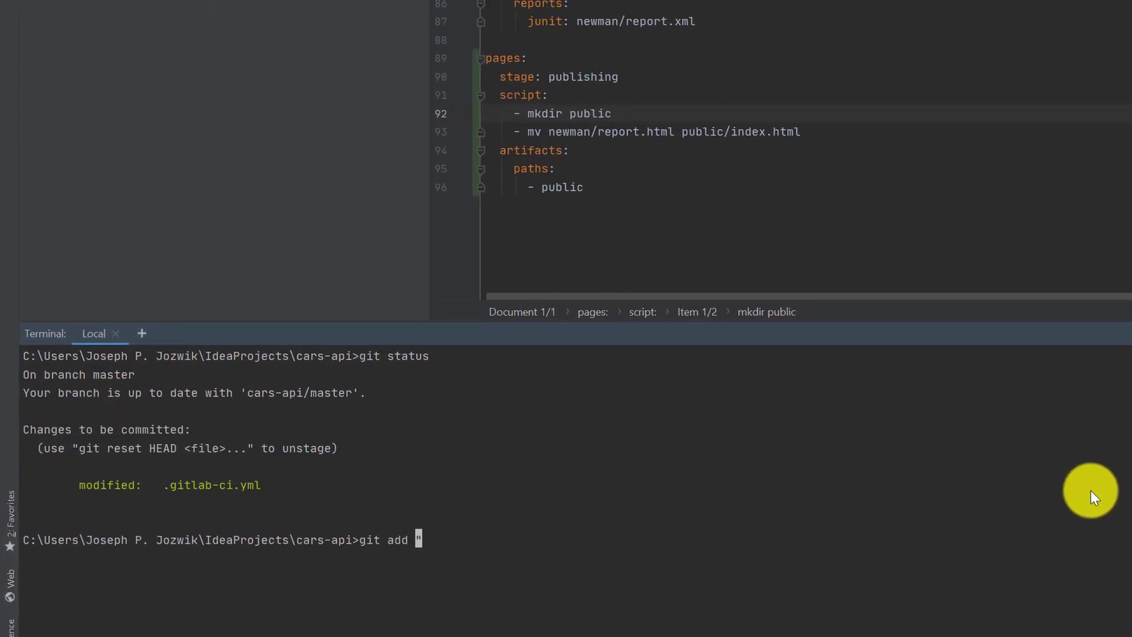
Step: Stage .gitlab-ci.yml with git add and begin typing git commit -m with empty quotes
text(.gitlab-ci.yml)
text(git co)
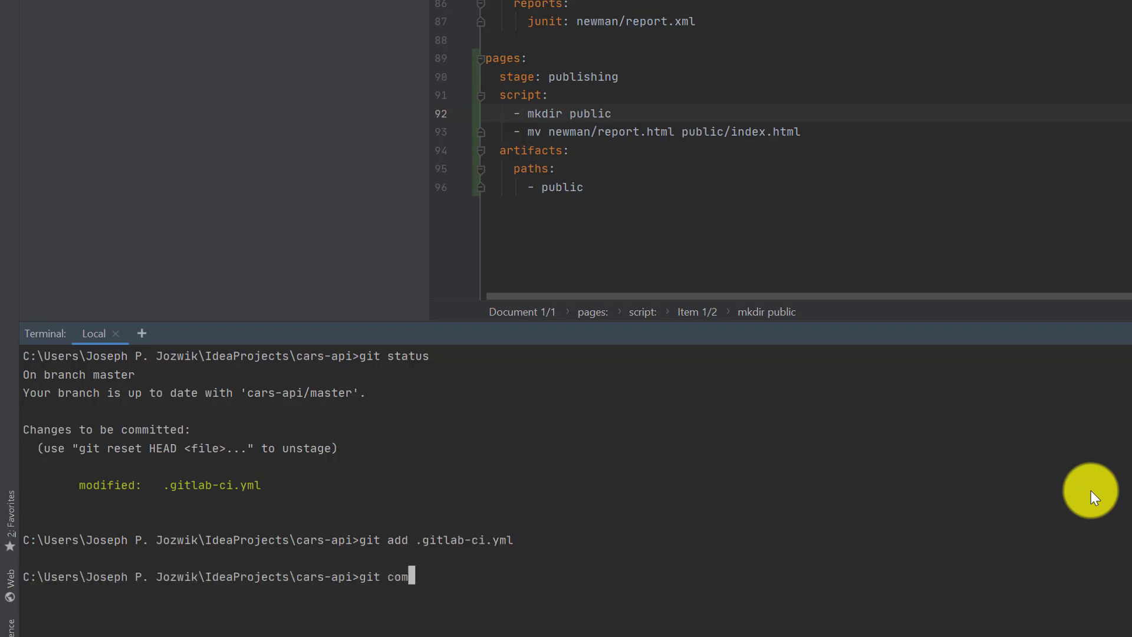
text(mit -m"")
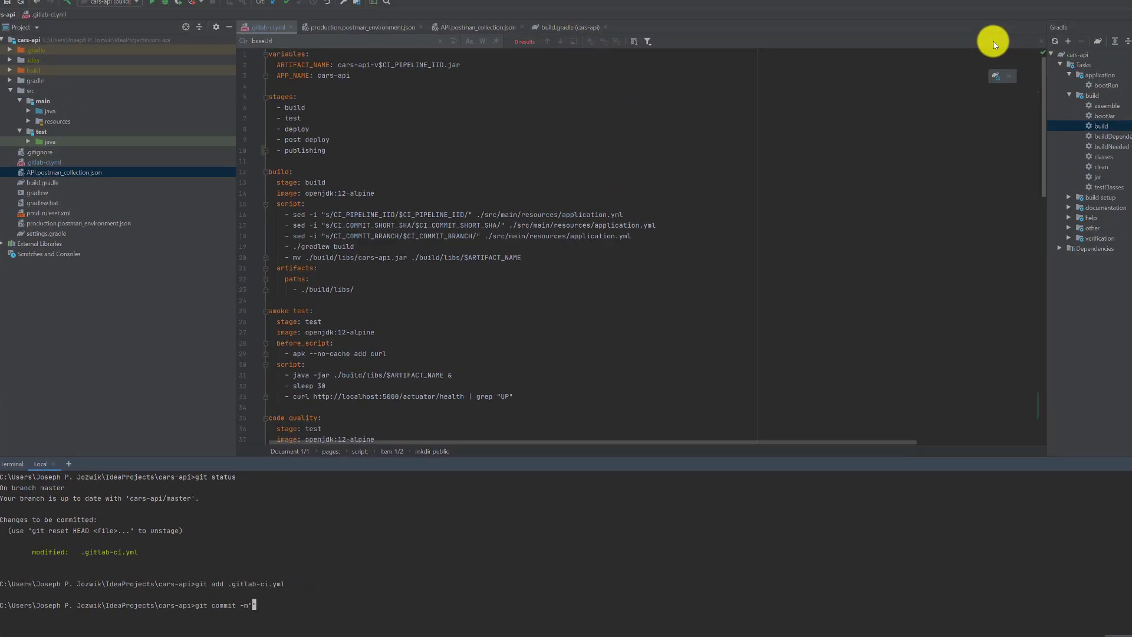
scroll(down, 3)
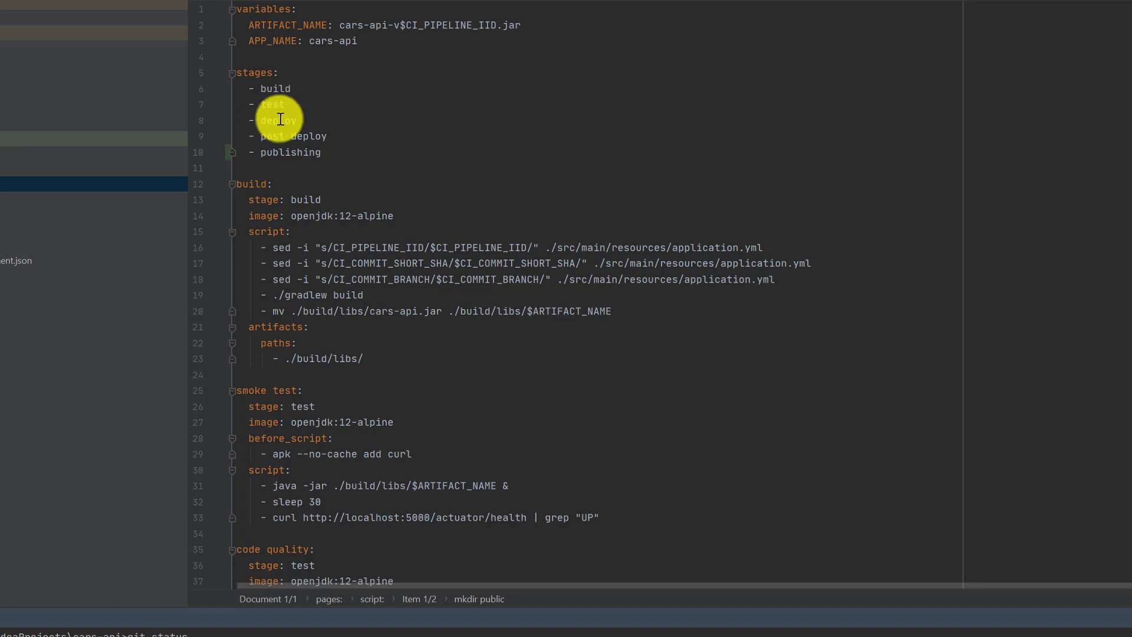
double_click(373, 517)
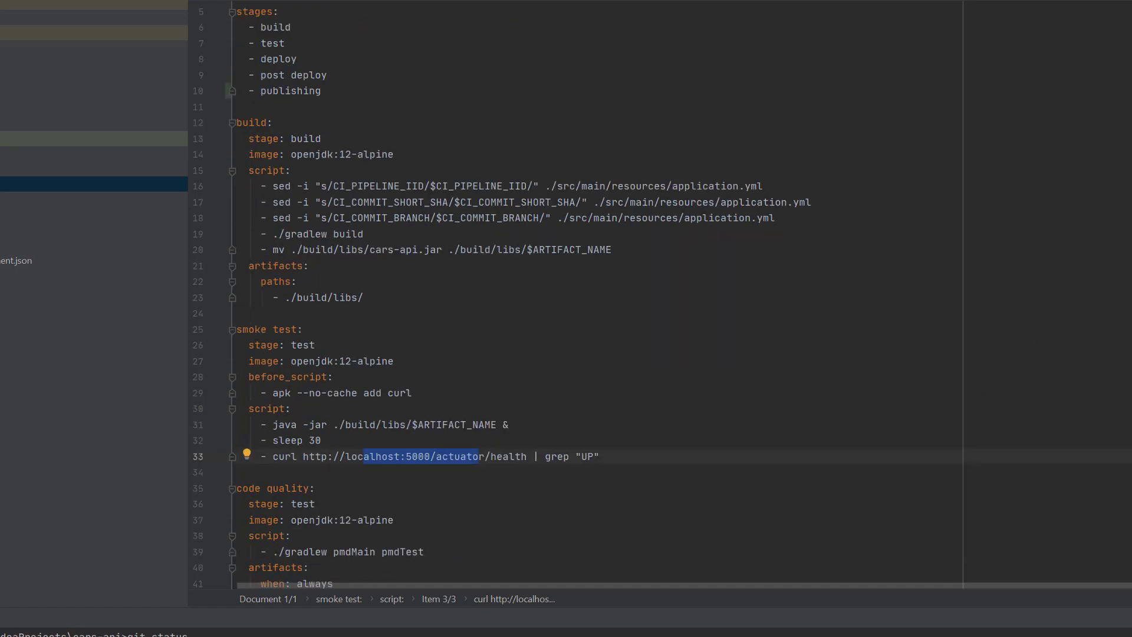
scroll(down, 3)
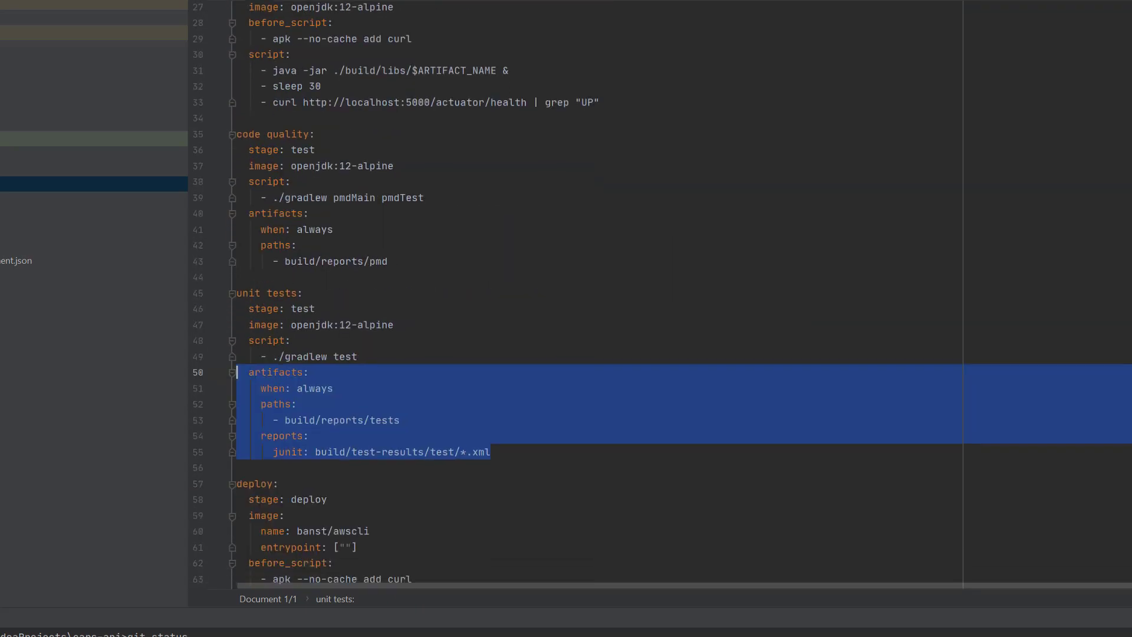
scroll(down, 3)
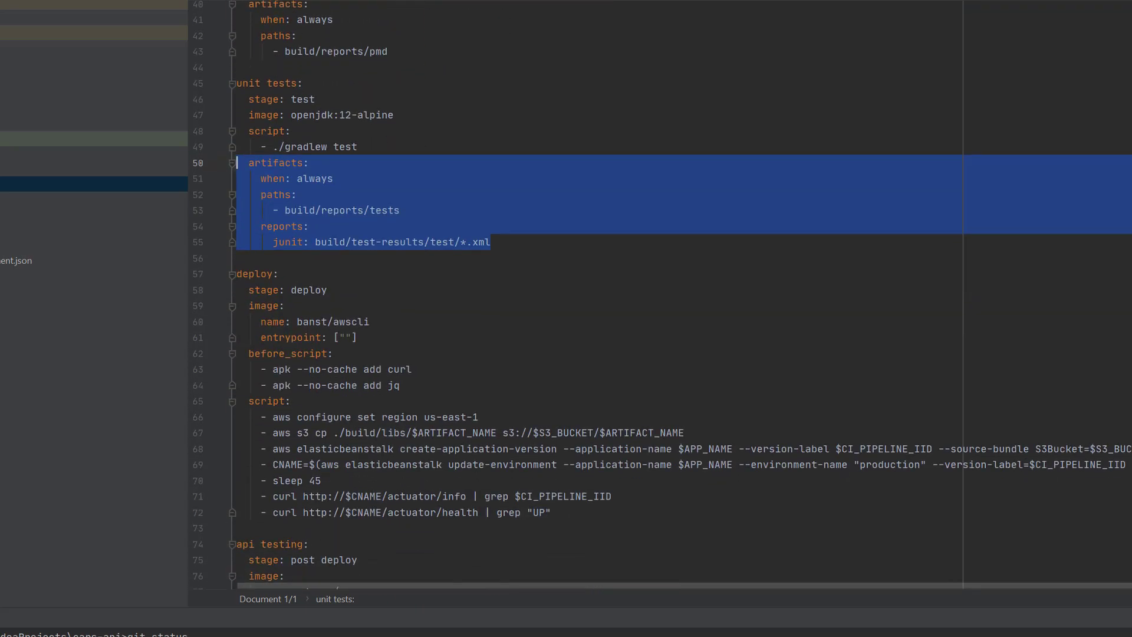
scroll(down, 3)
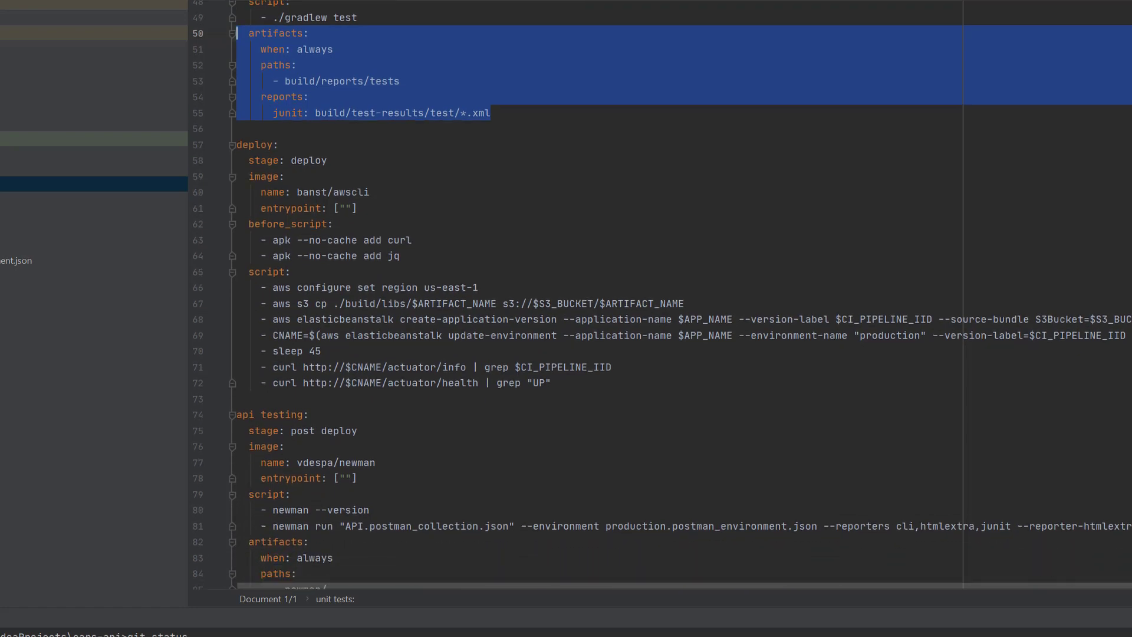
scroll(down, 3)
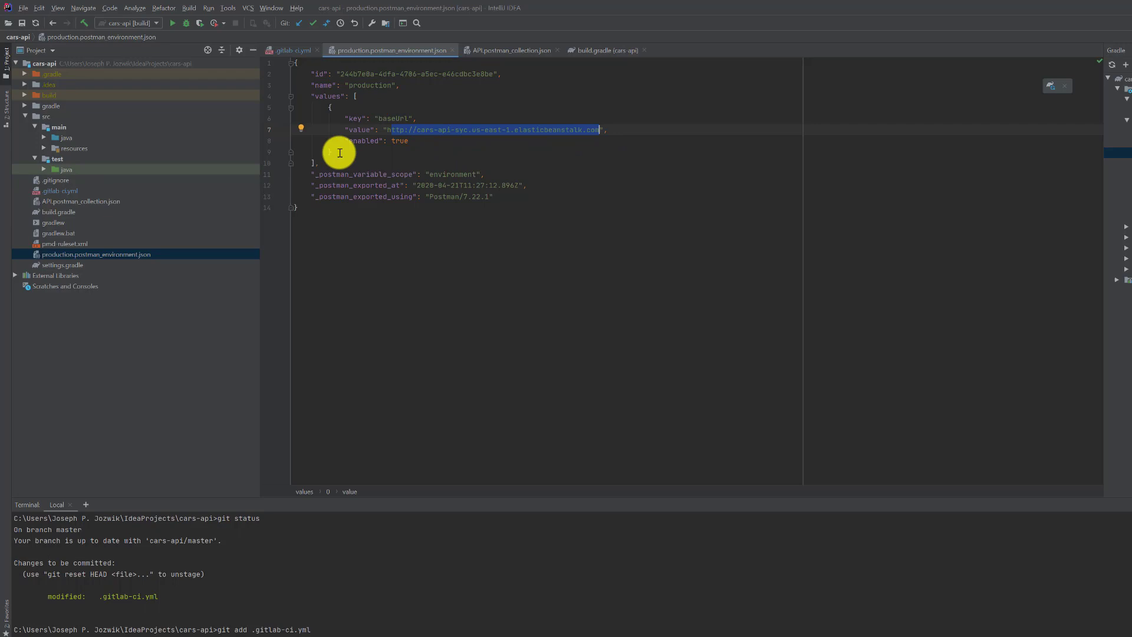
mouse_move(52, 229)
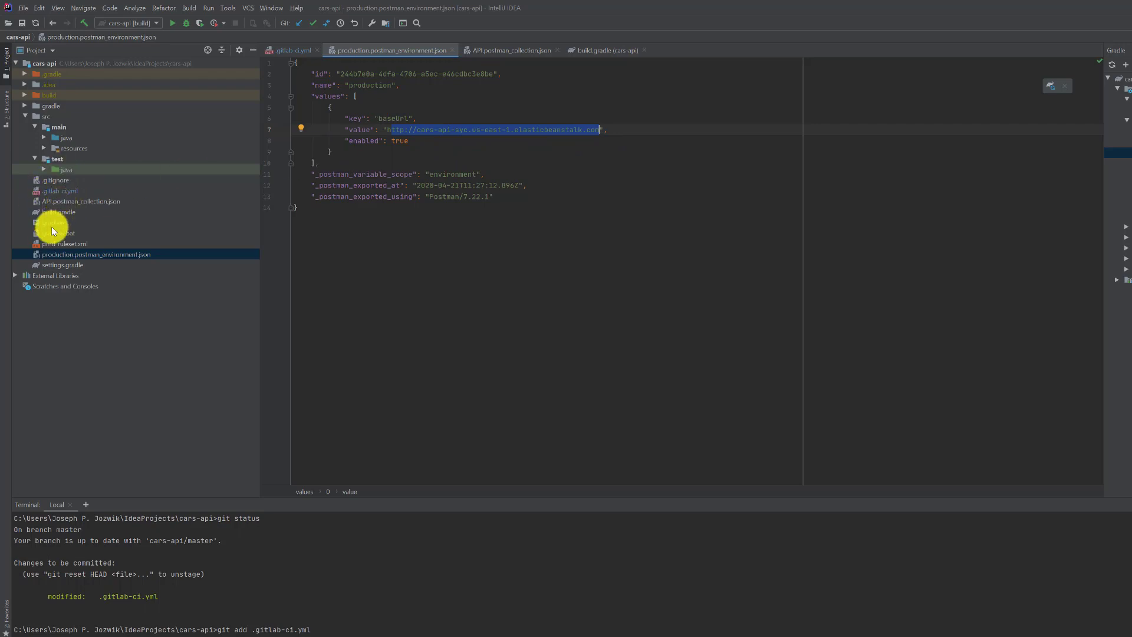
Step: Open API.postman_collection.json from the Project tree and scroll through its contents
click(511, 49)
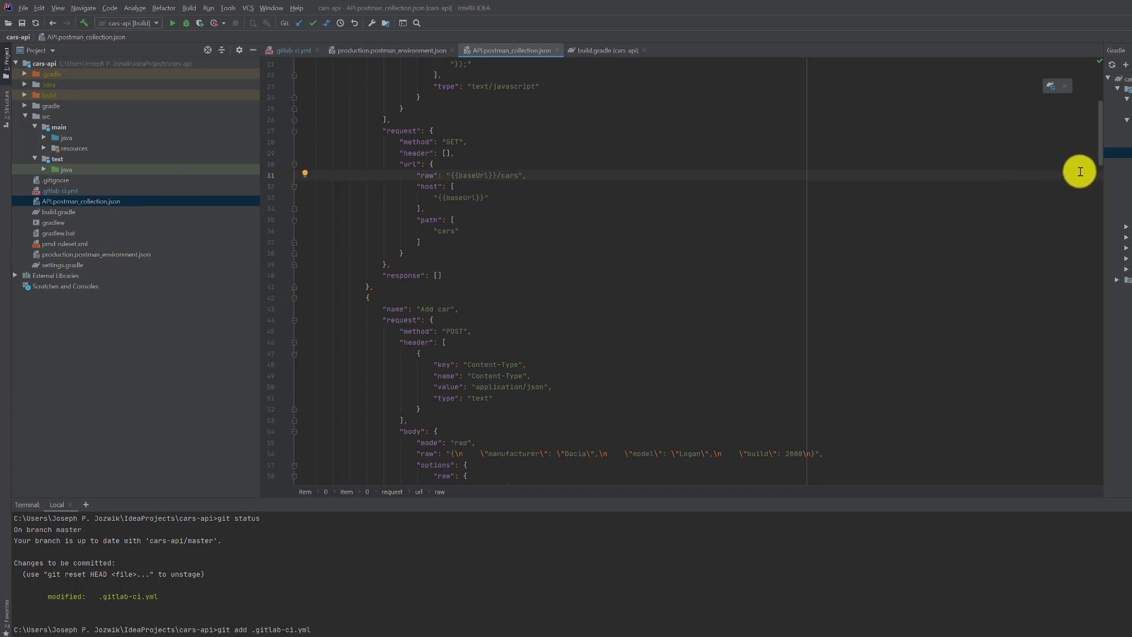
scroll(down, 3)
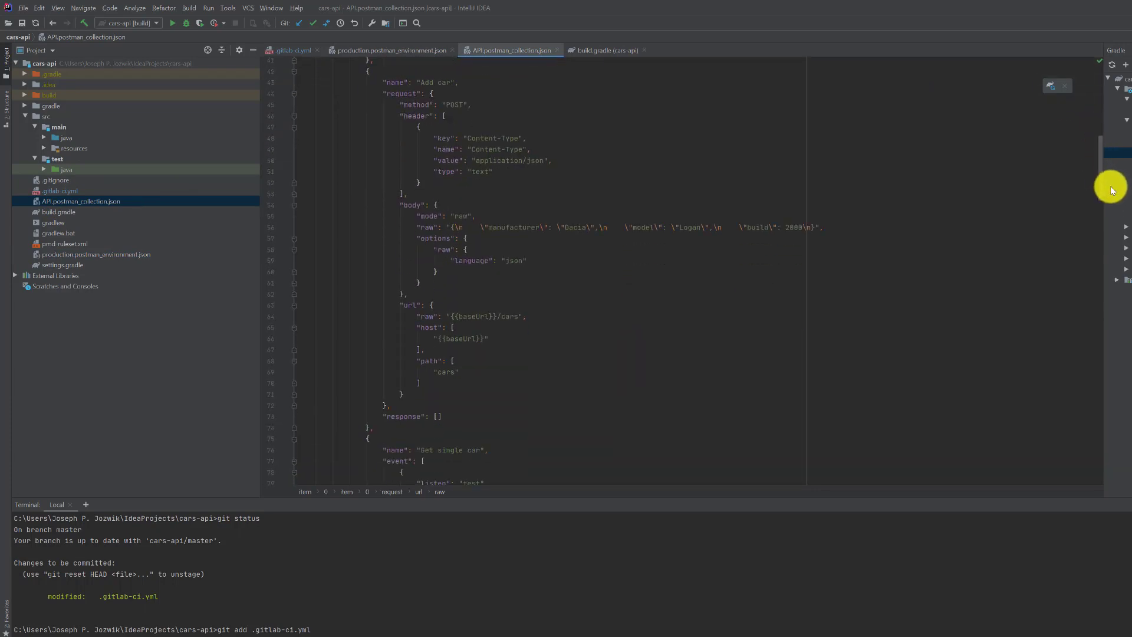
scroll(down, 3)
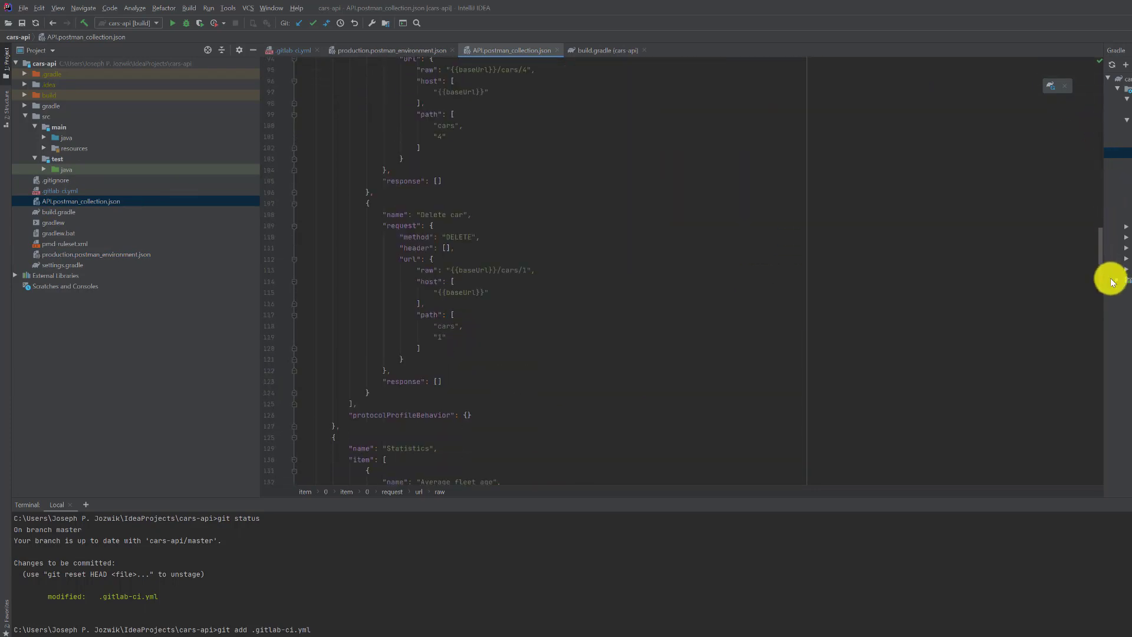
scroll(down, 3)
text(git commit -m")
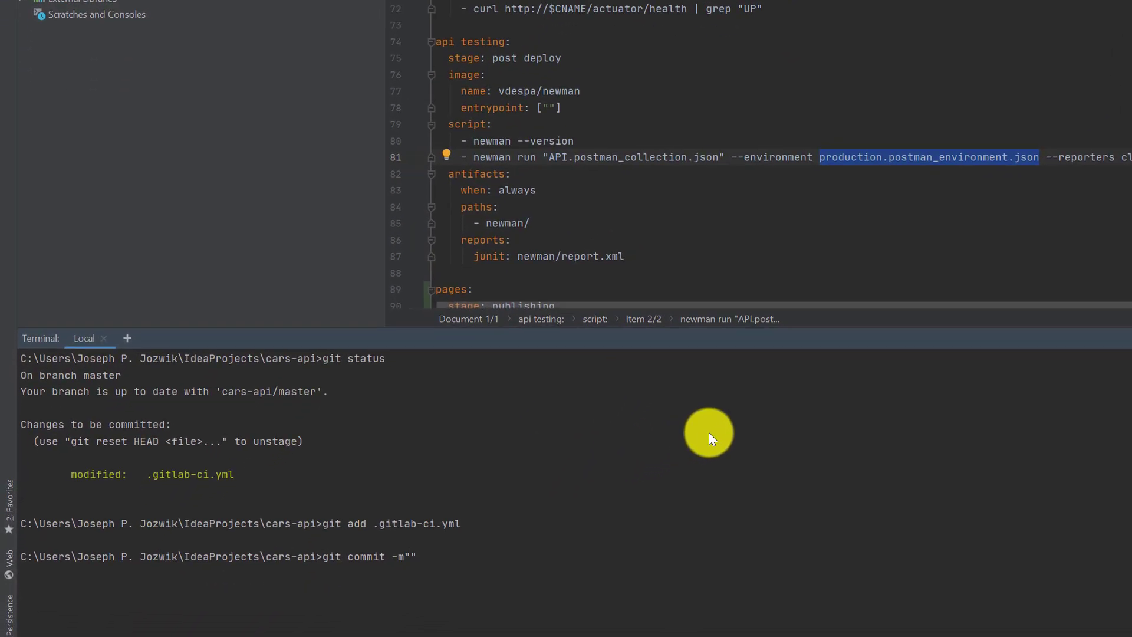
Step: Commit with message "Updating output to publish reports" and push to the remote with git push
text(Updating output to)
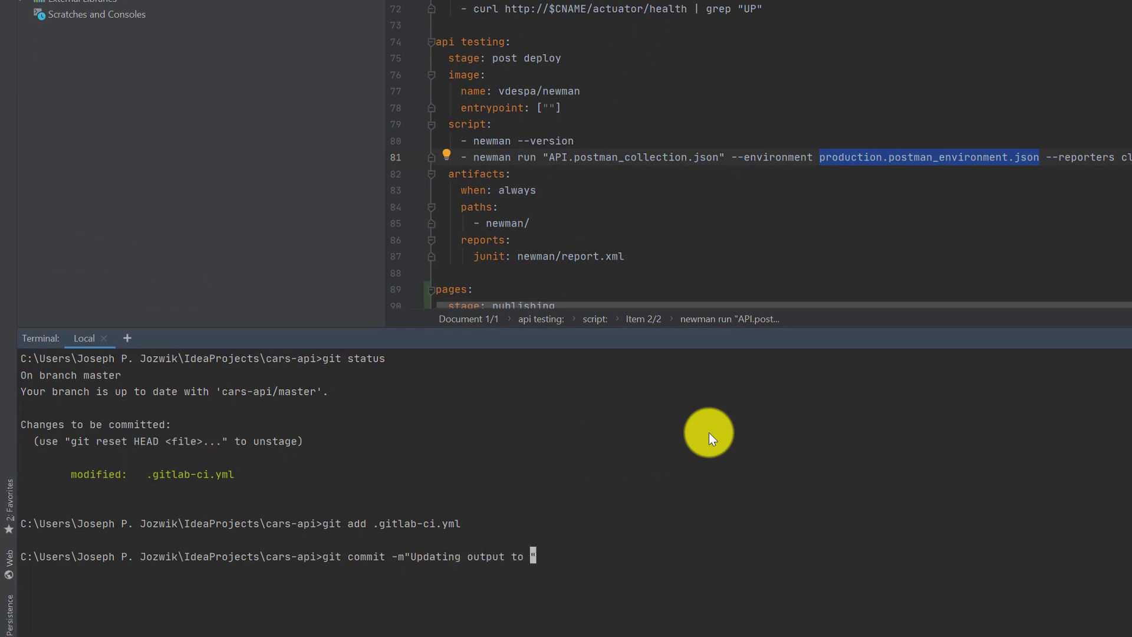
text(publish reports)
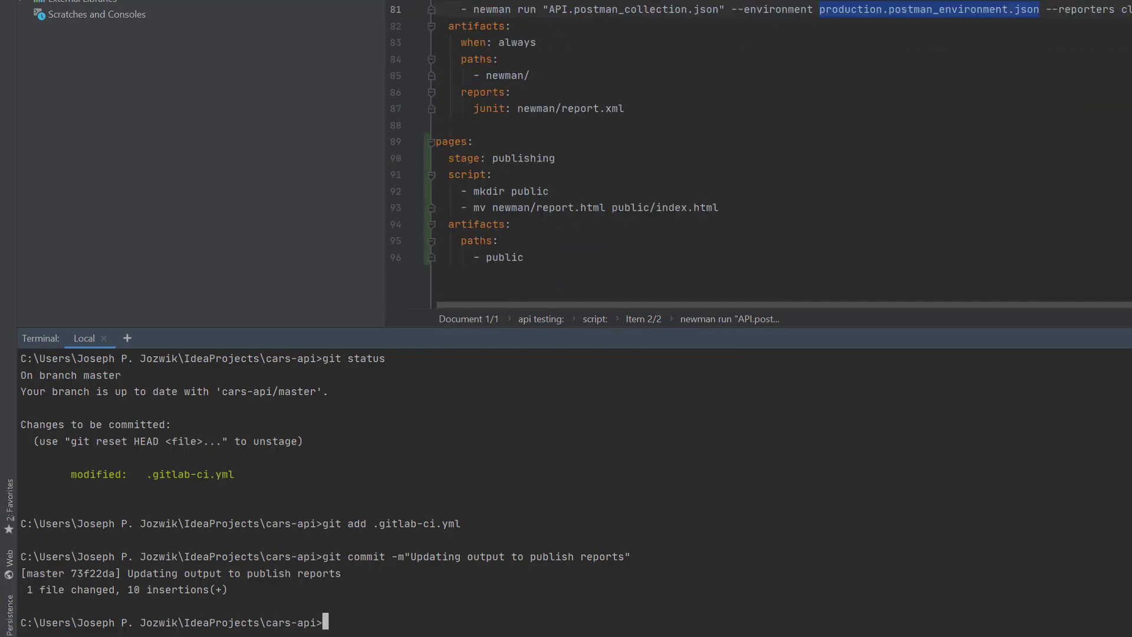
scroll(down, 3)
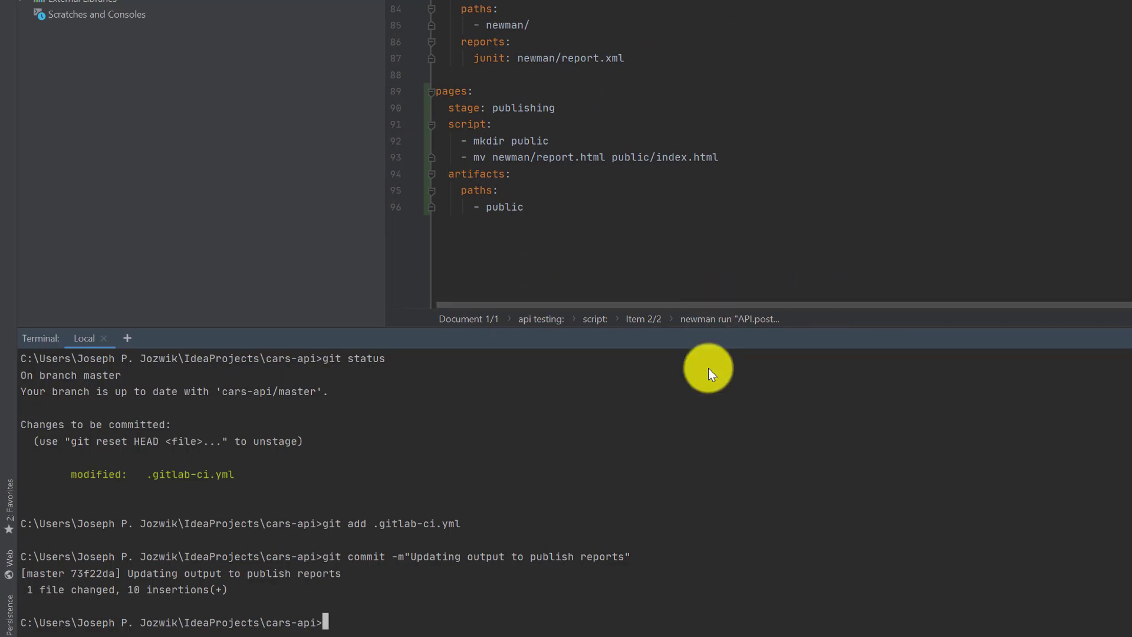
mouse_move(641, 553)
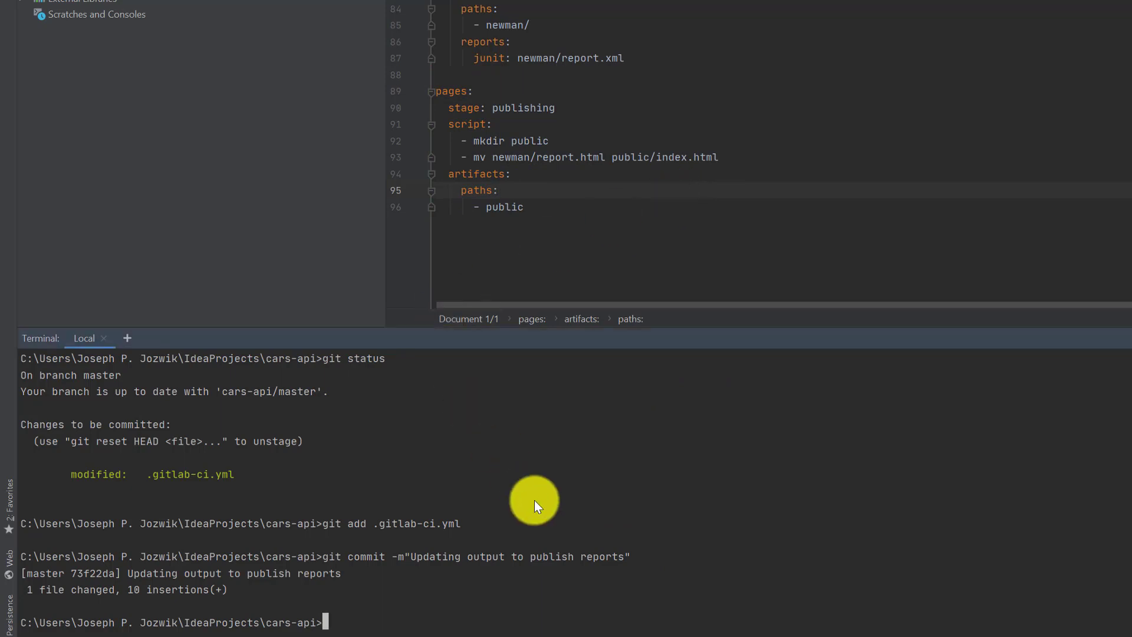
text(git push)
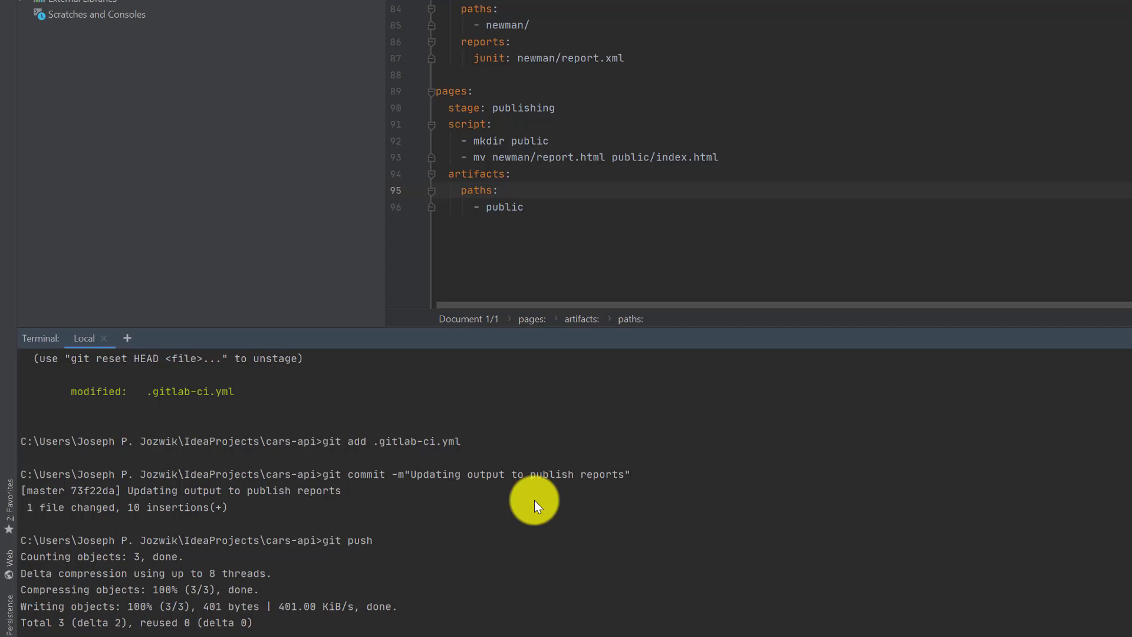
scroll(down, 3)
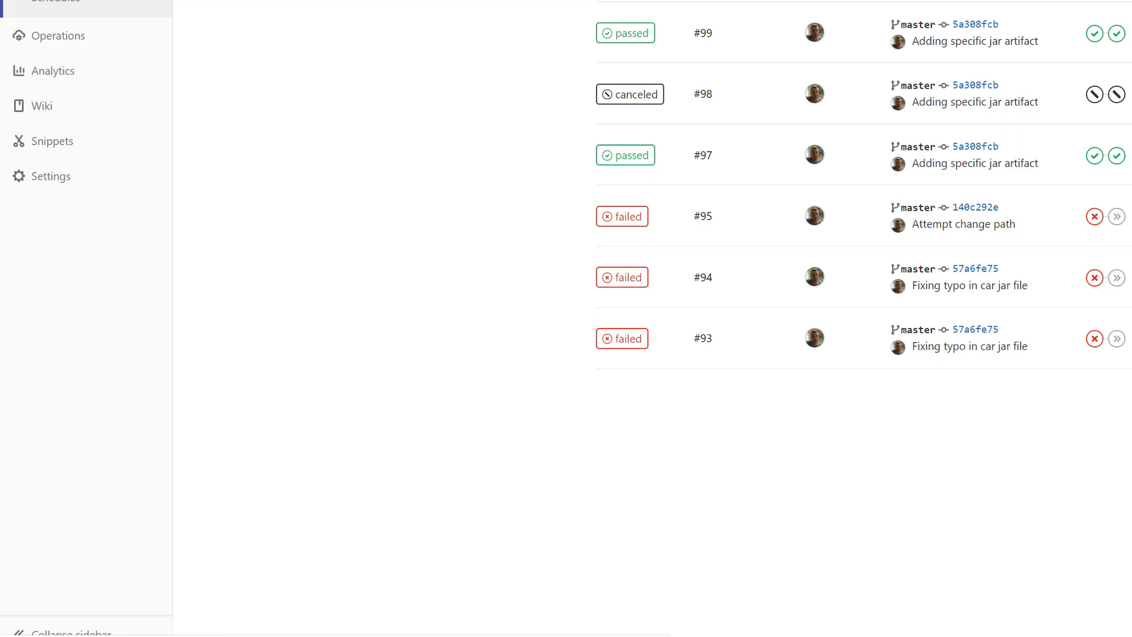
Step: Open pipeline #103 from the newest pipeline's status badge
click(621, 30)
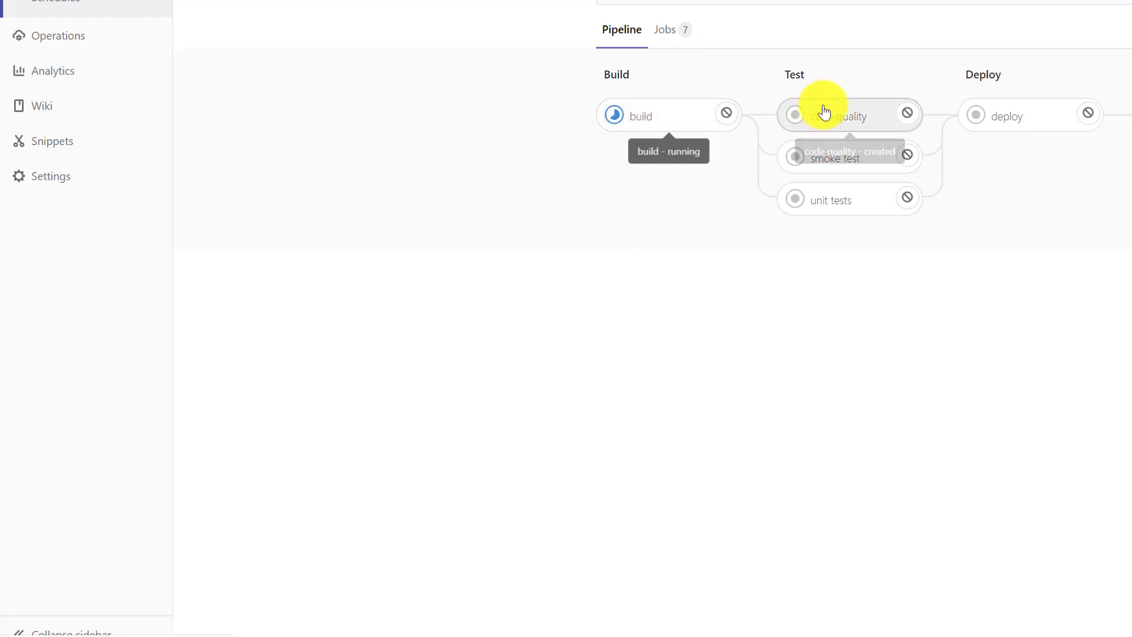
mouse_move(820, 200)
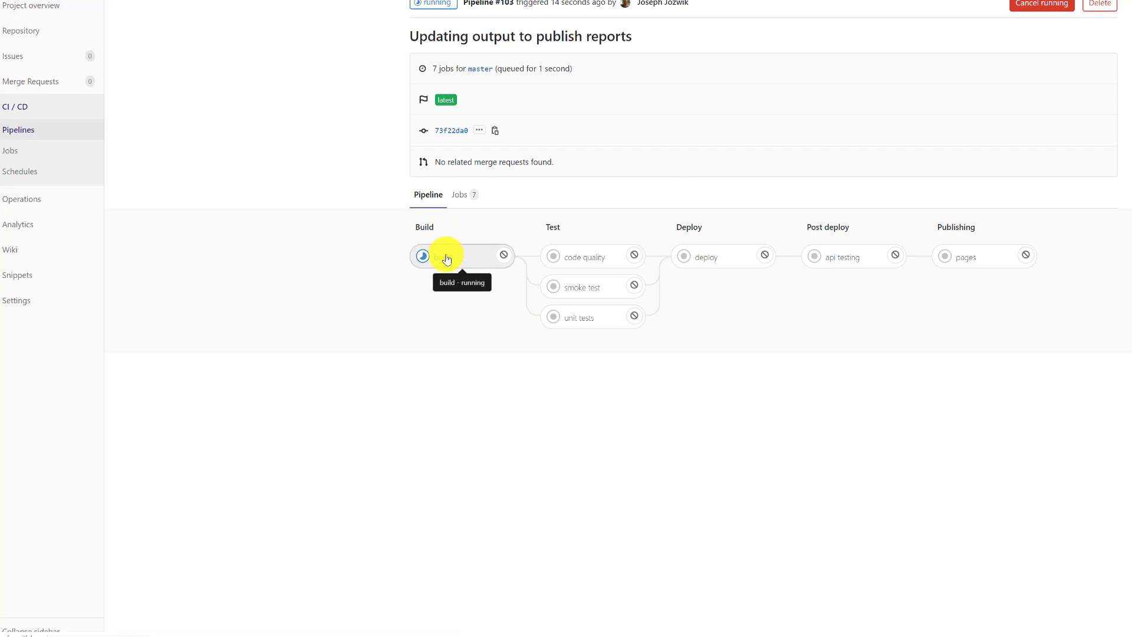
Step: Open the build job log, highlight the sed and gradlew lines, and scroll to BUILD SUCCESSFUL
click(422, 255)
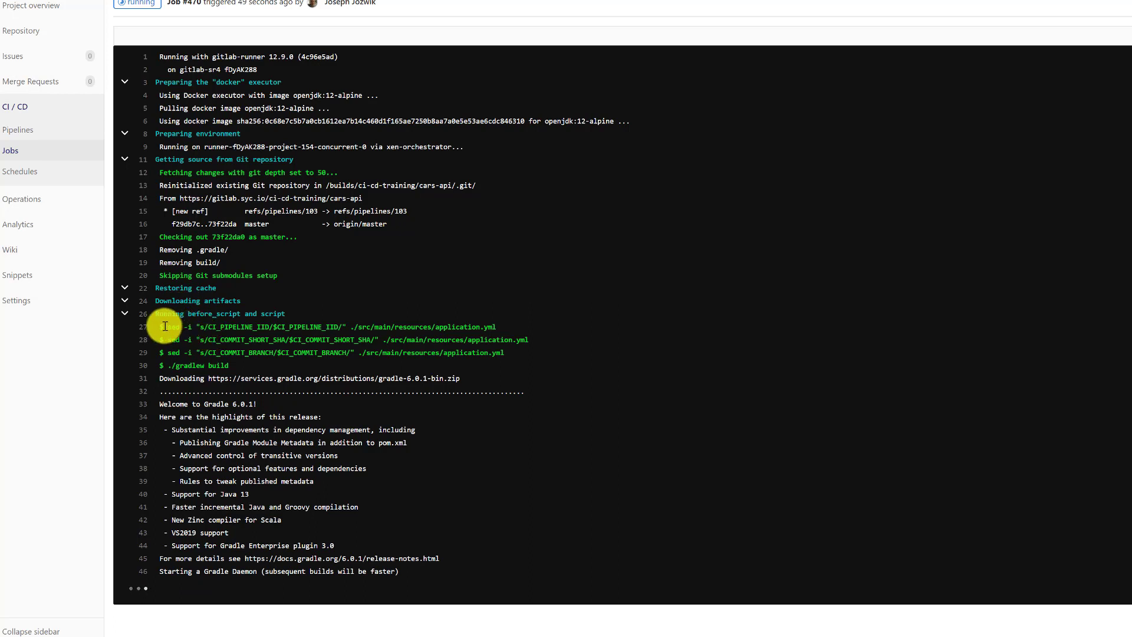
drag(165, 326, 228, 365)
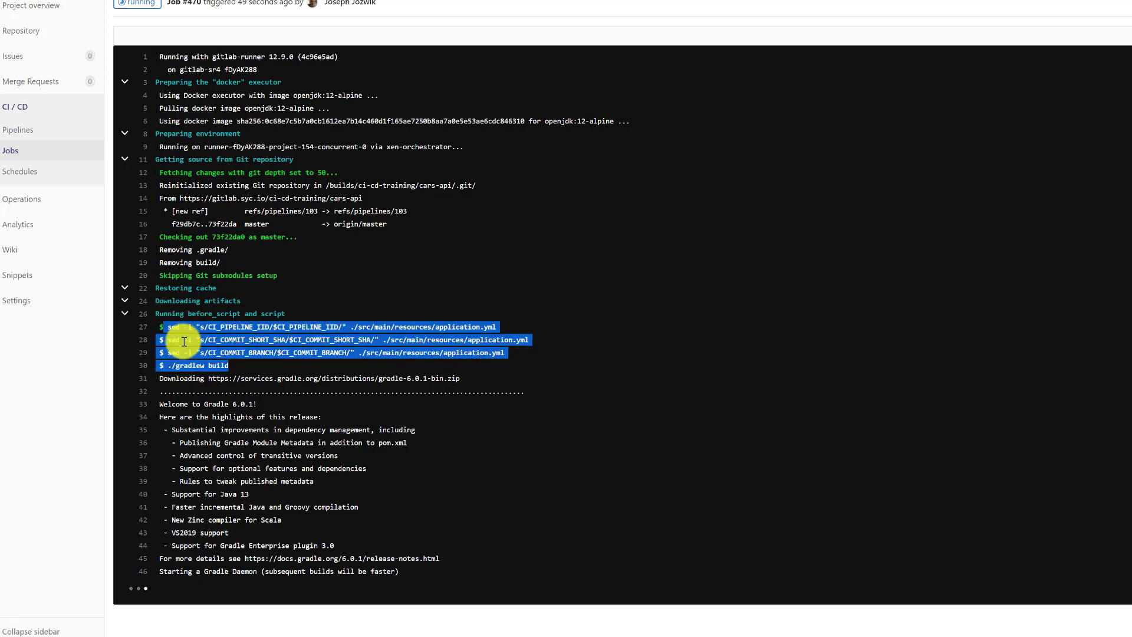
double_click(199, 366)
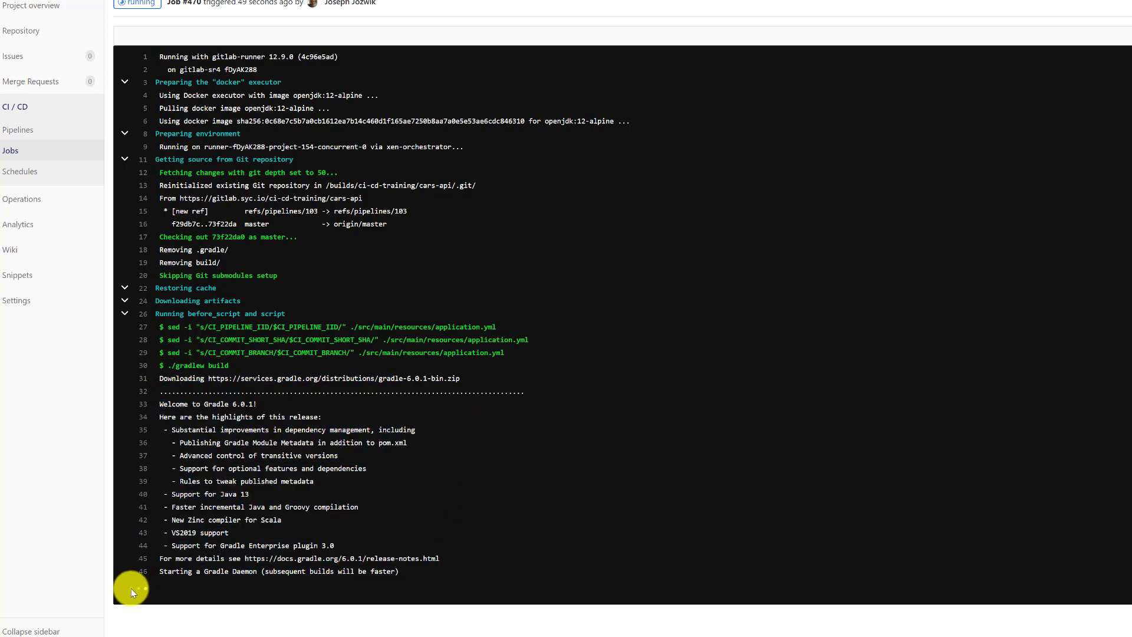
mouse_move(11, 150)
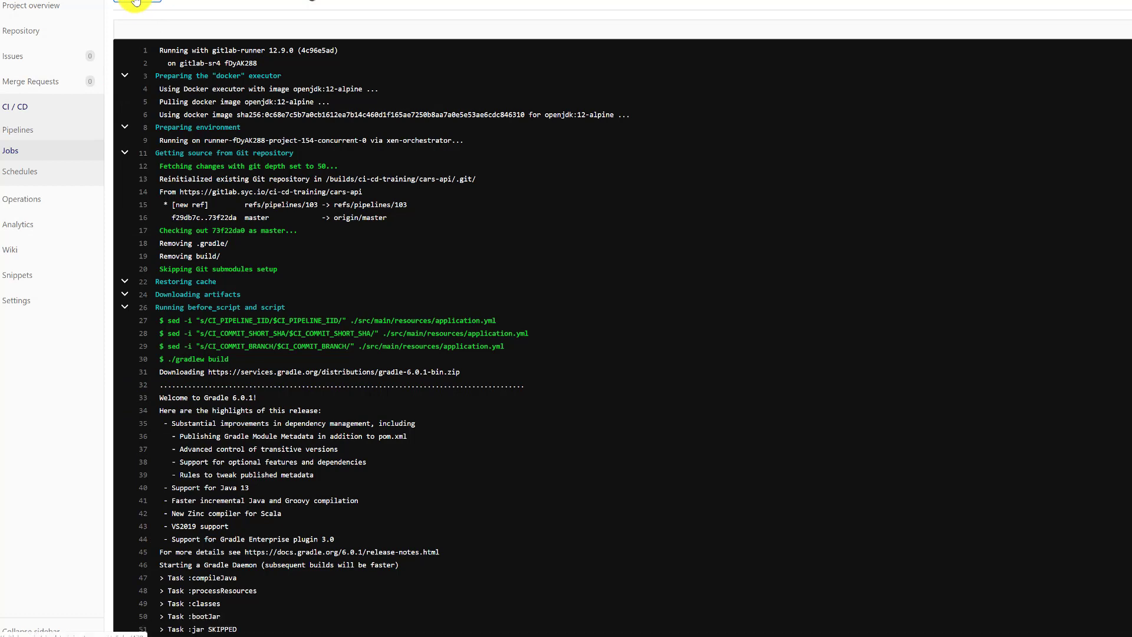
mouse_move(879, 182)
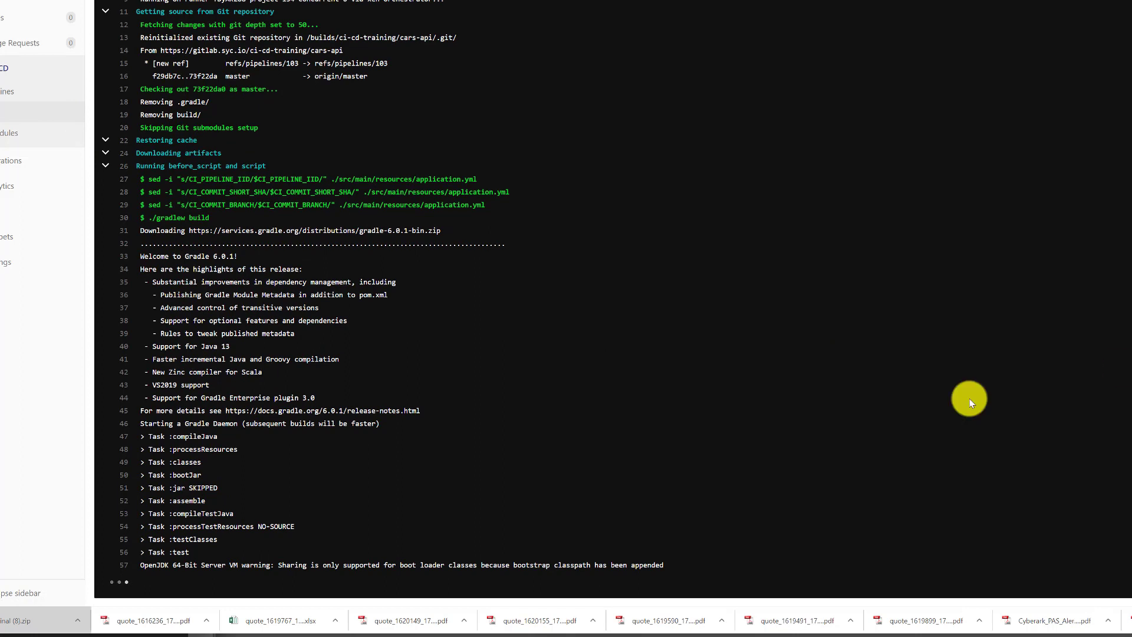
mouse_move(134, 567)
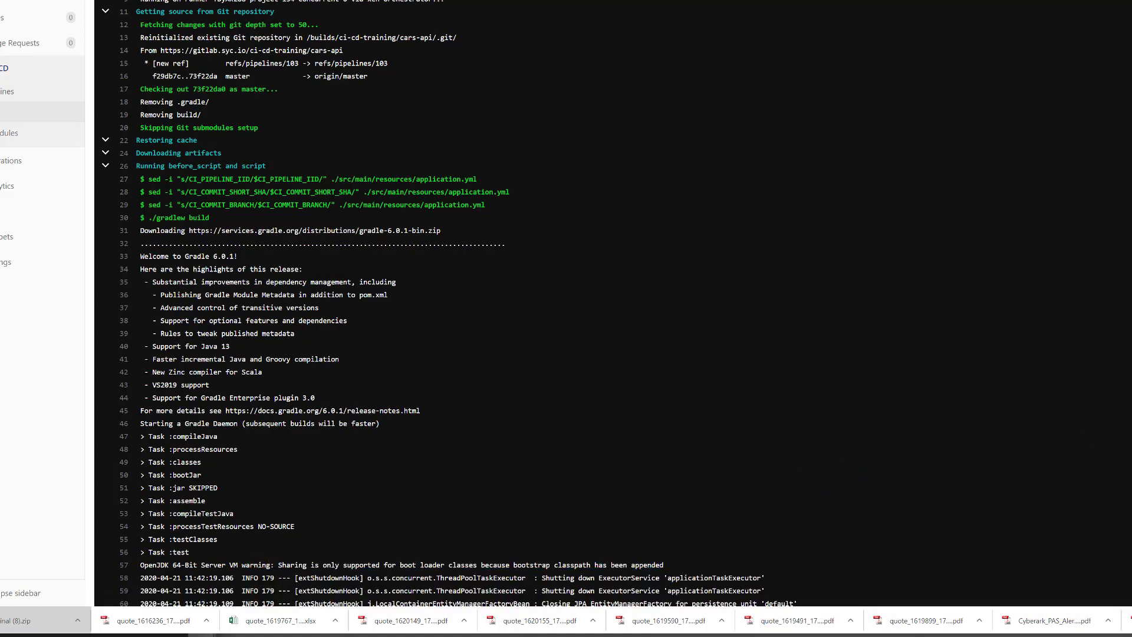
scroll(down, 3)
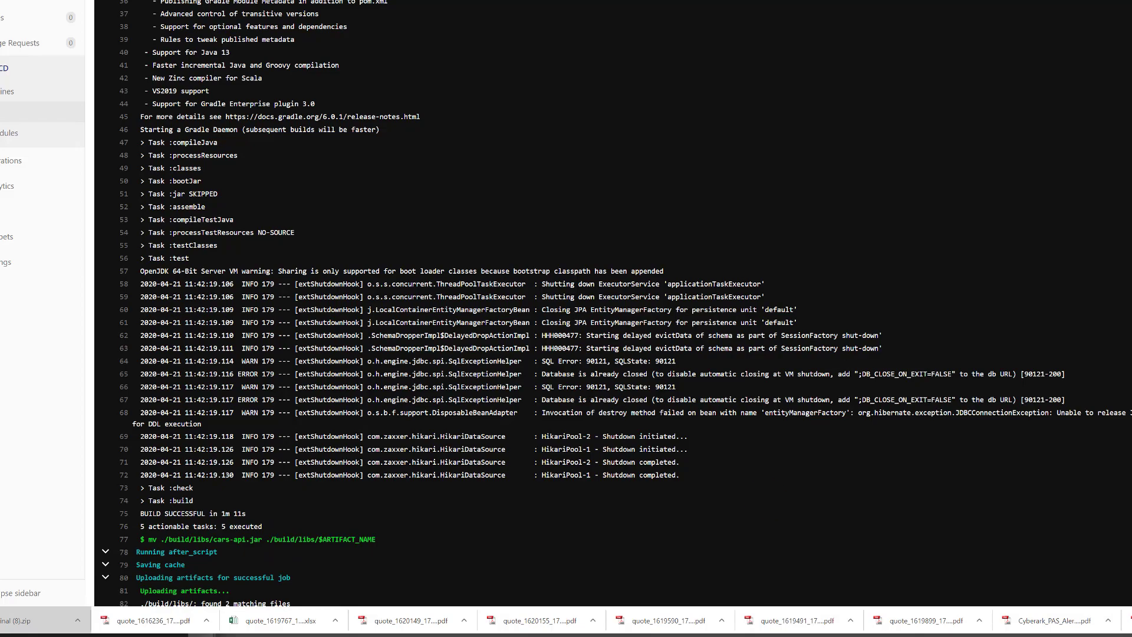
scroll(down, 3)
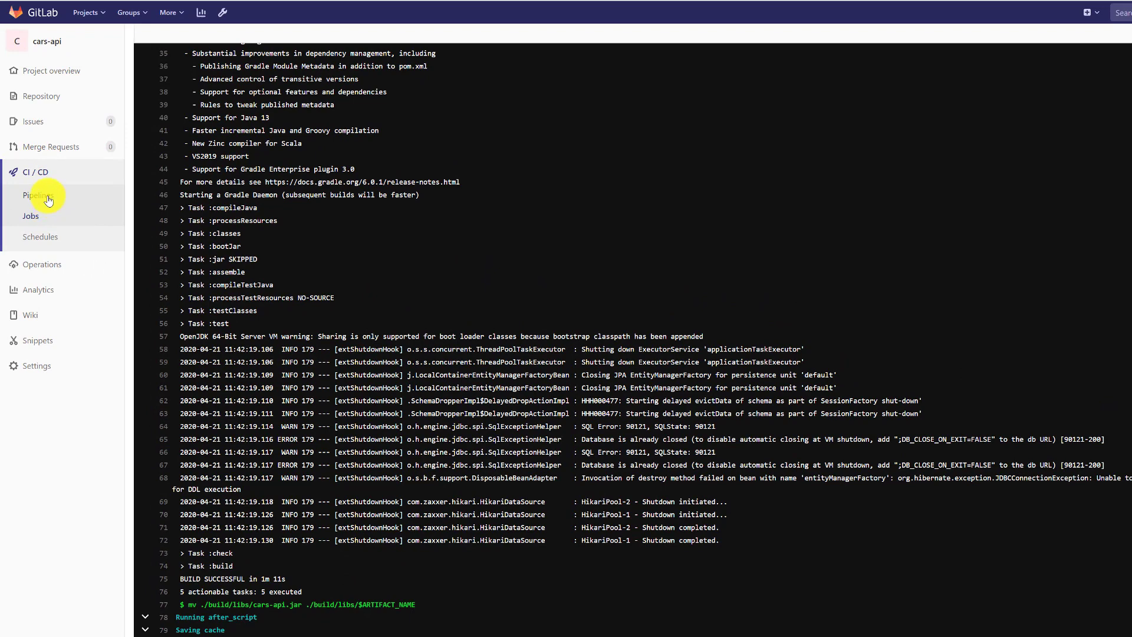
Step: From CI/CD > Pipelines, open pipeline #103 and a running test-stage job's log
click(38, 195)
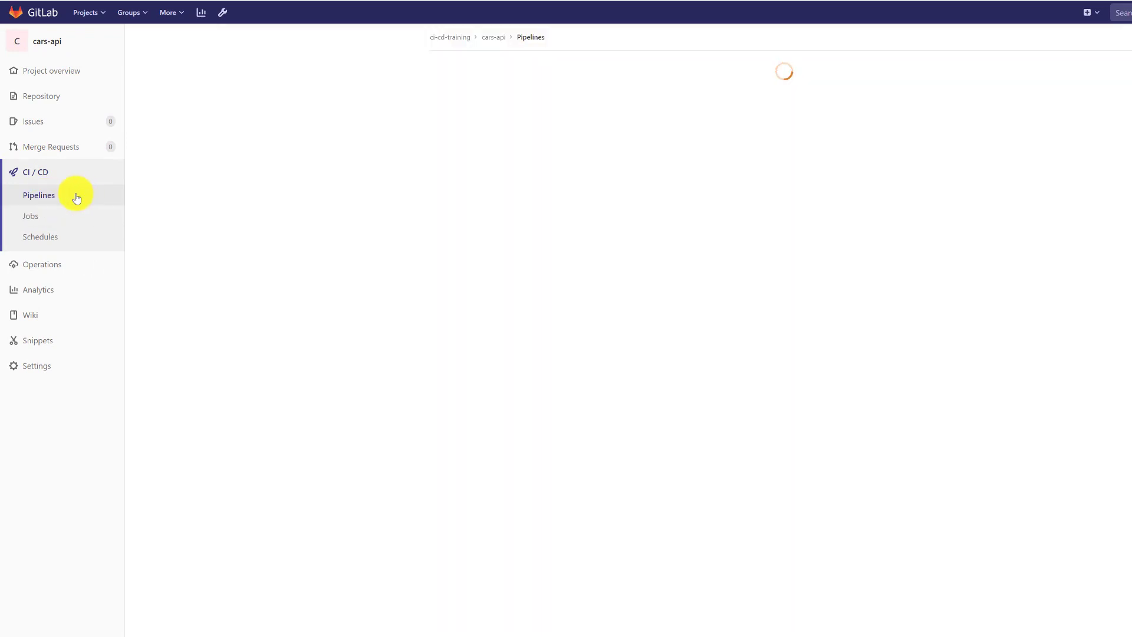
click(39, 195)
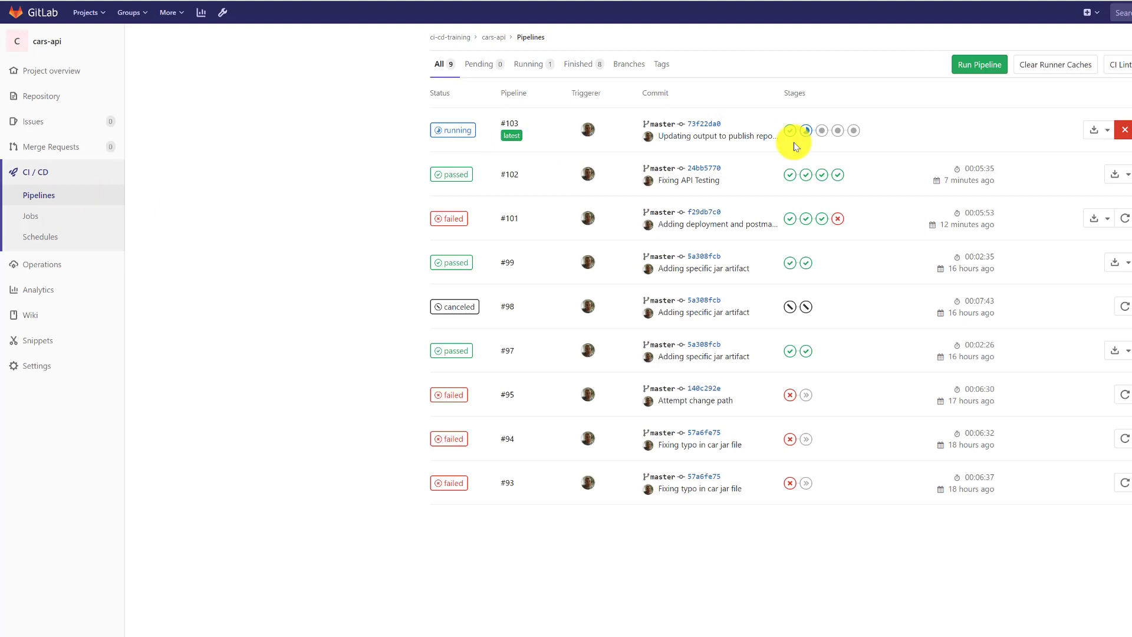
mouse_move(484, 106)
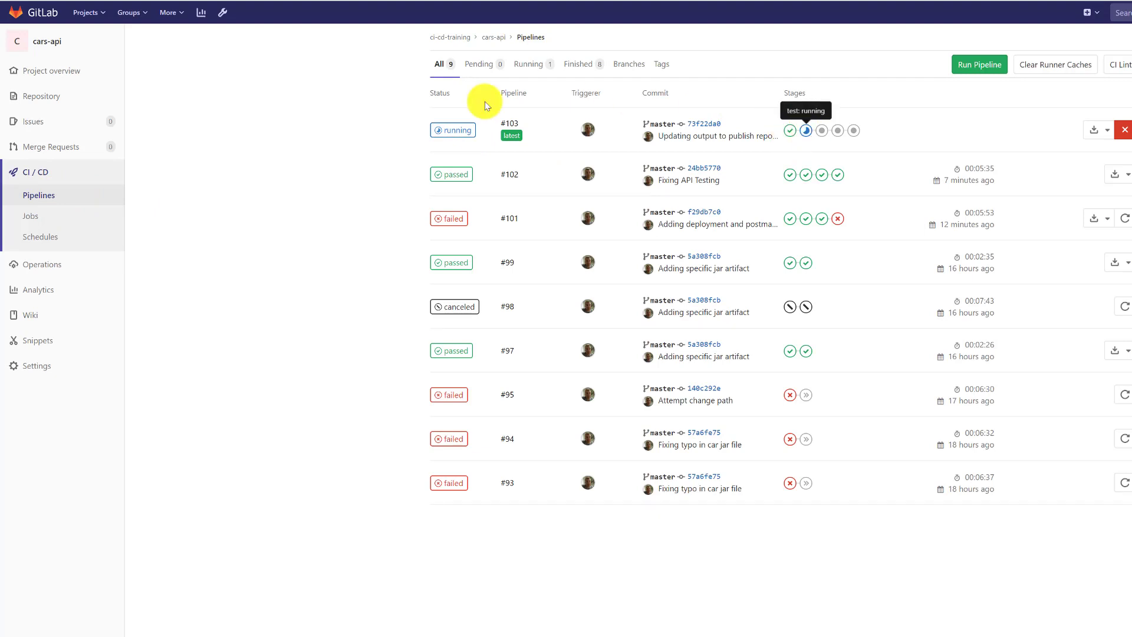
click(509, 123)
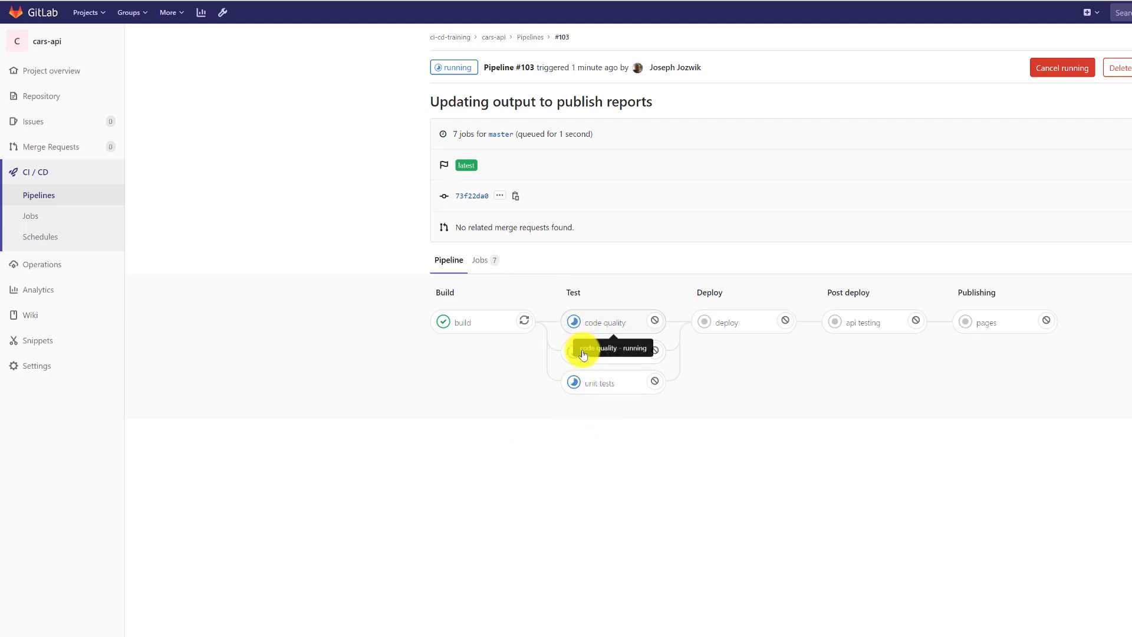
mouse_move(586, 389)
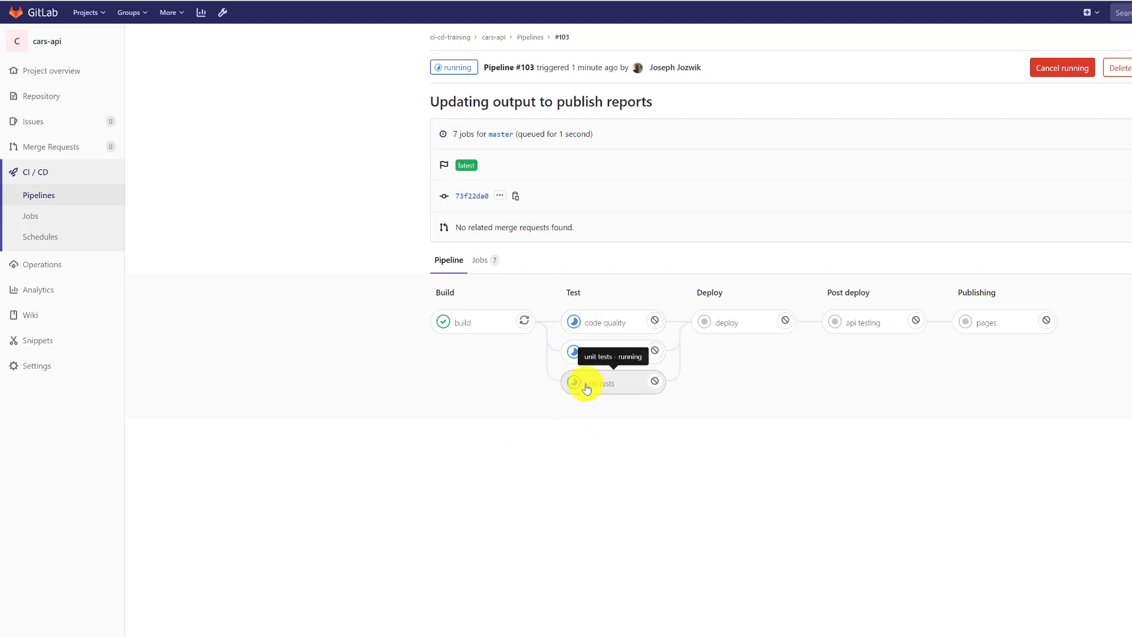
mouse_move(667, 367)
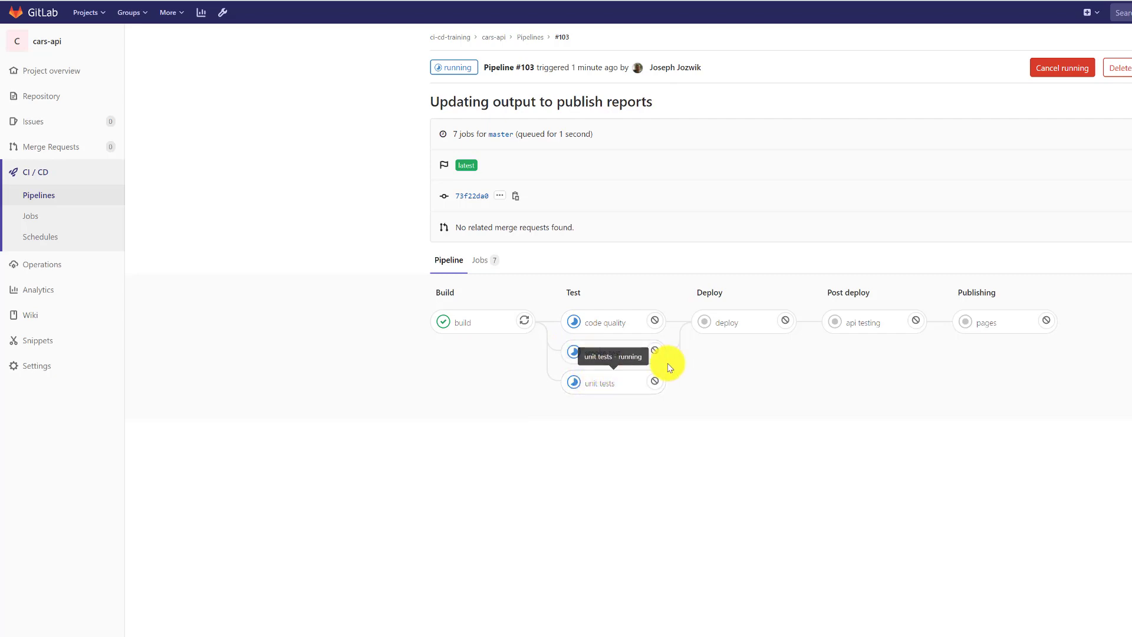
click(604, 322)
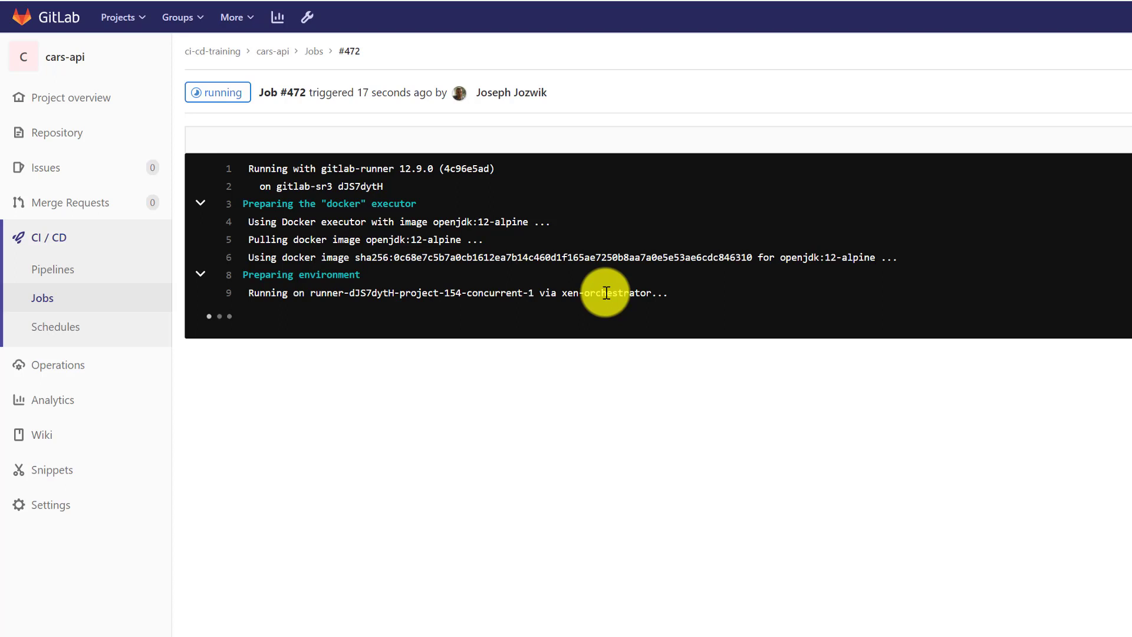
mouse_move(435, 285)
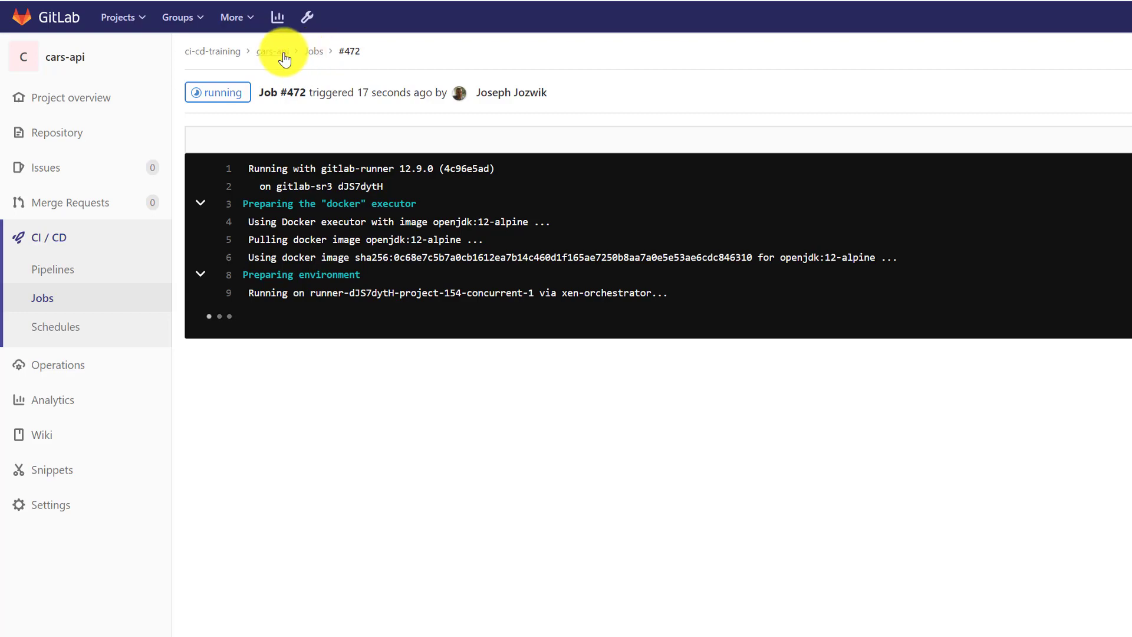
Step: Leave job #472's log and return to the Pipelines list via the breadcrumb
click(52, 269)
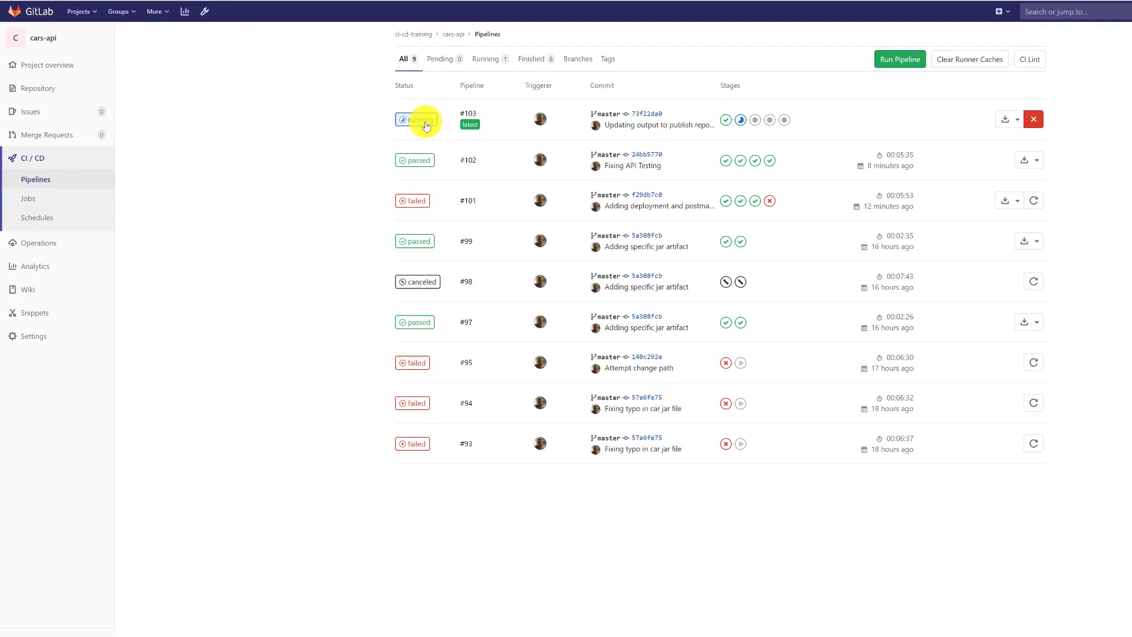
Step: Reopen pipeline #103's graph from its running status badge
click(467, 113)
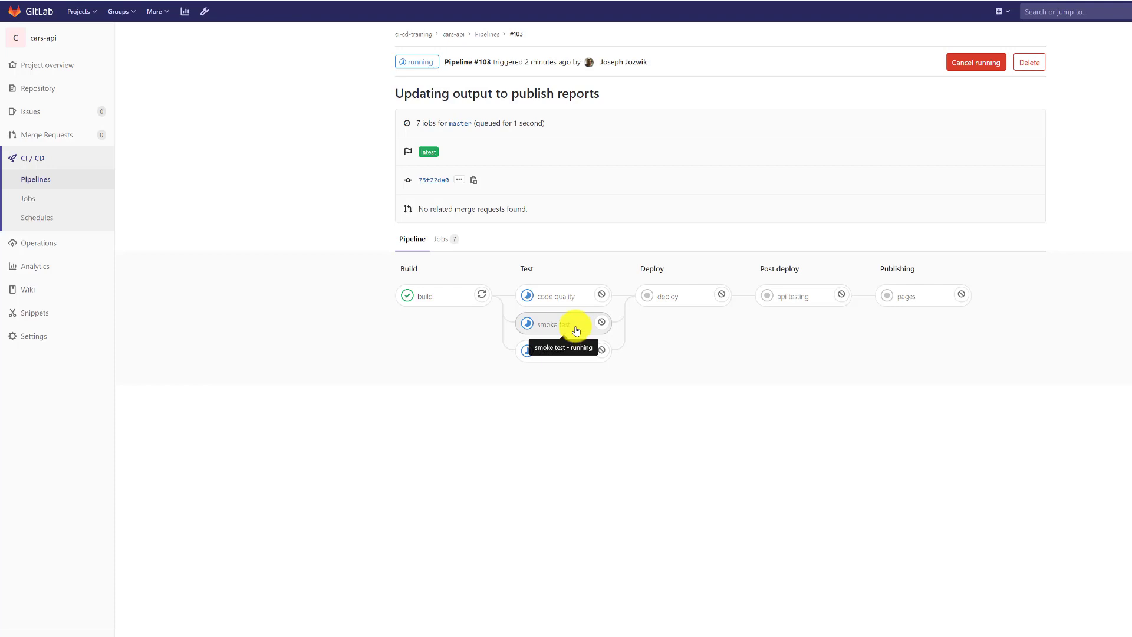
mouse_move(598, 337)
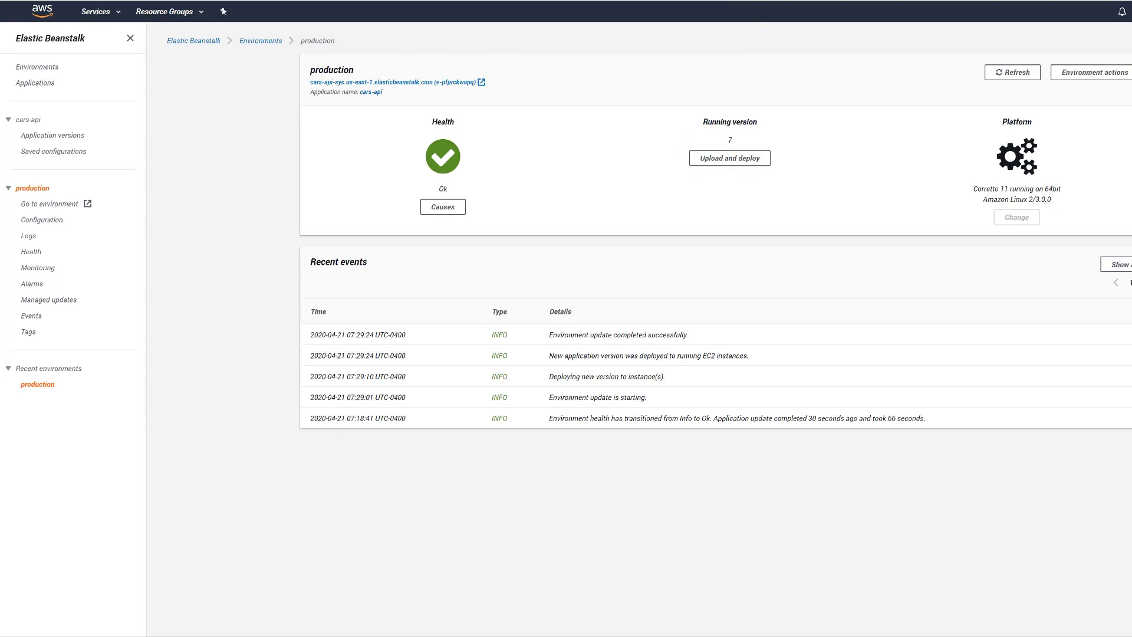
mouse_move(466, 167)
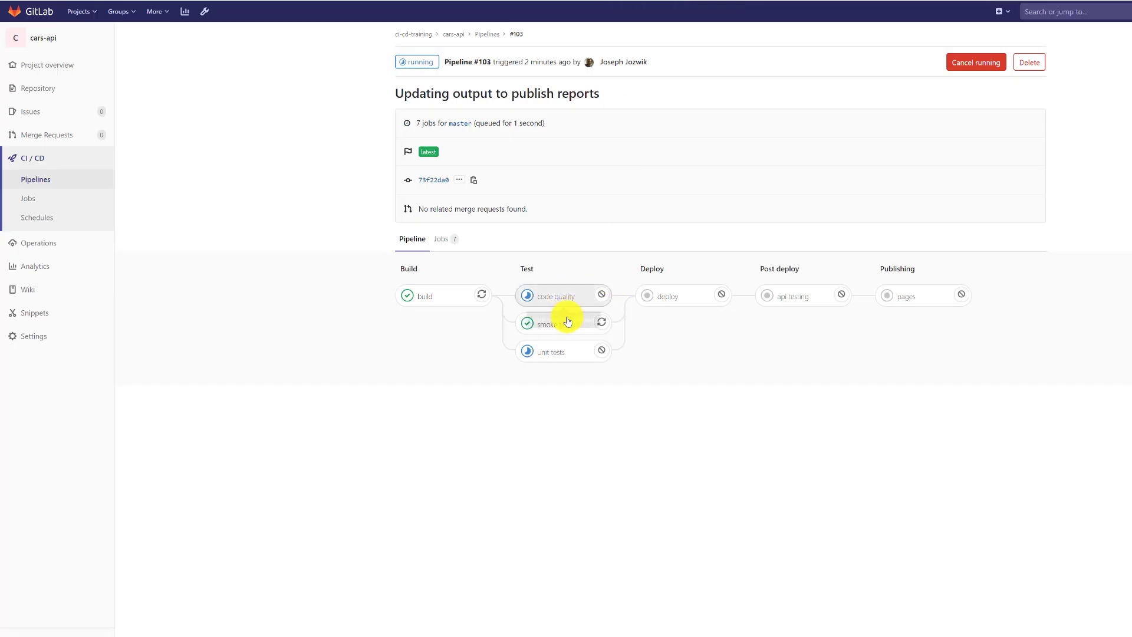
mouse_move(591, 296)
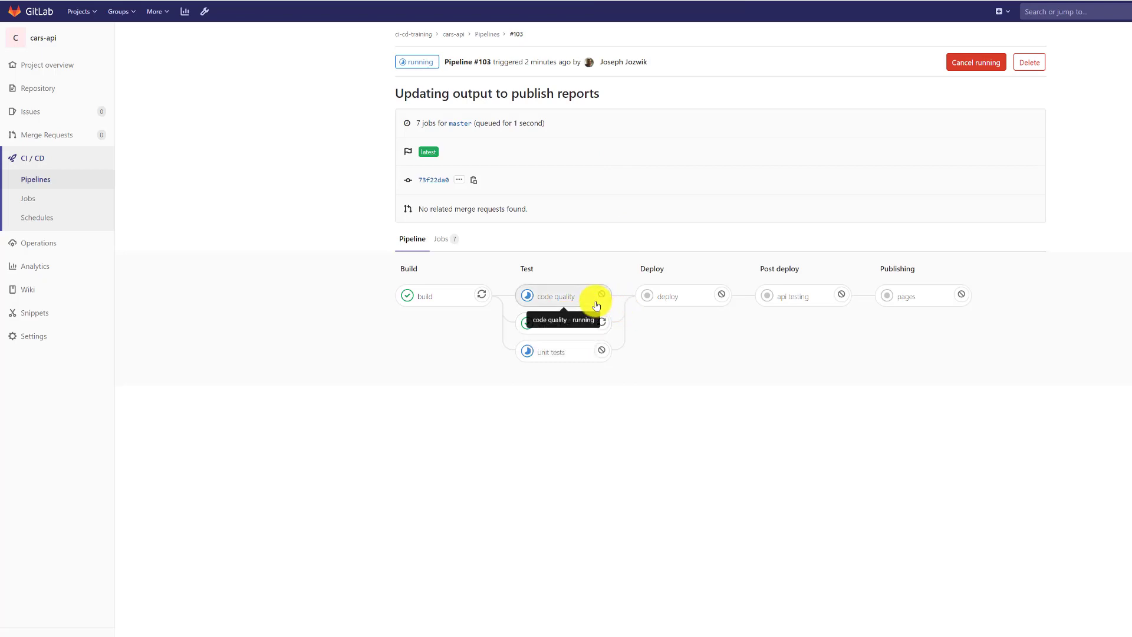
mouse_move(546, 353)
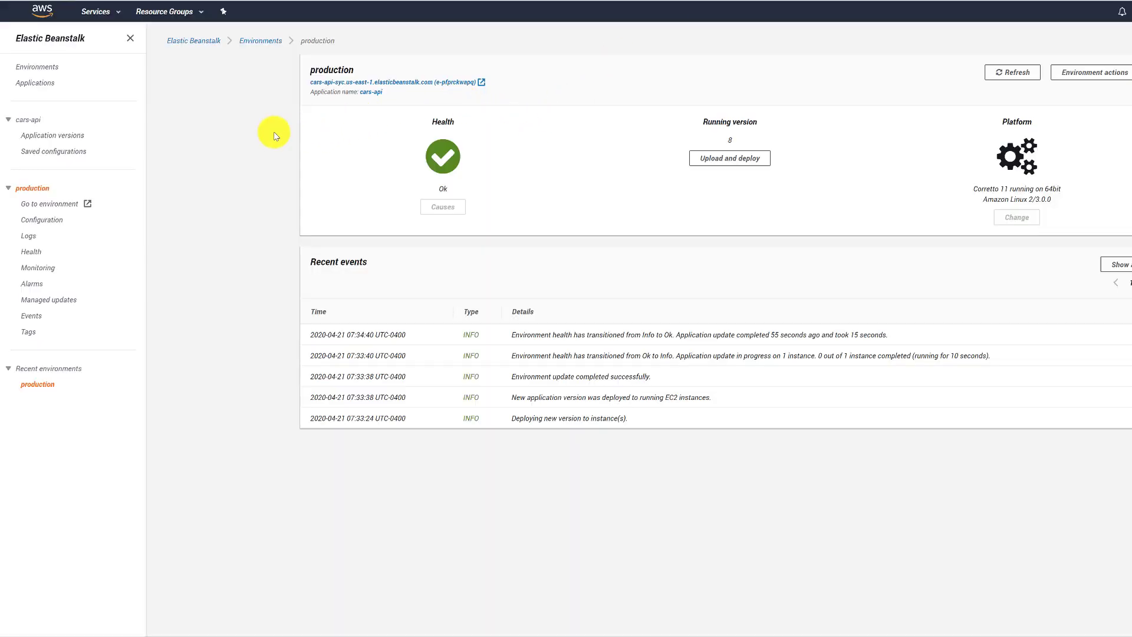
mouse_move(119, 15)
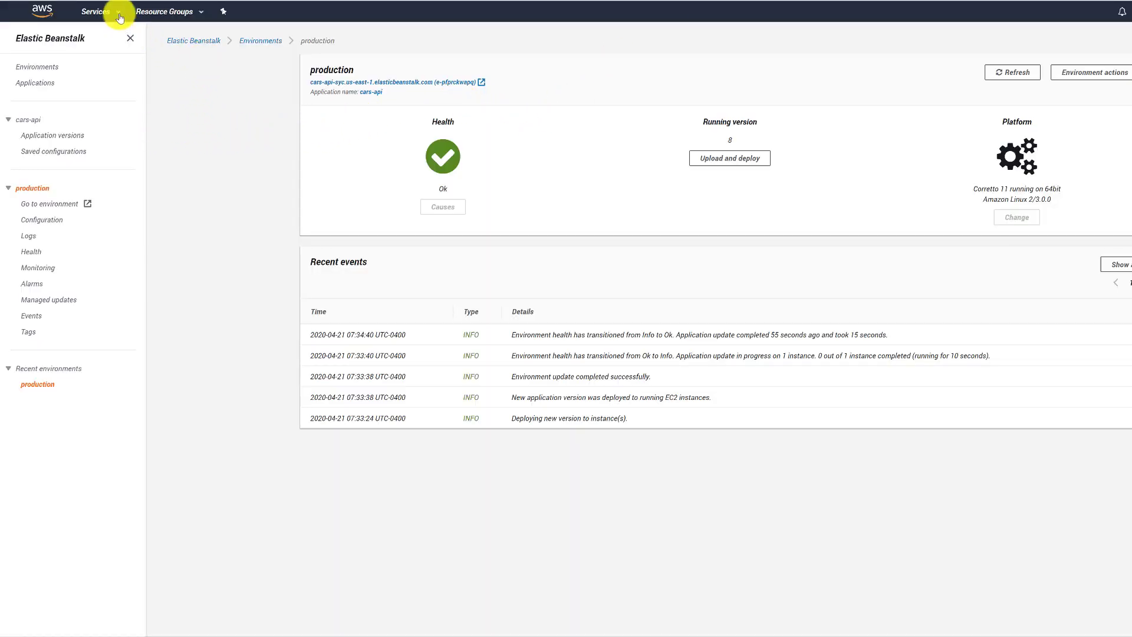
Step: Confirm Elastic Beanstalk production runs version 8, then go to the EC2 service
click(94, 11)
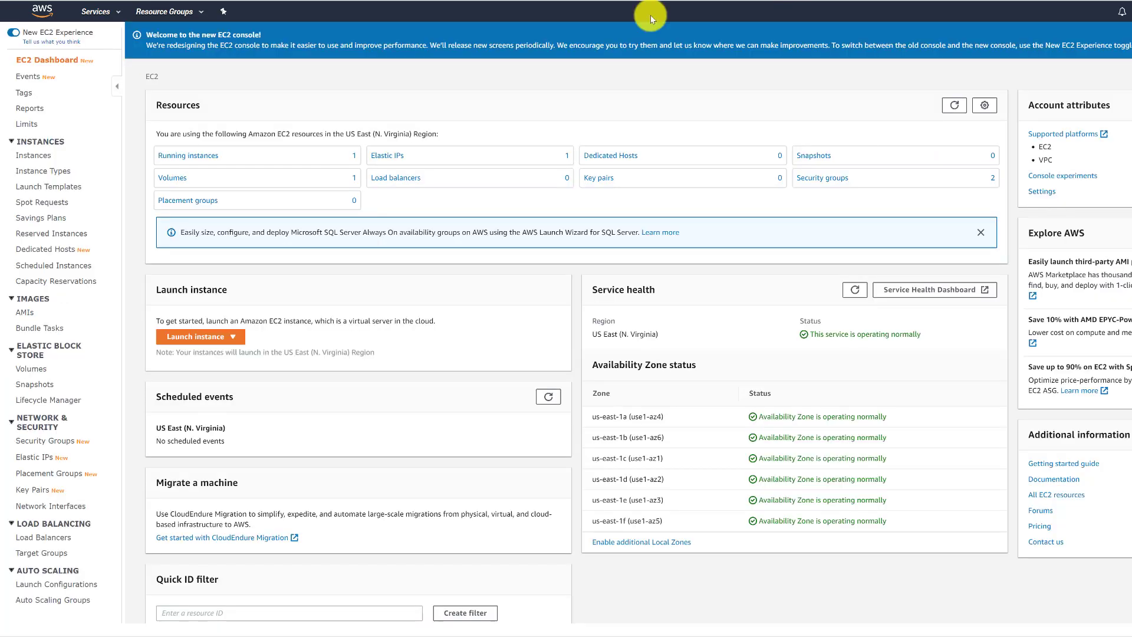
Step: Show running instances, with the production instance passing 2/2 checks
click(33, 156)
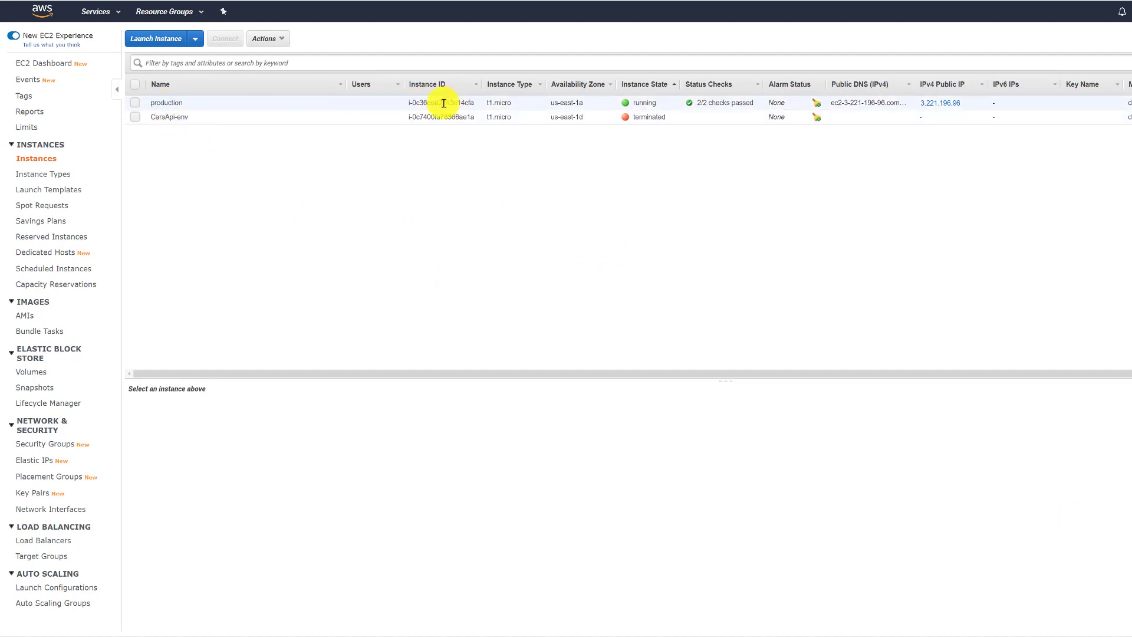
mouse_move(224, 100)
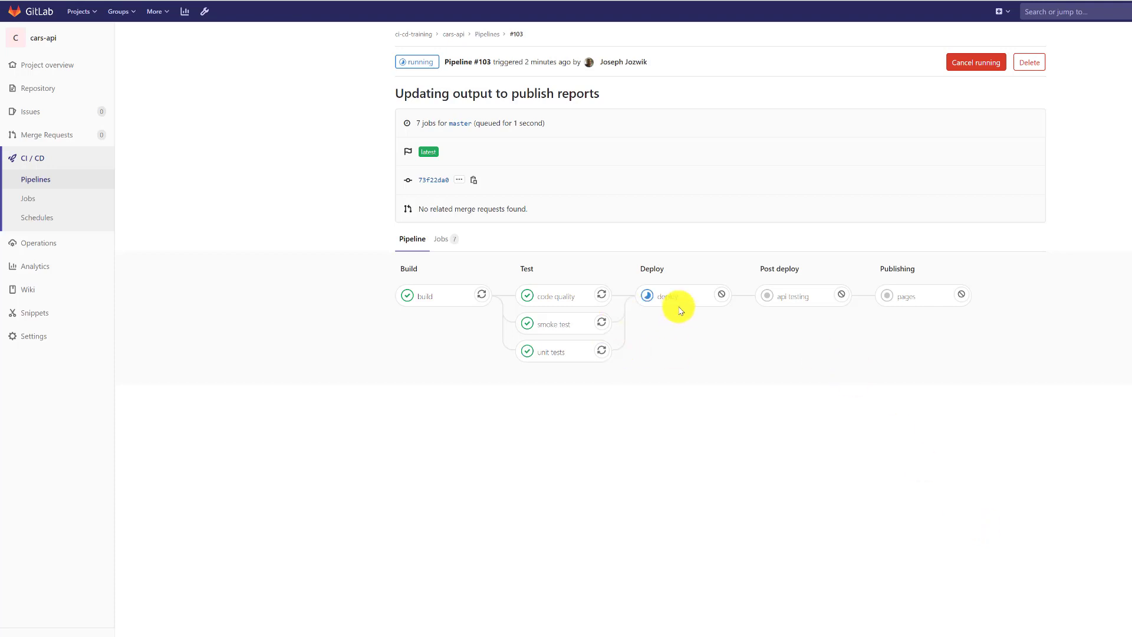
mouse_move(668, 296)
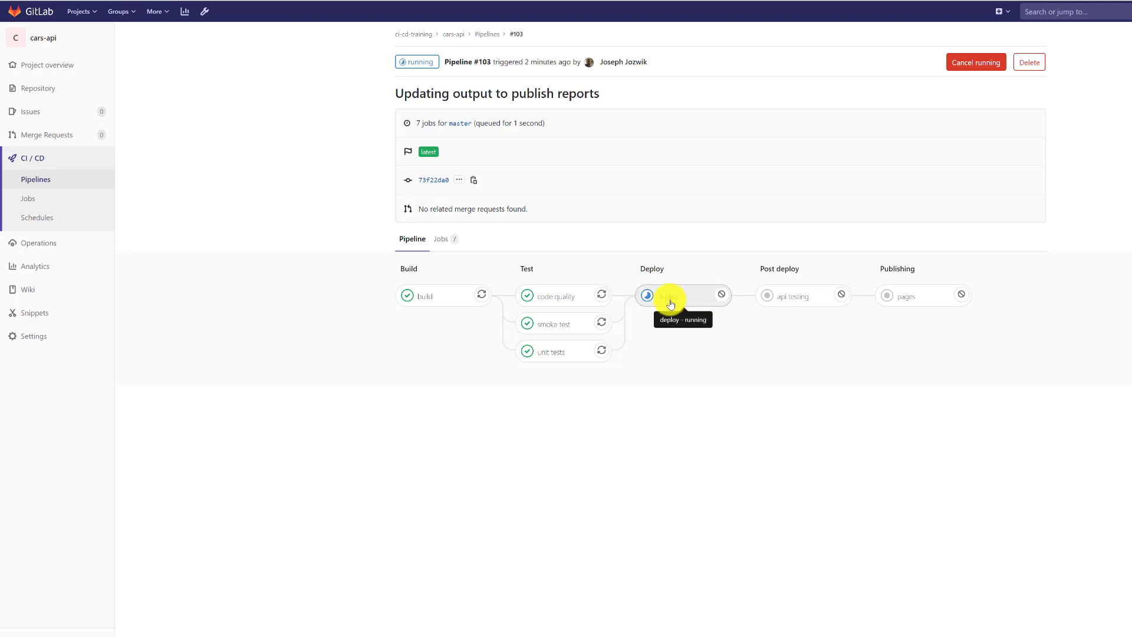
Step: Open the running deploy job's log from pipeline #103
click(682, 296)
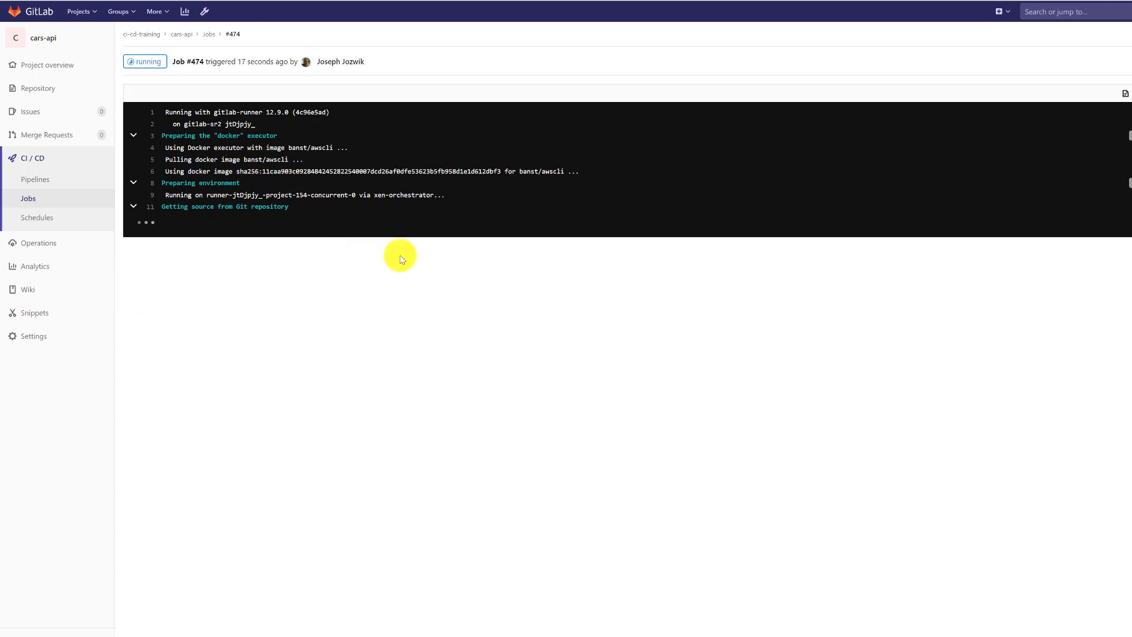
mouse_move(273, 257)
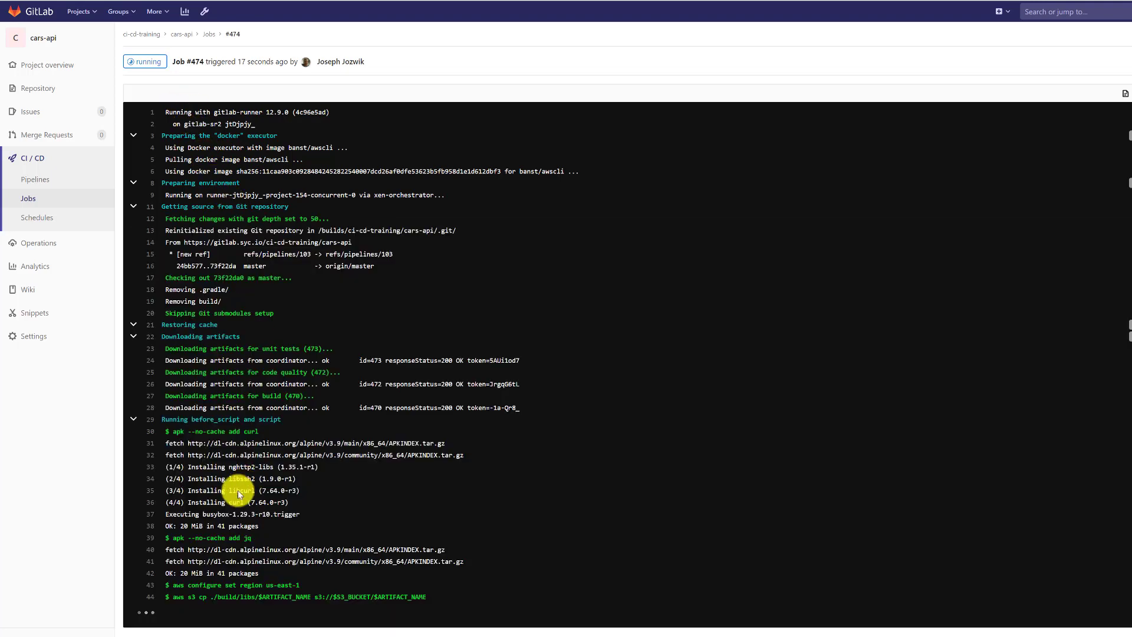
mouse_move(199, 598)
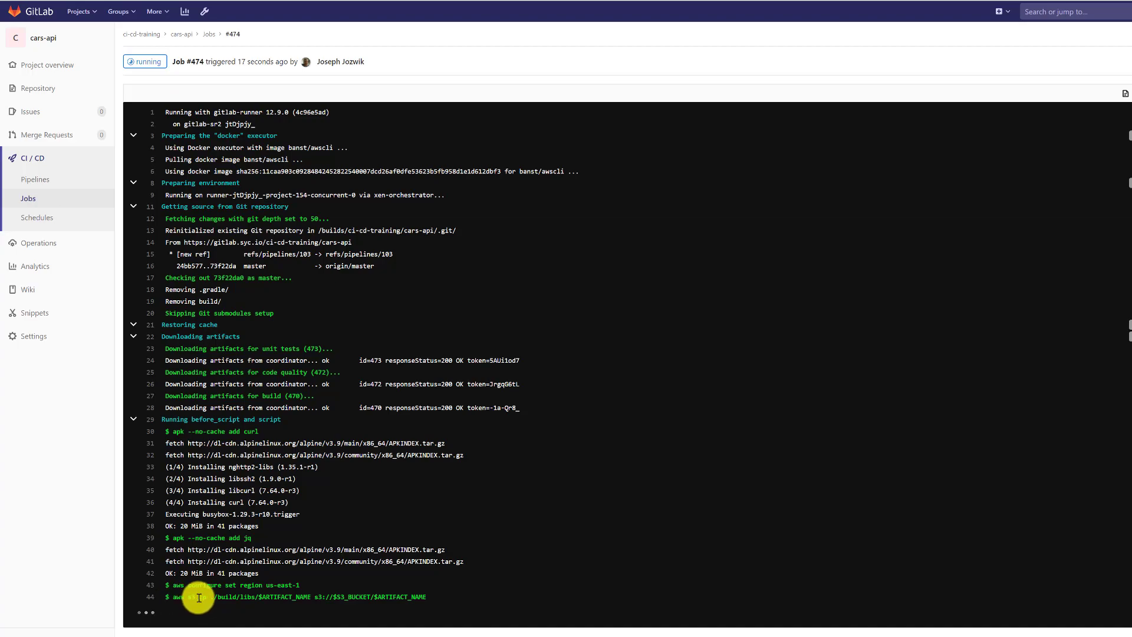
Step: Review job #474's log for the cars-api-v9.jar S3 upload and application version 9
scroll(down, 3)
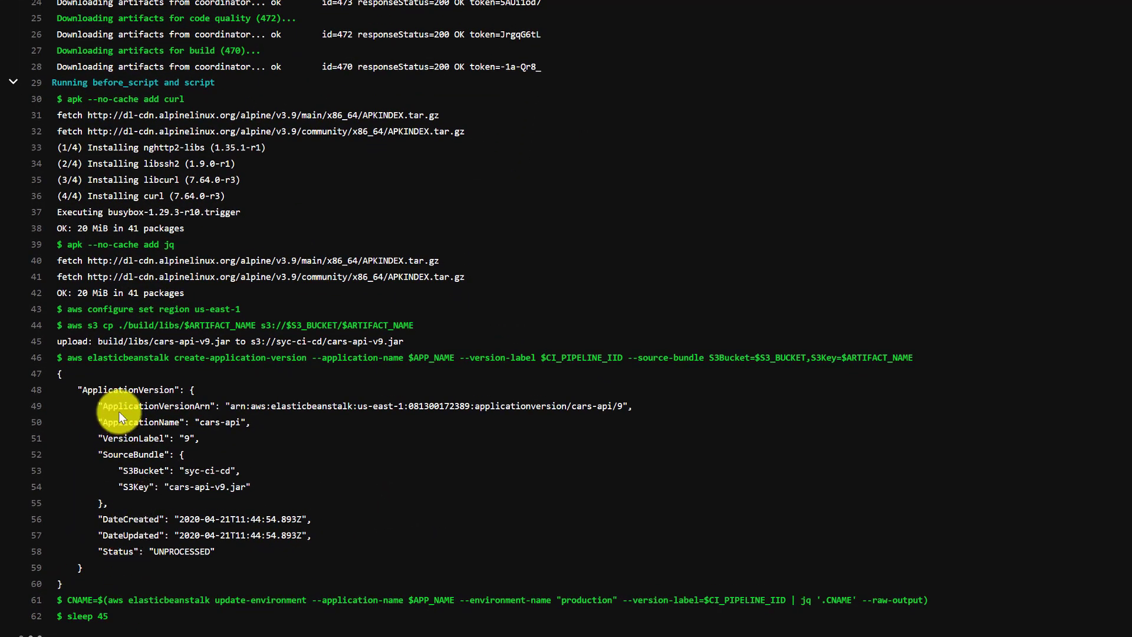
drag(119, 405, 257, 487)
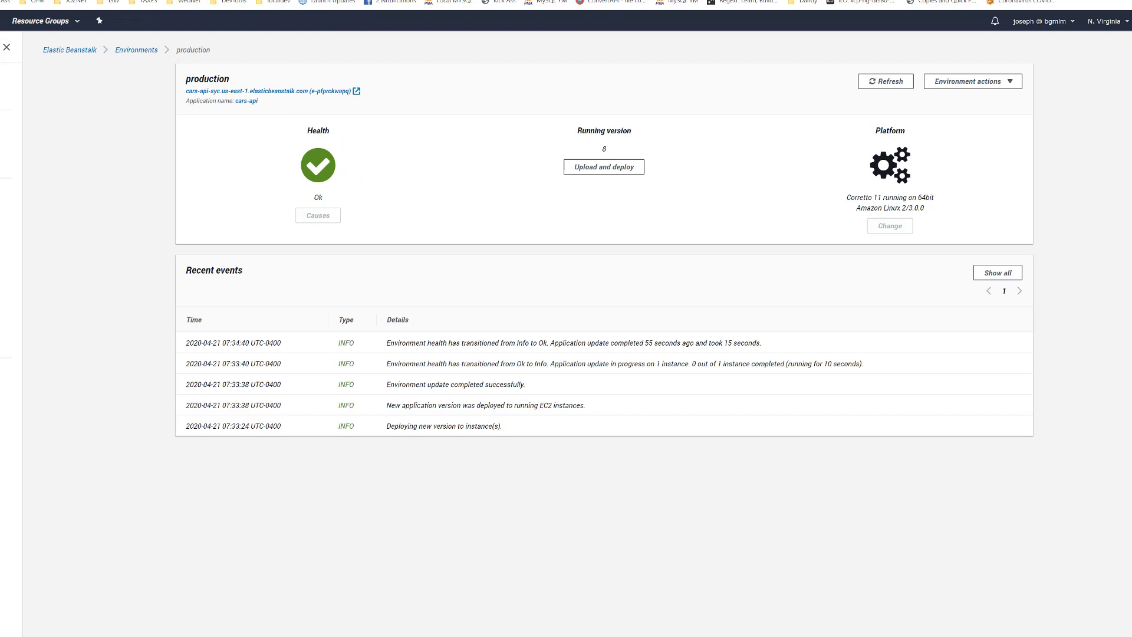
Step: Open the cars-api production environment in Elastic Beanstalk and inspect its warning health causes
click(70, 49)
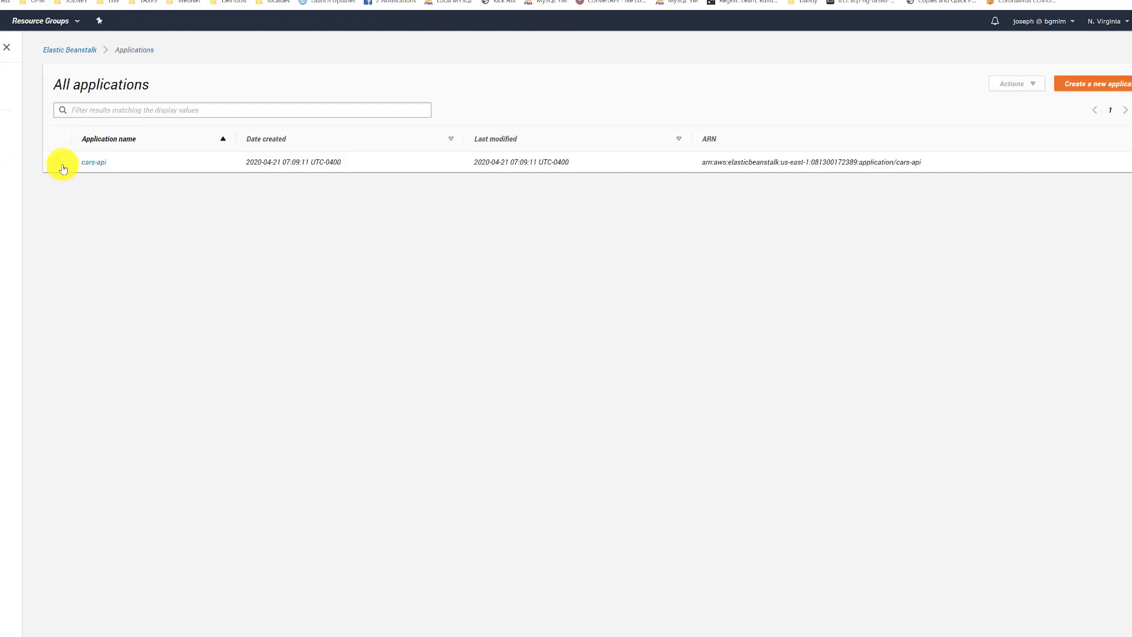
click(93, 161)
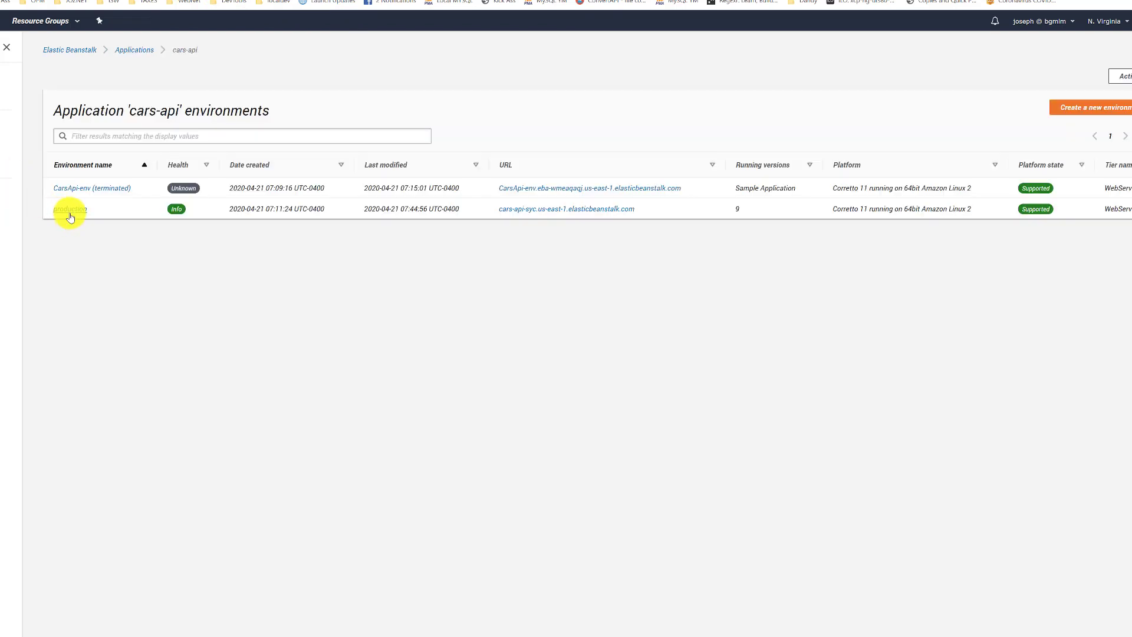
click(68, 209)
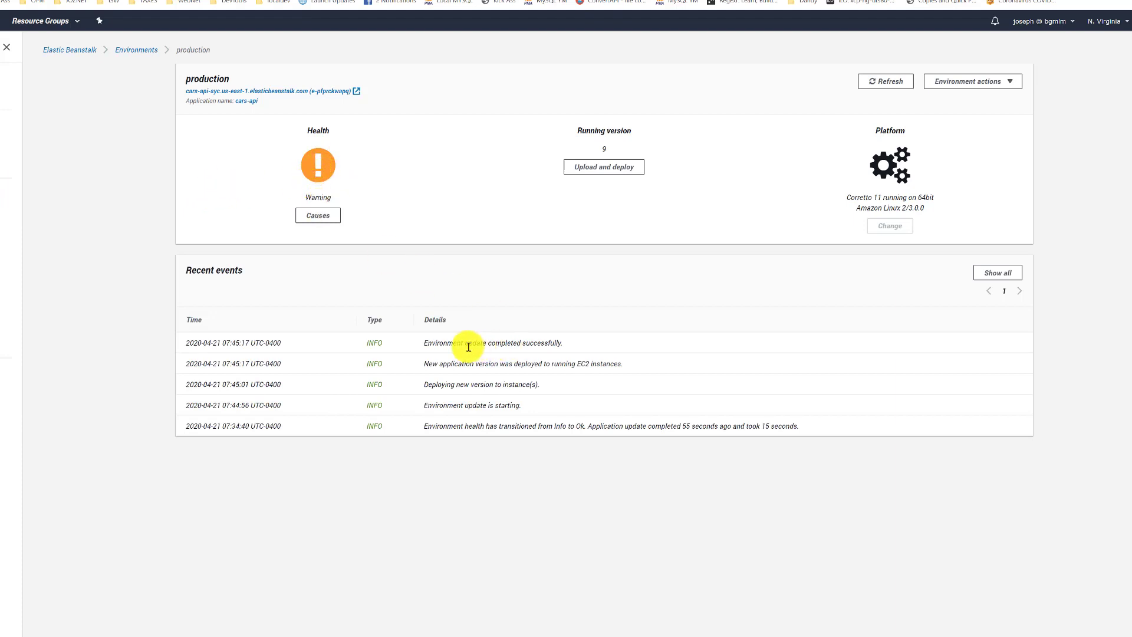
mouse_move(210, 348)
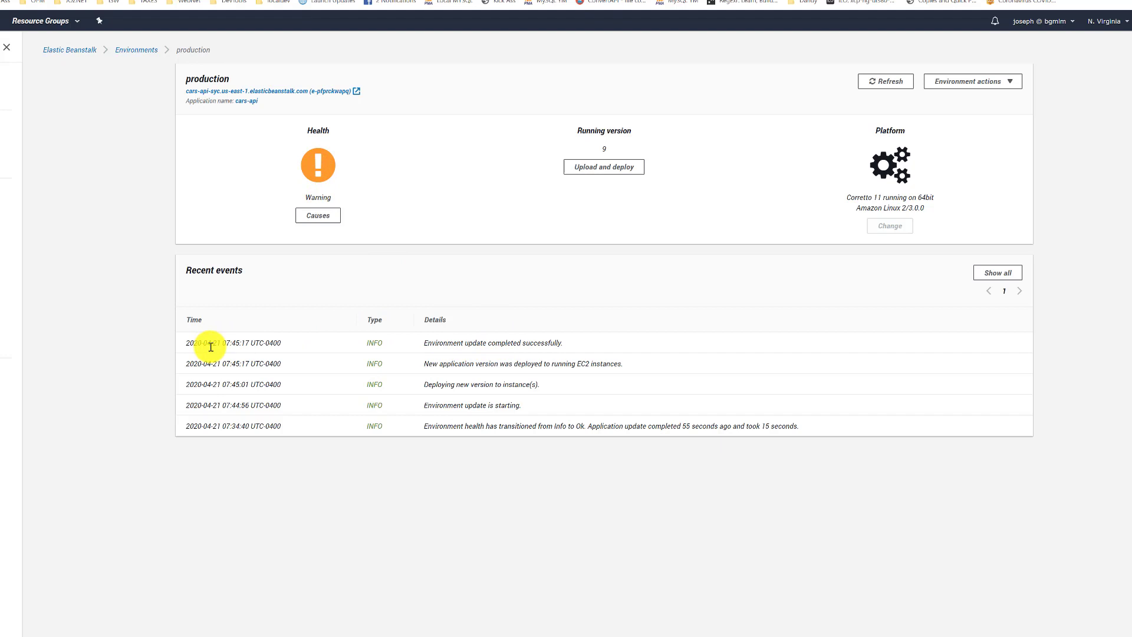
drag(215, 342, 282, 342)
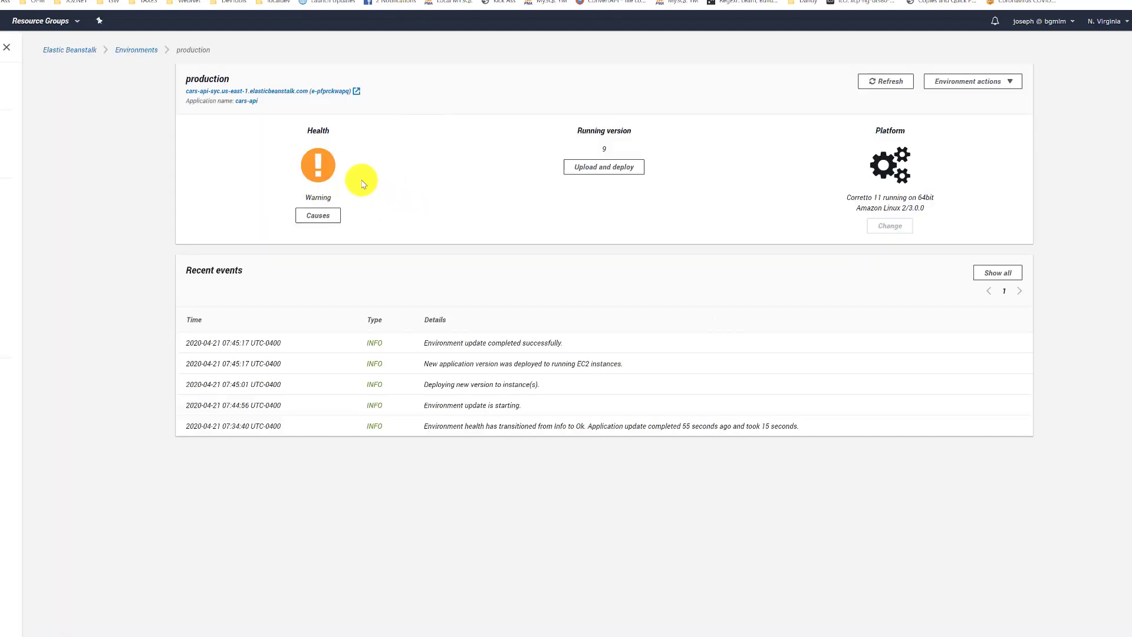
mouse_move(369, 266)
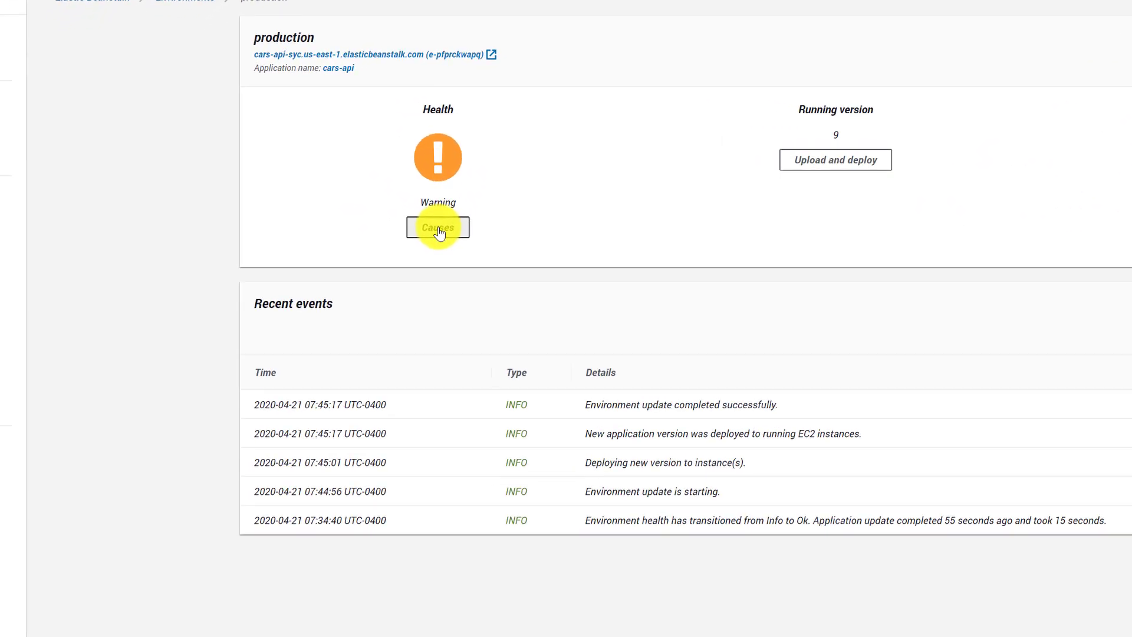
click(437, 228)
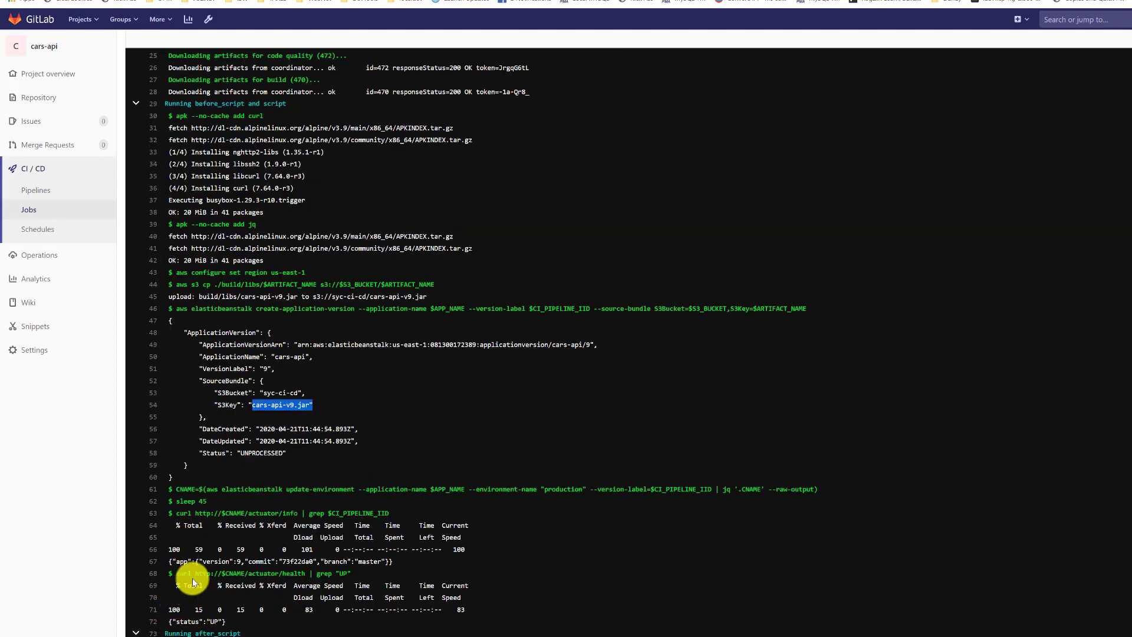
mouse_move(631, 602)
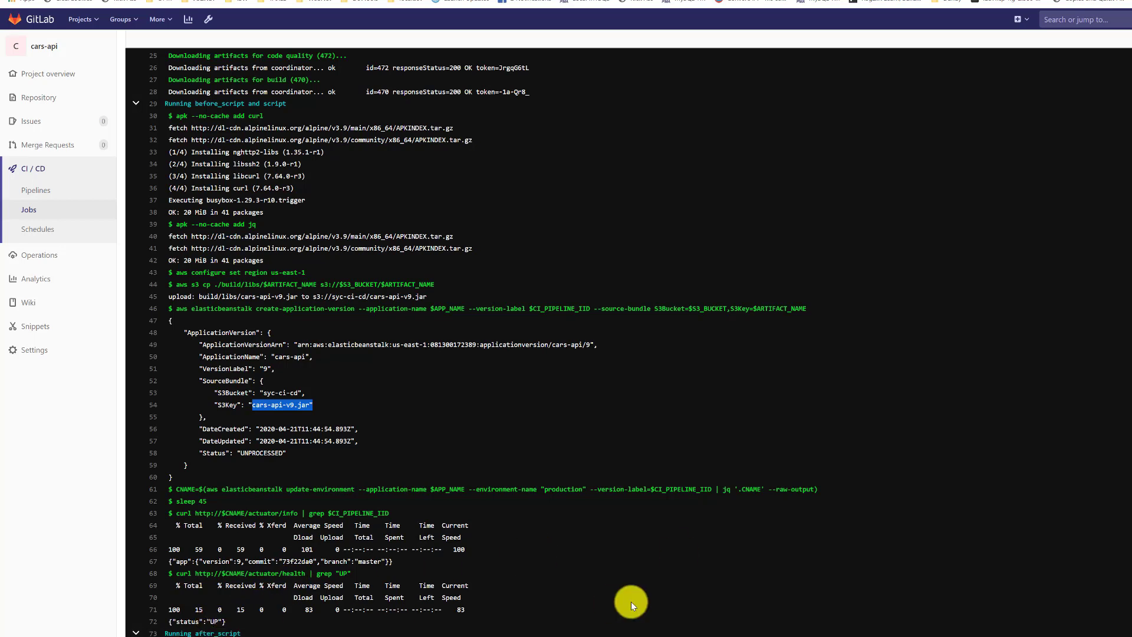
Step: Finish reviewing the deploy log and go back to the project's pipelines list
scroll(down, 3)
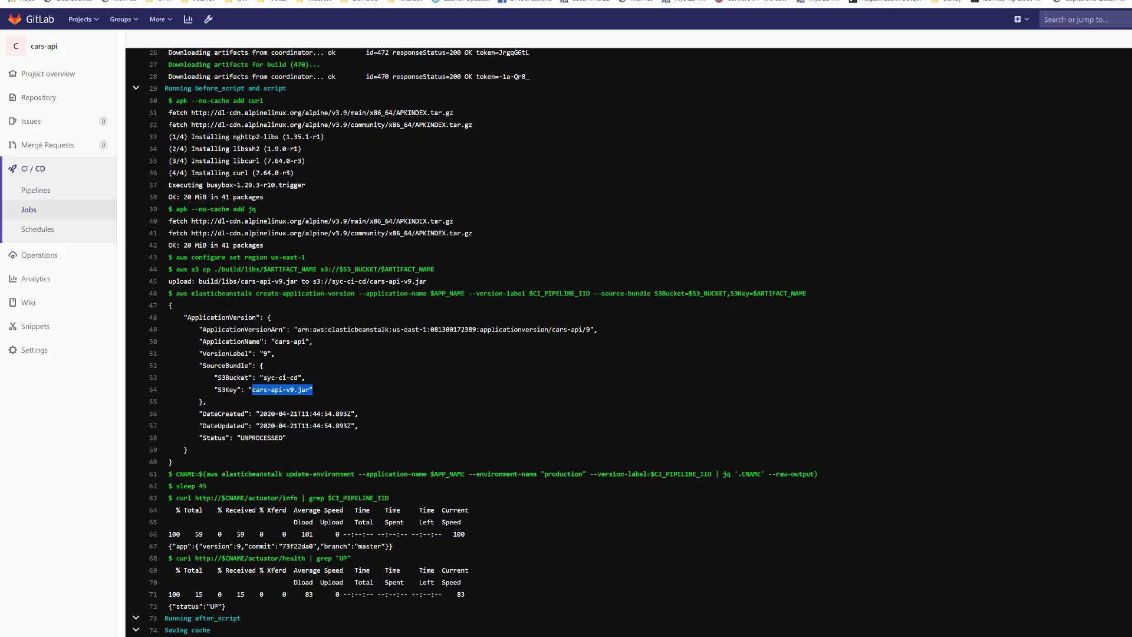
mouse_move(39, 232)
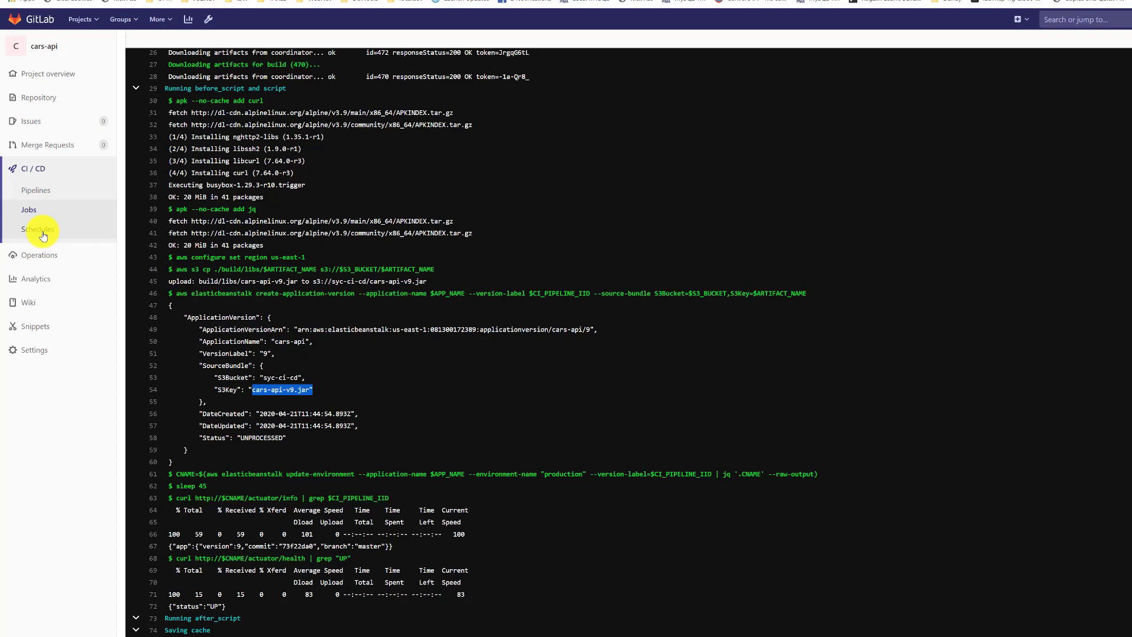
mouse_move(36, 190)
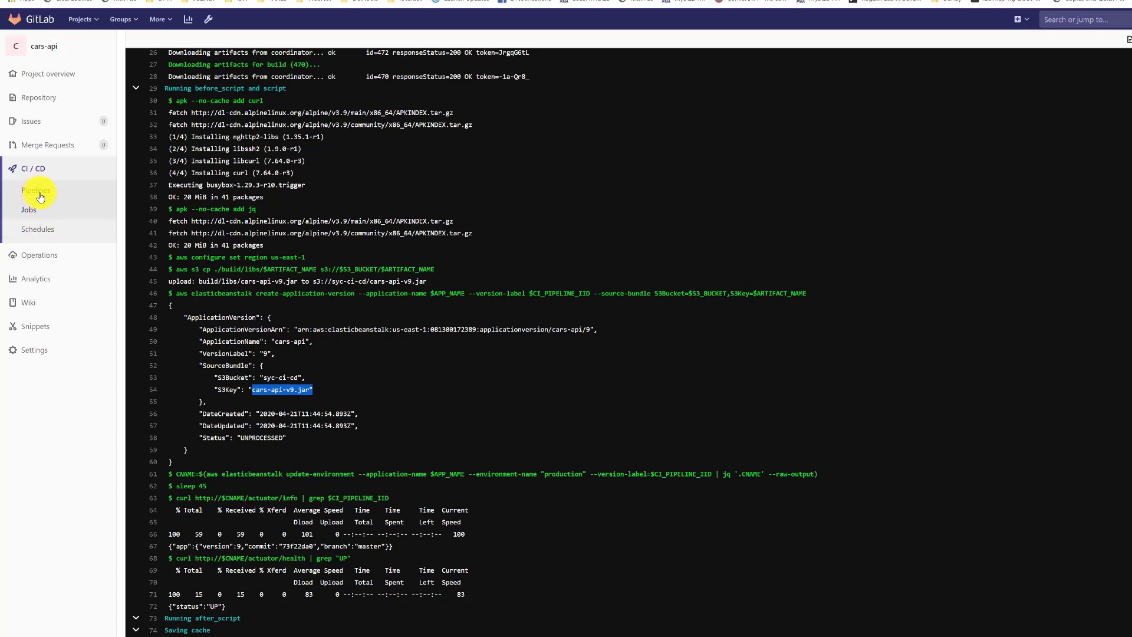
click(35, 190)
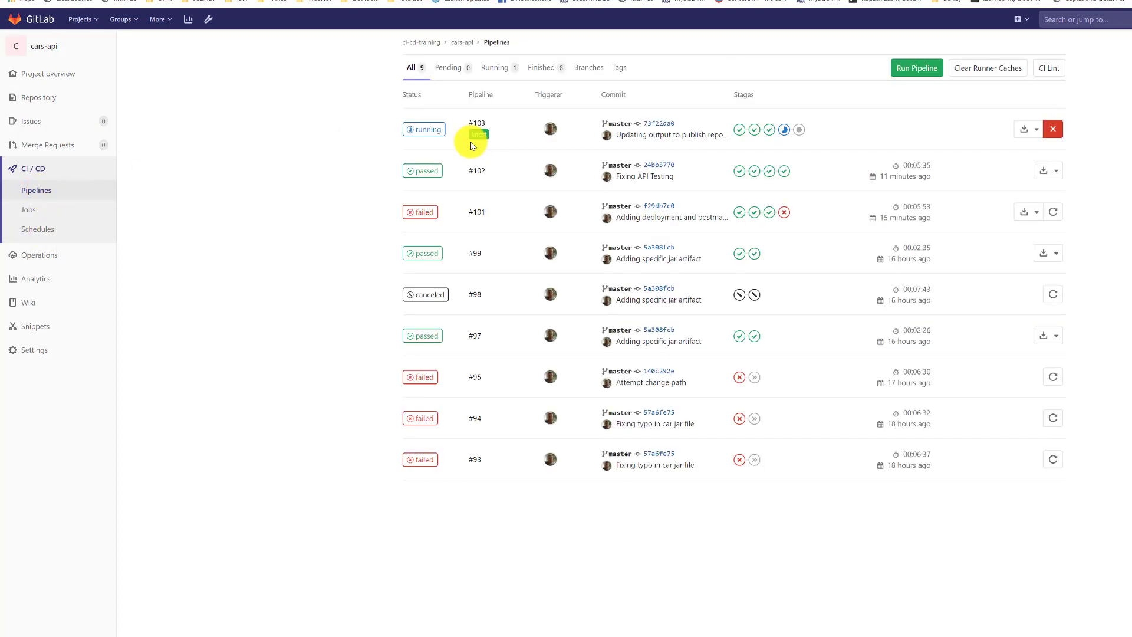
mouse_move(784, 131)
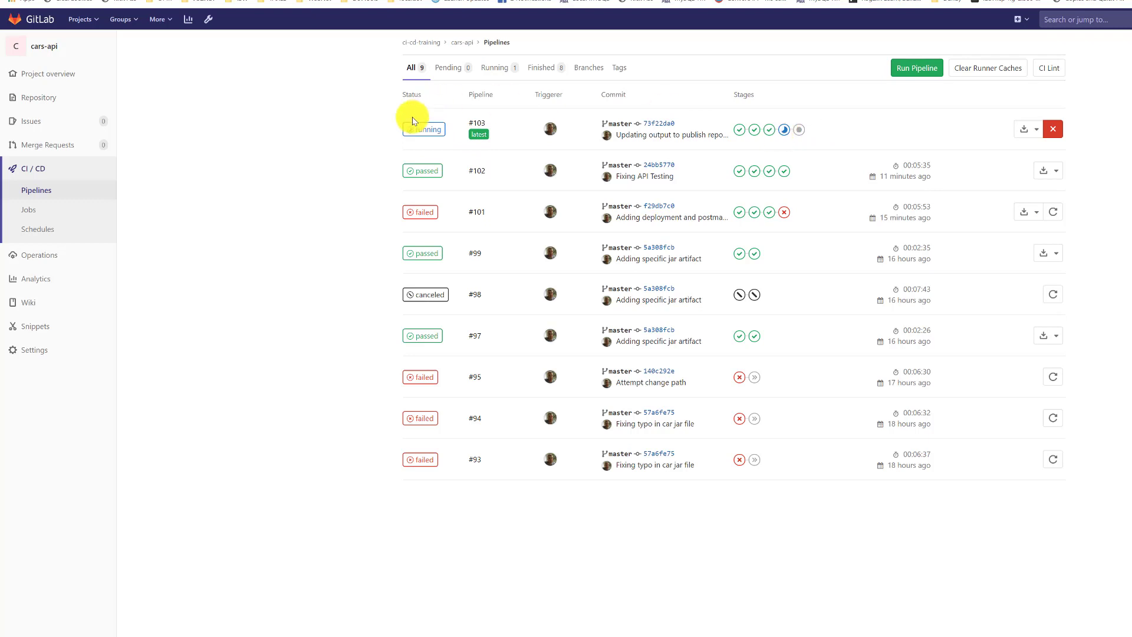
Step: Open pipeline #103's api testing job log with the Newman run results
click(476, 122)
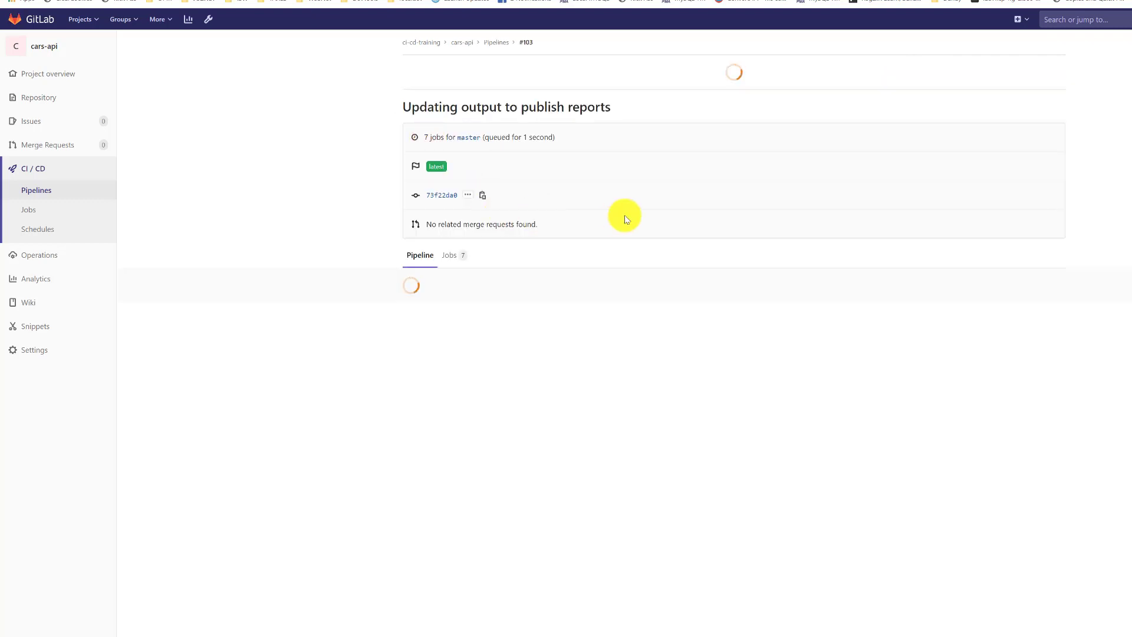
click(28, 209)
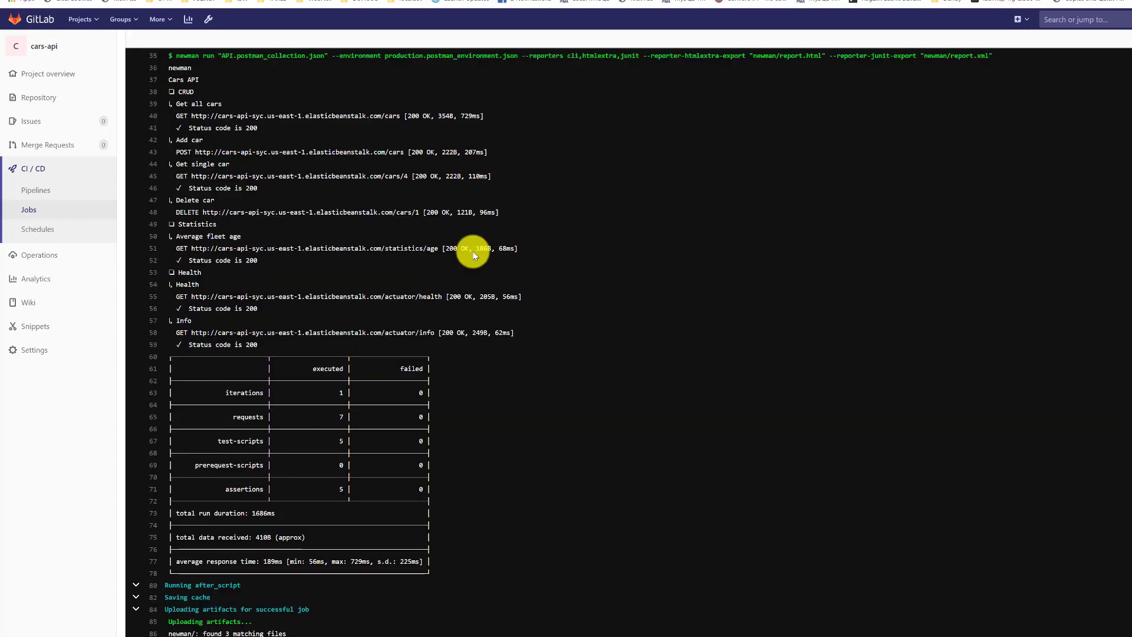
mouse_move(274, 292)
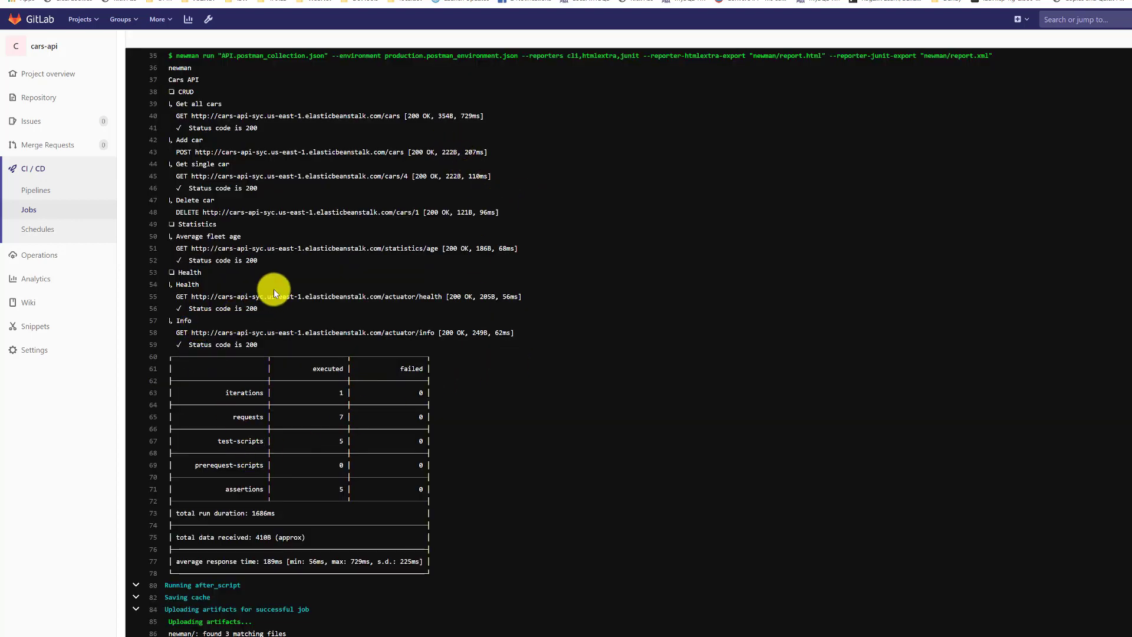
Step: Review the Newman output and report artifact upload, then return to the pipelines list
scroll(down, 3)
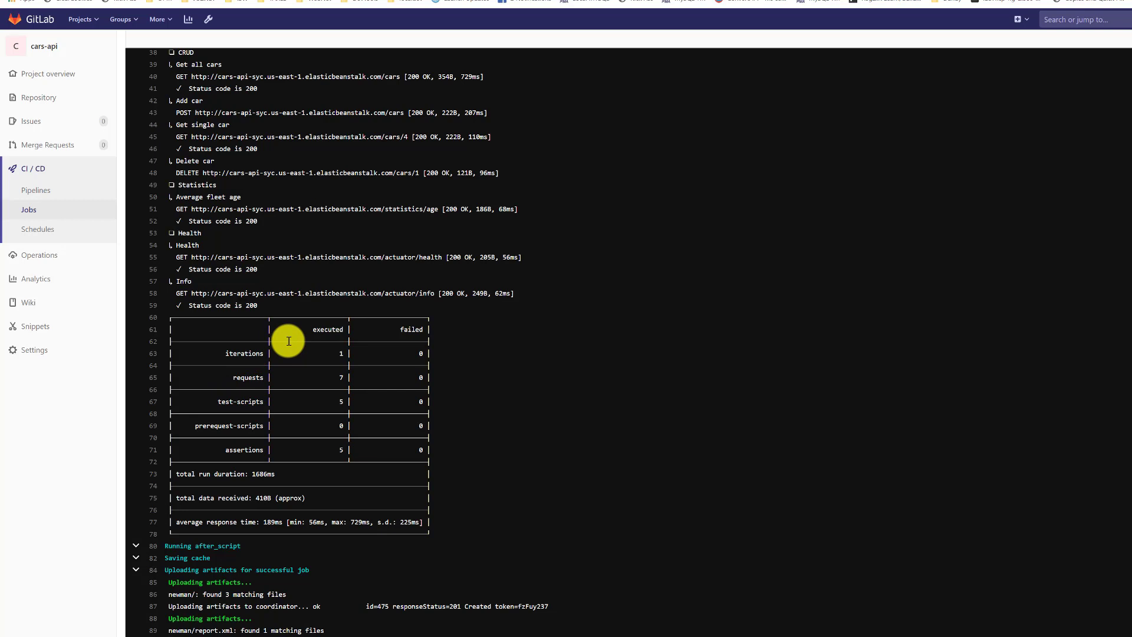
mouse_move(220, 620)
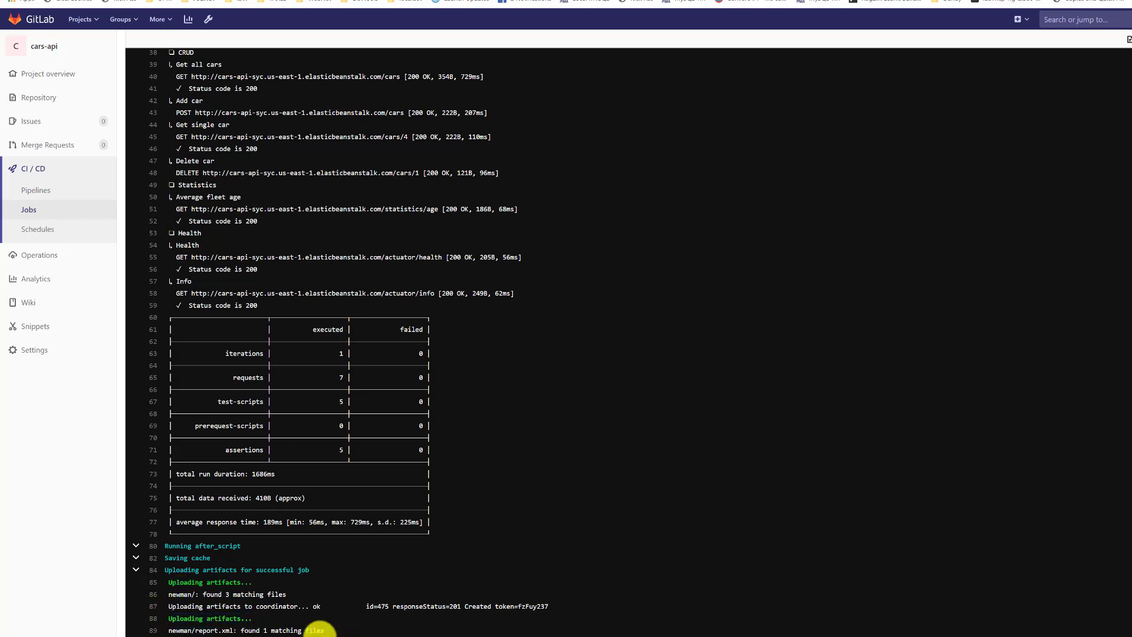
mouse_move(36, 190)
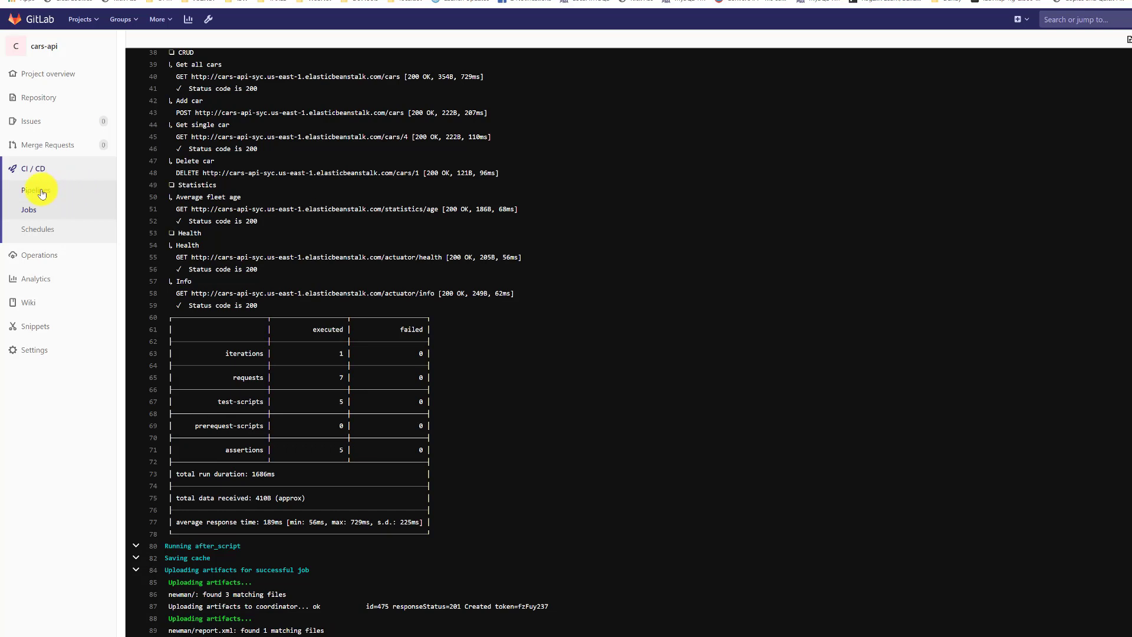
click(35, 190)
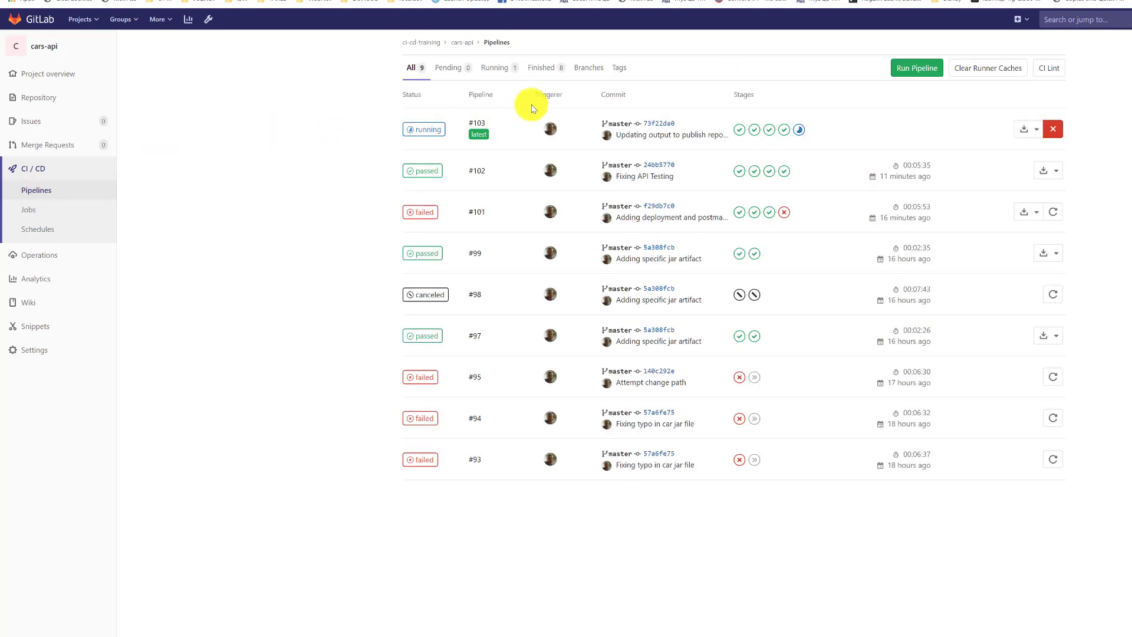
mouse_move(799, 135)
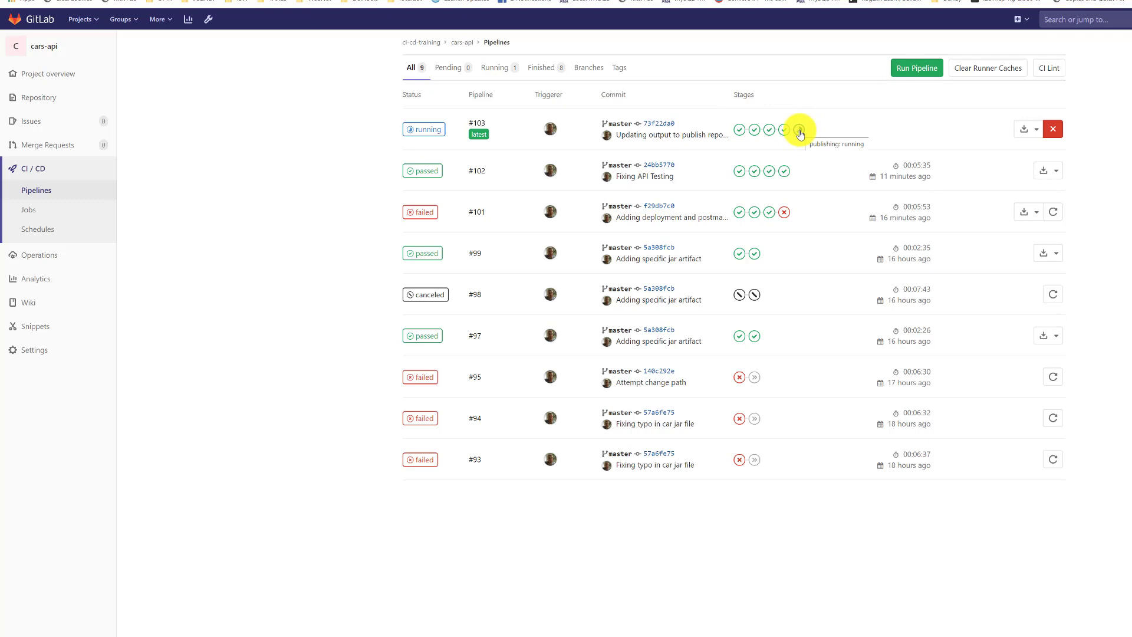
Step: Check pipeline #103's downloadable artifacts and open the pipeline's details
click(1023, 129)
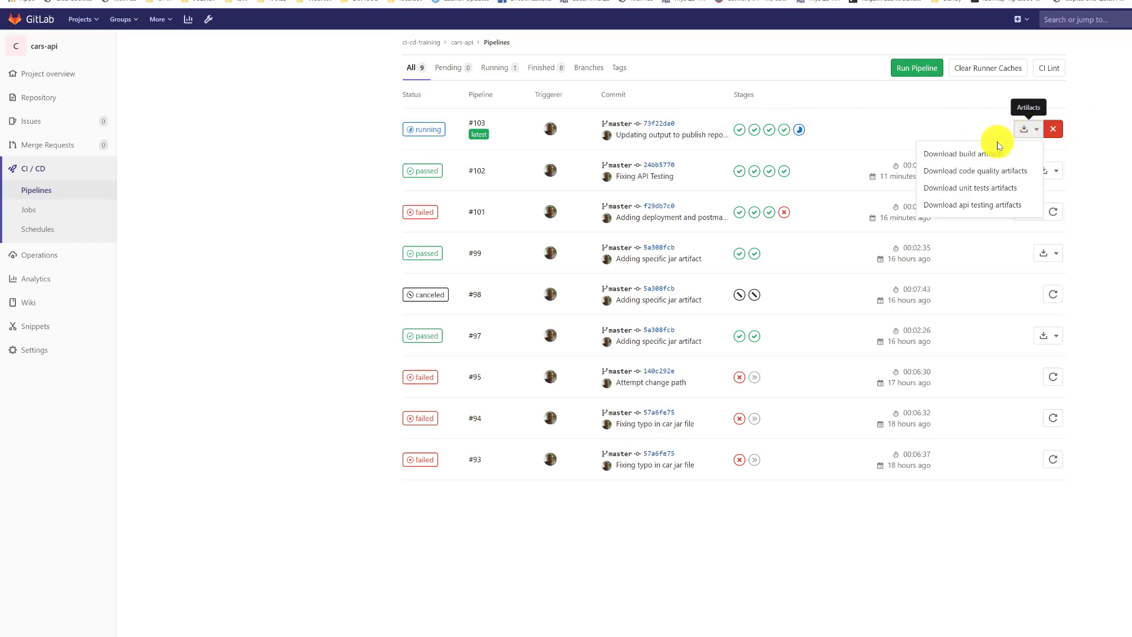
mouse_move(985, 170)
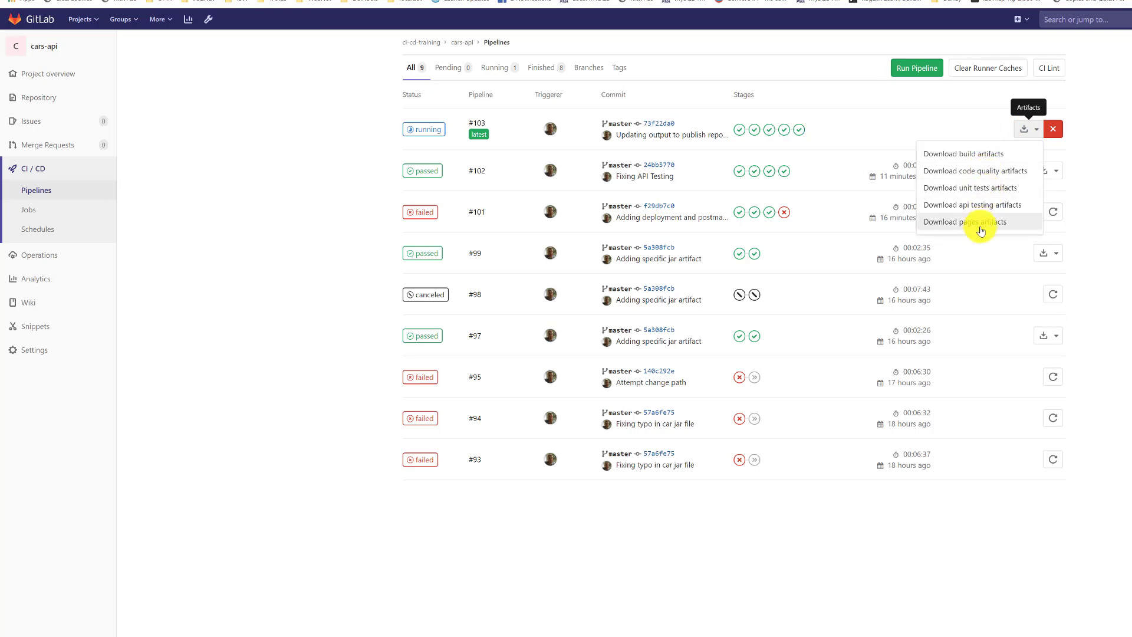
mouse_move(800, 135)
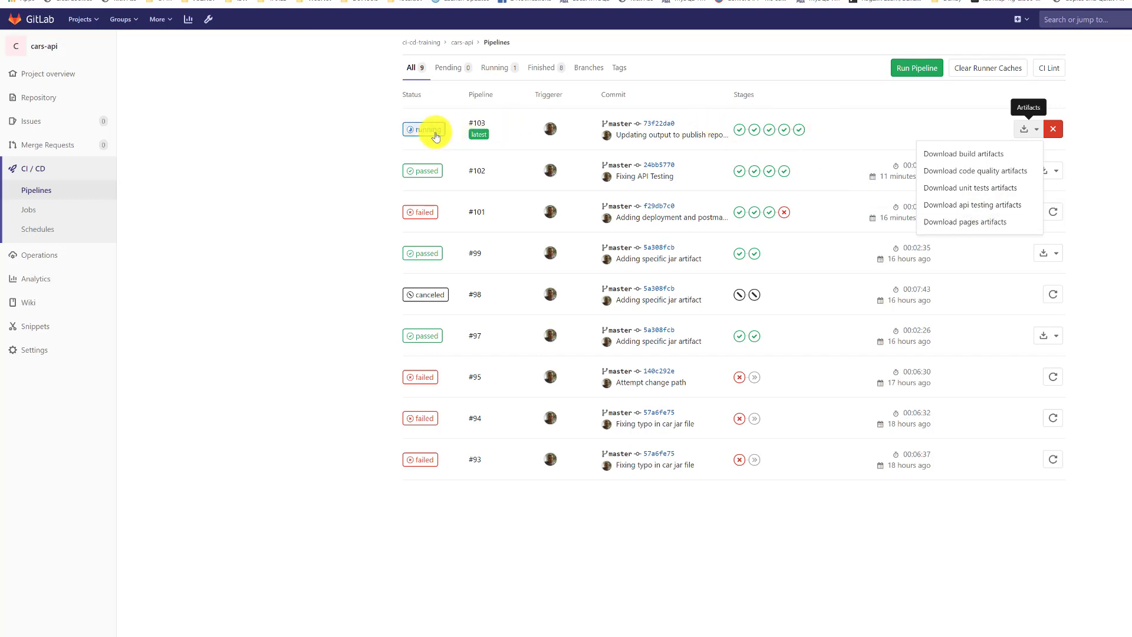
click(424, 129)
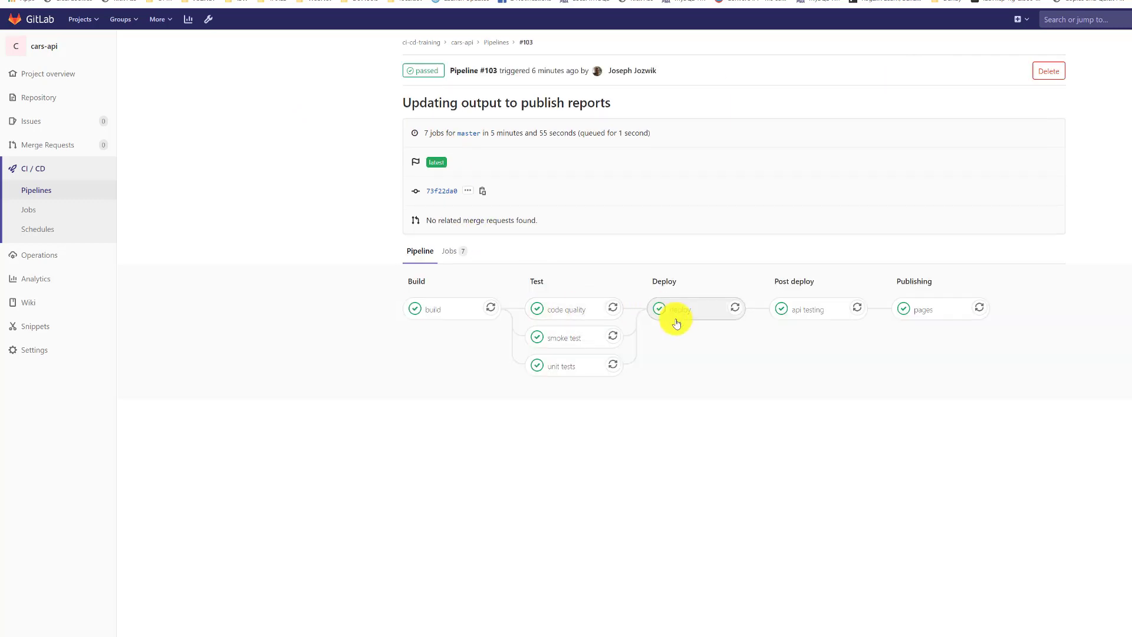
Step: Browse pipeline #103's test report, moving from the unit tests to the api testing suite
click(676, 308)
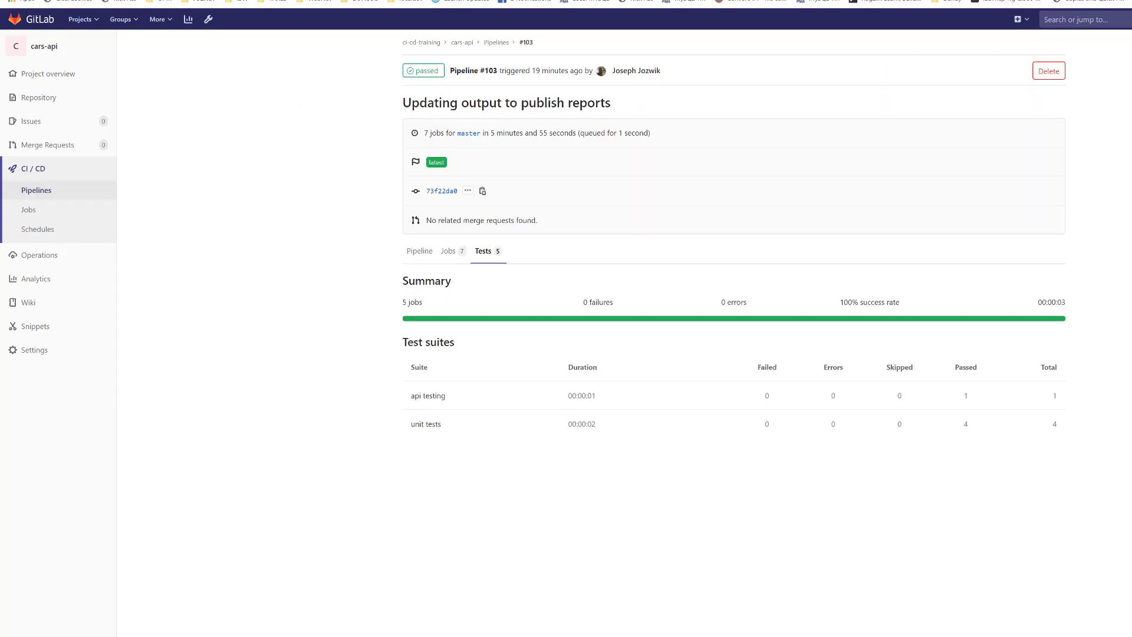
mouse_move(430, 244)
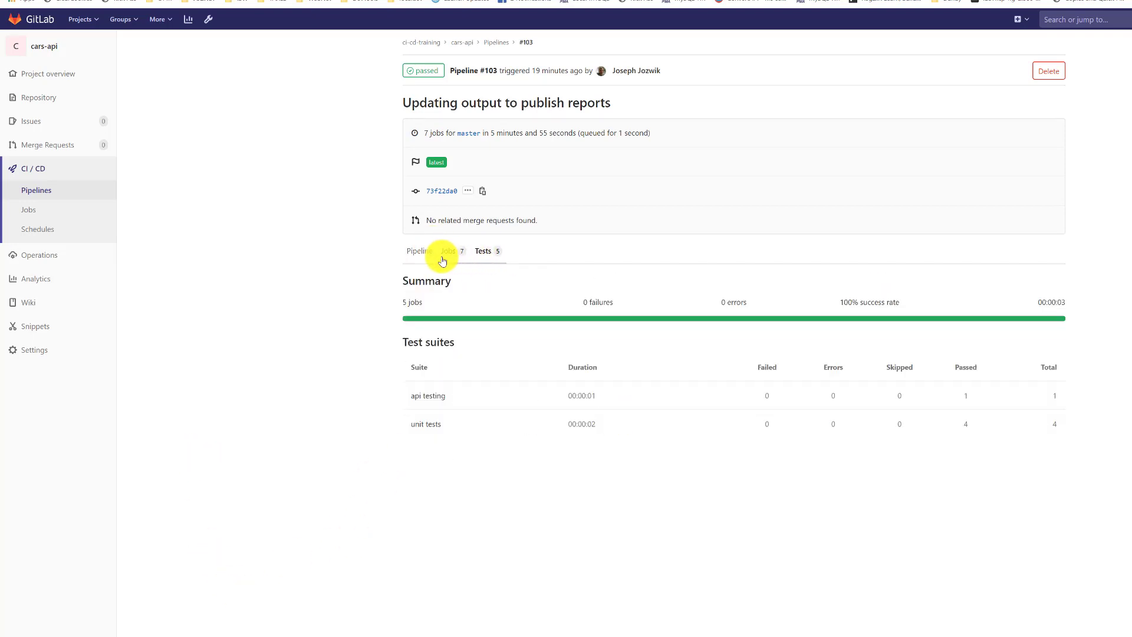
click(448, 251)
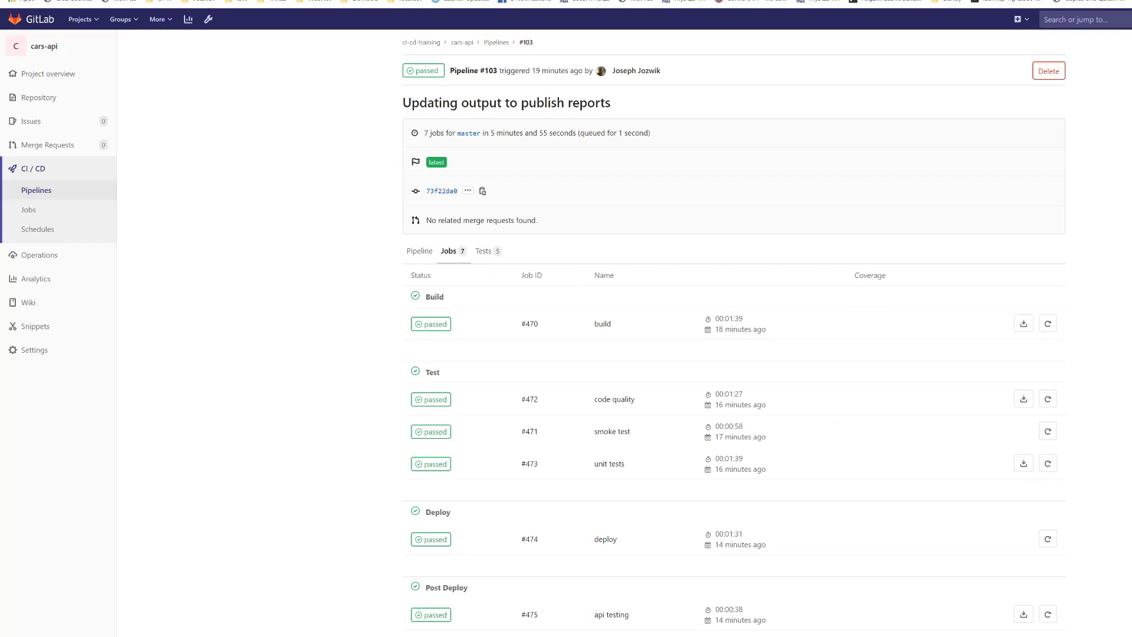
scroll(down, 3)
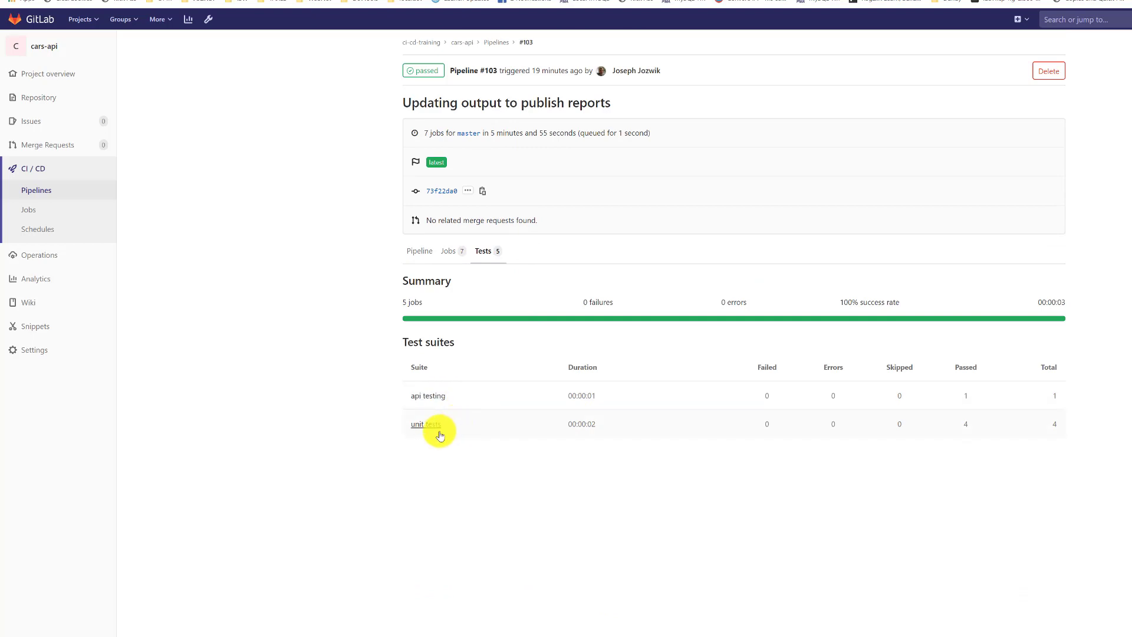
click(417, 424)
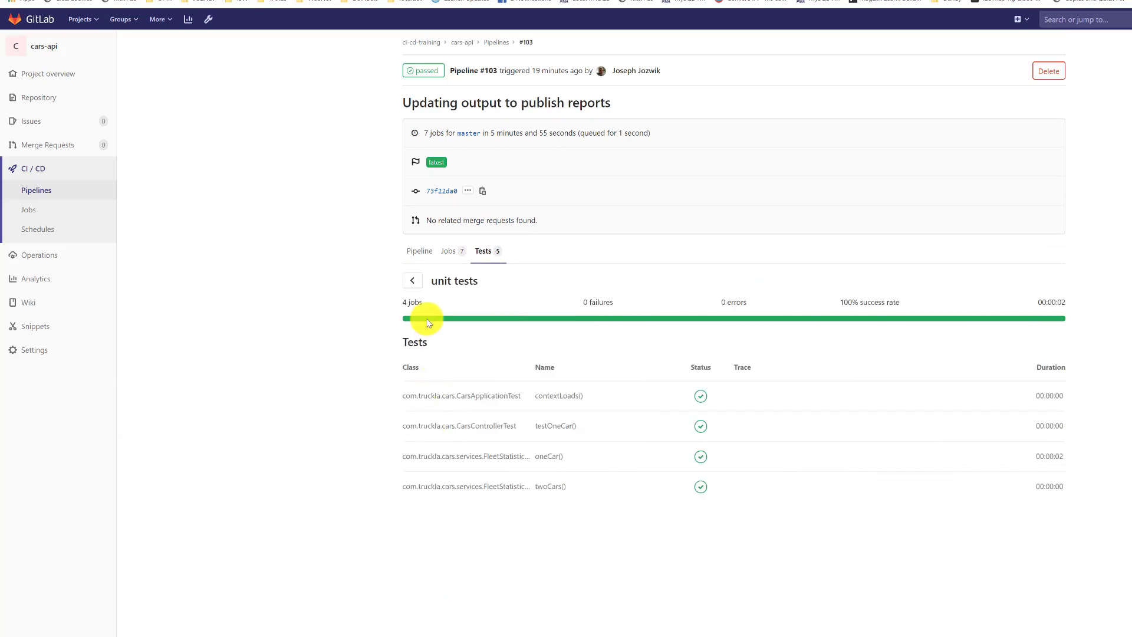
mouse_move(705, 395)
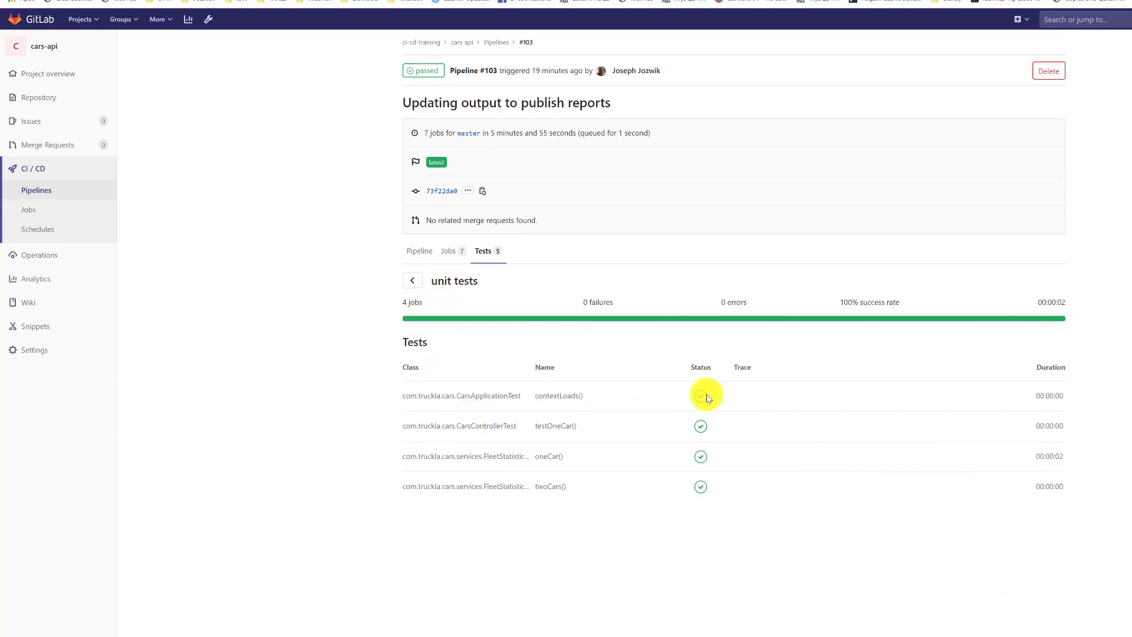
mouse_move(486, 502)
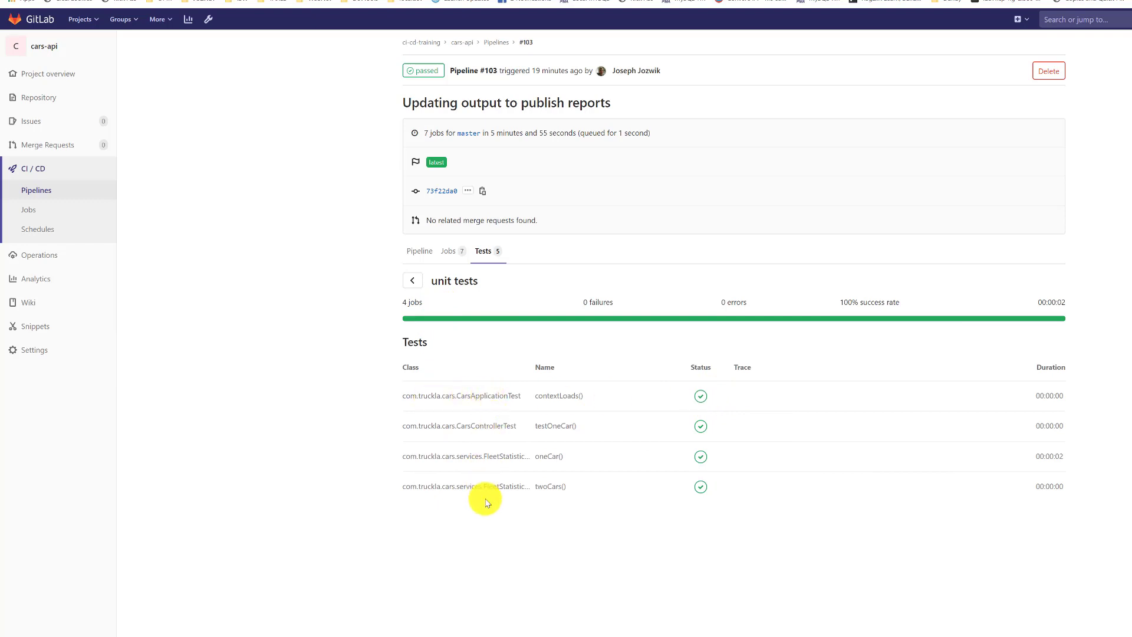
mouse_move(411, 282)
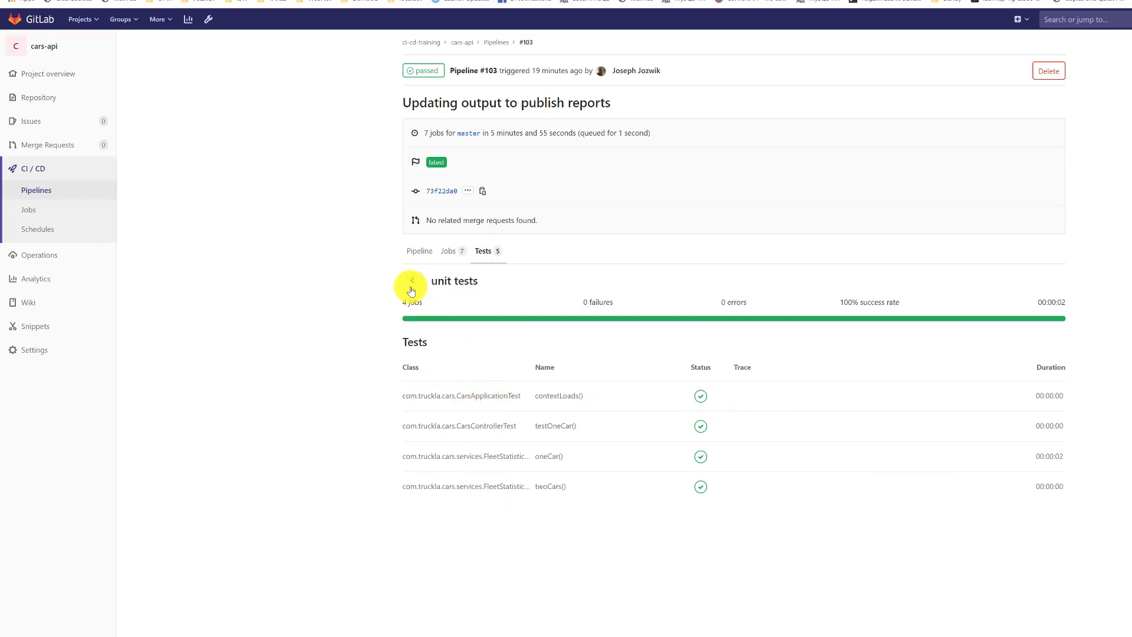
click(411, 280)
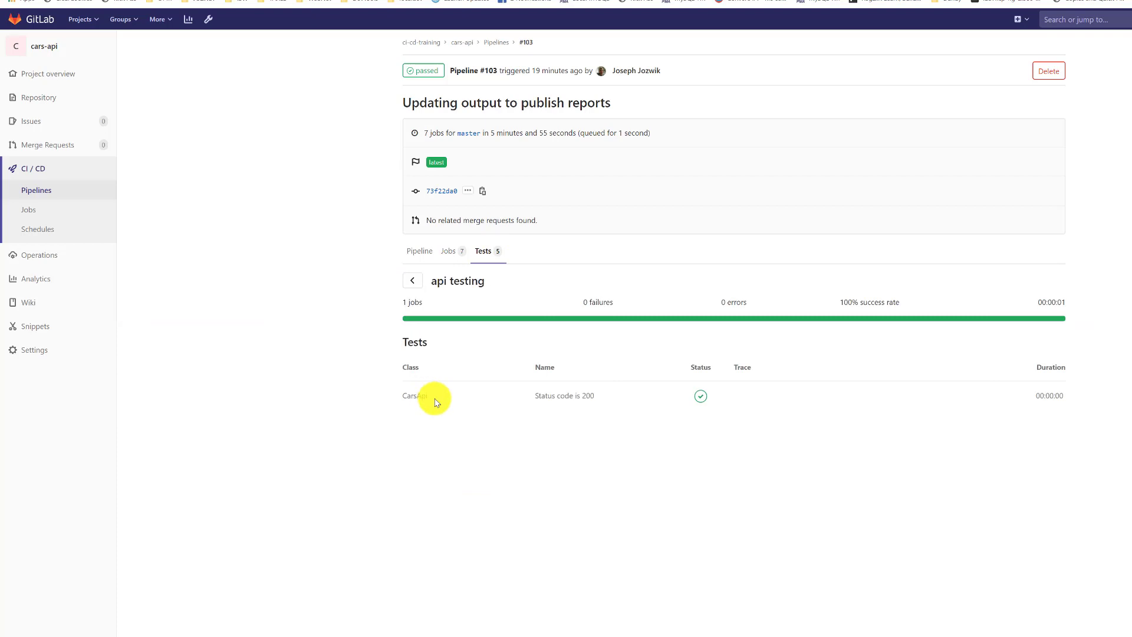
mouse_move(476, 296)
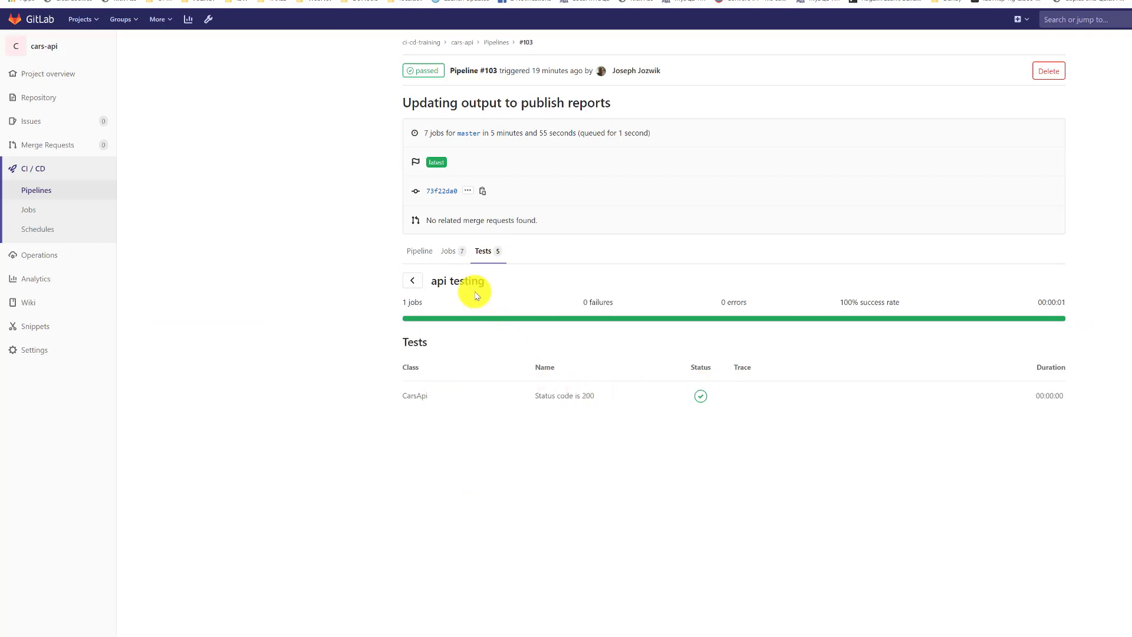
click(412, 280)
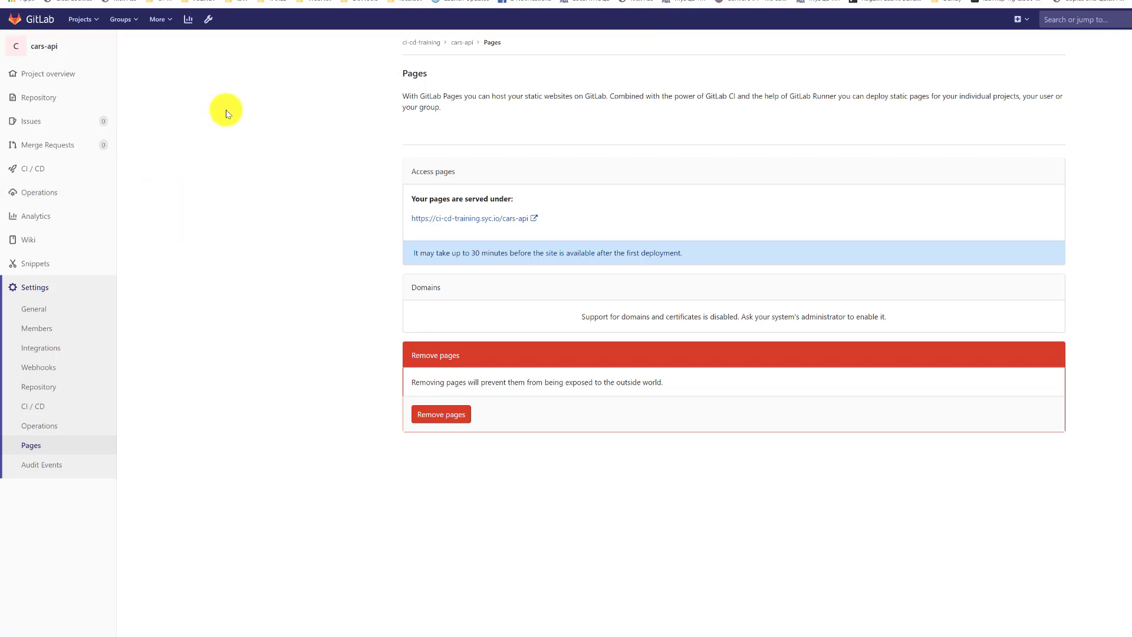
Step: Go to the pipelines list and open the passed pages job #479 log
click(45, 255)
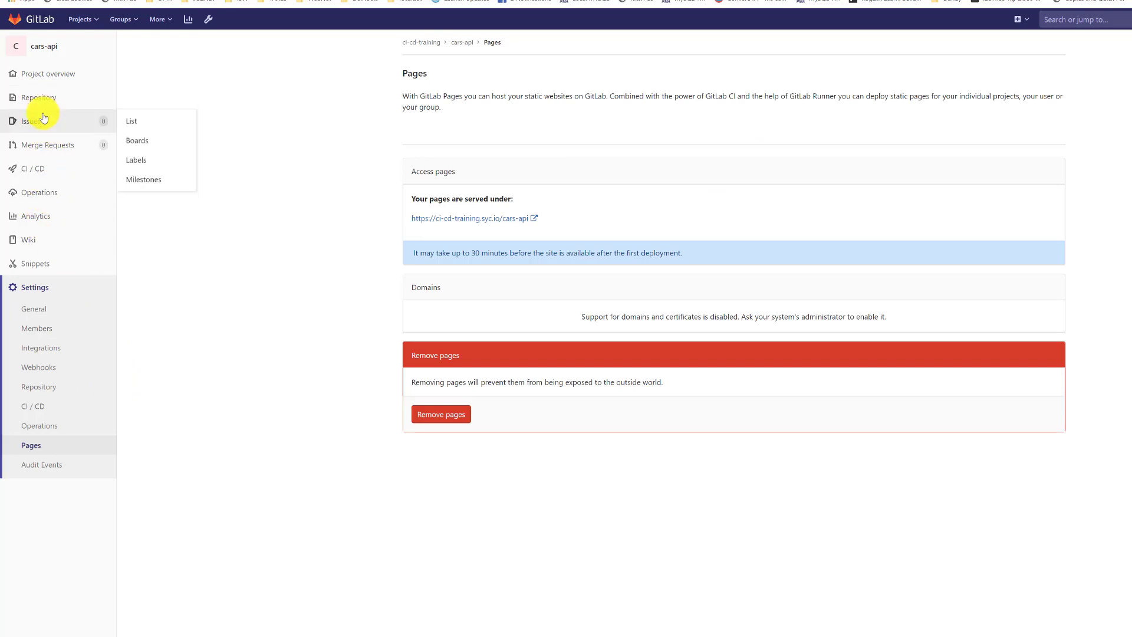
mouse_move(52, 172)
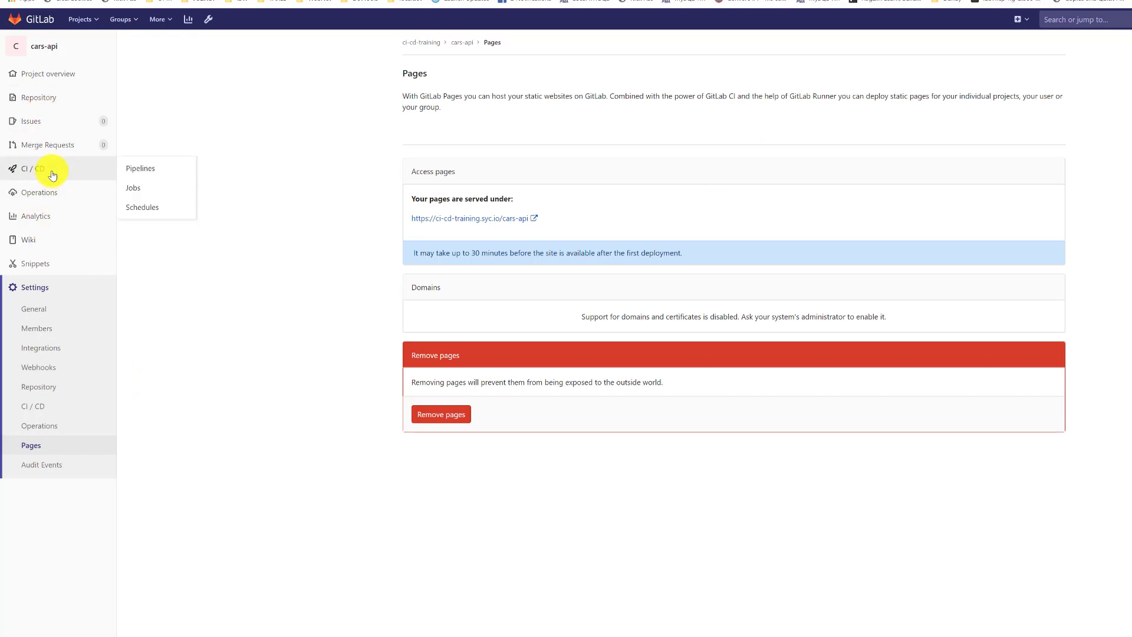
click(140, 168)
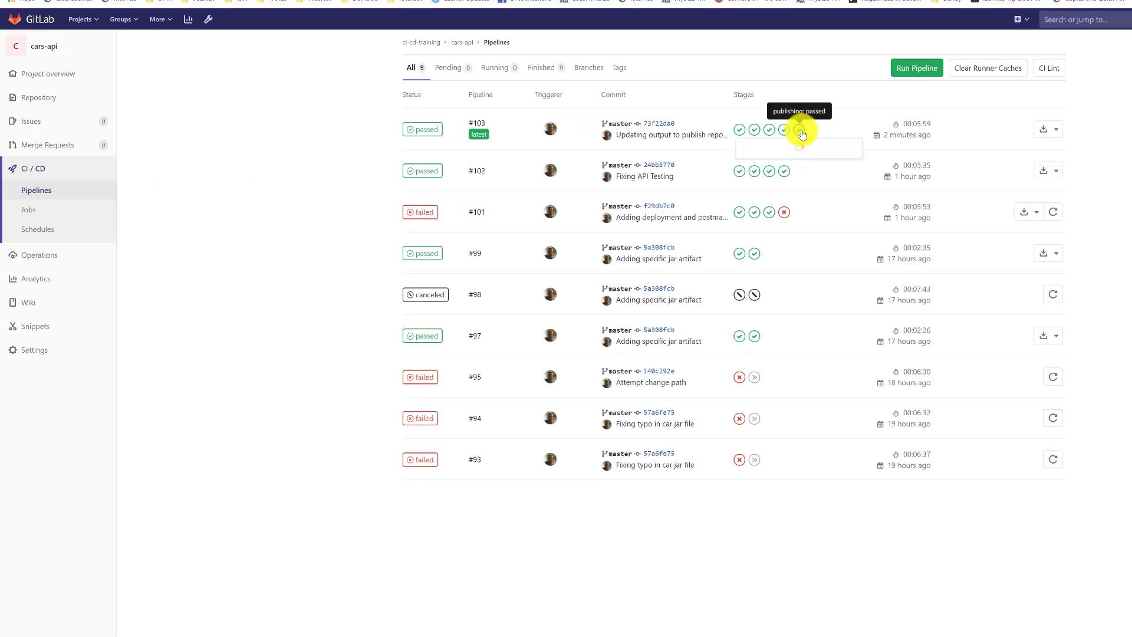
mouse_move(747, 154)
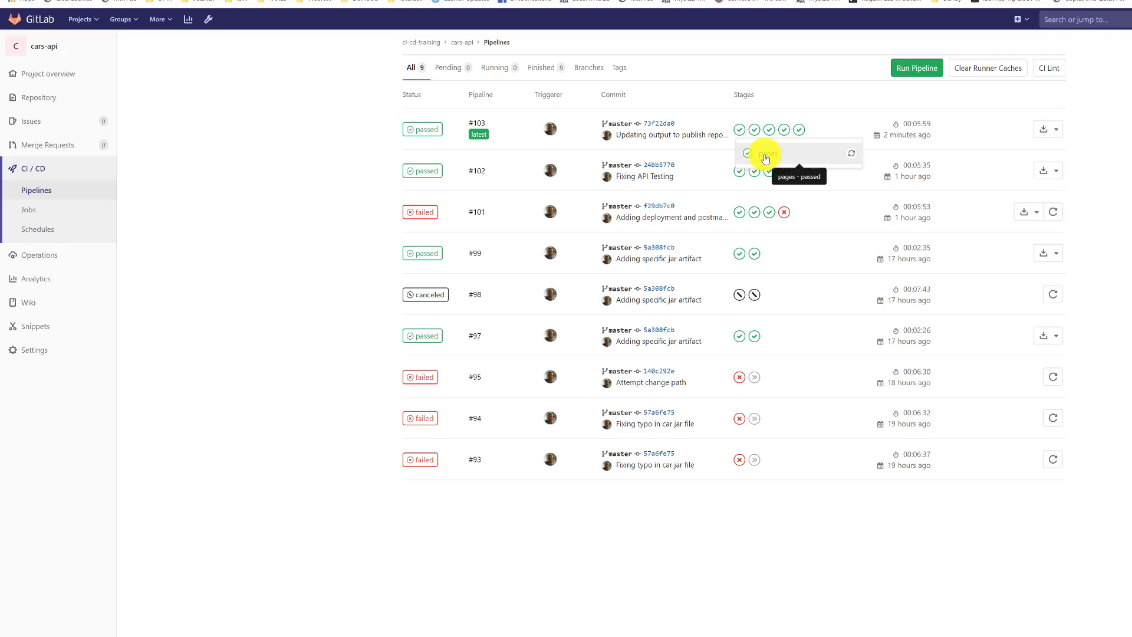
click(747, 152)
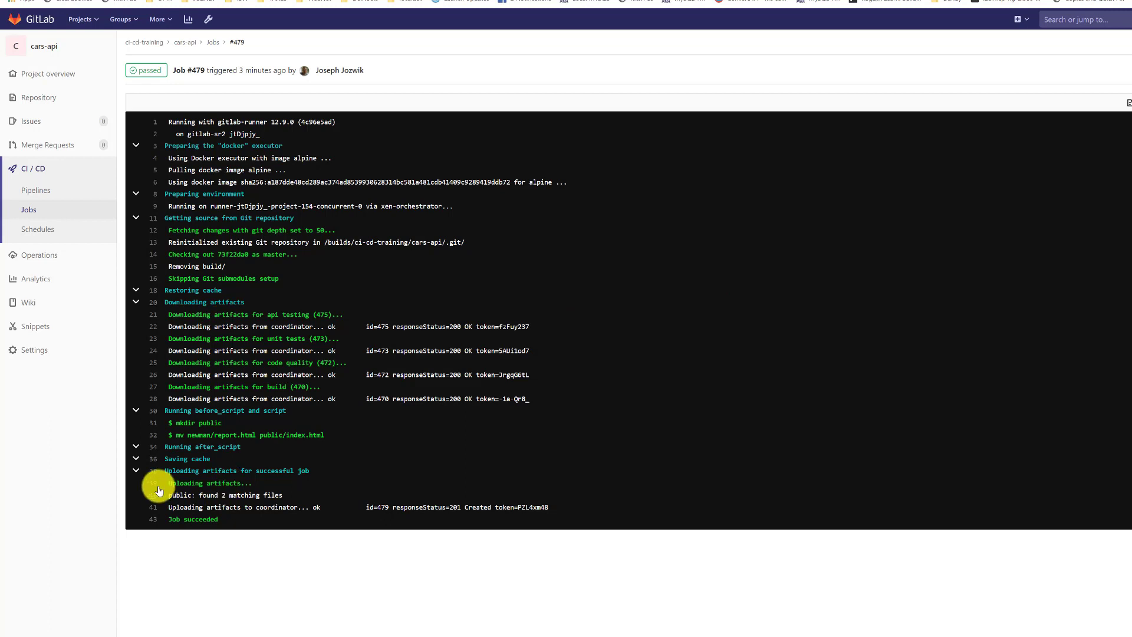
Step: Confirm job #479 succeeded and open the project's Pages settings
click(34, 349)
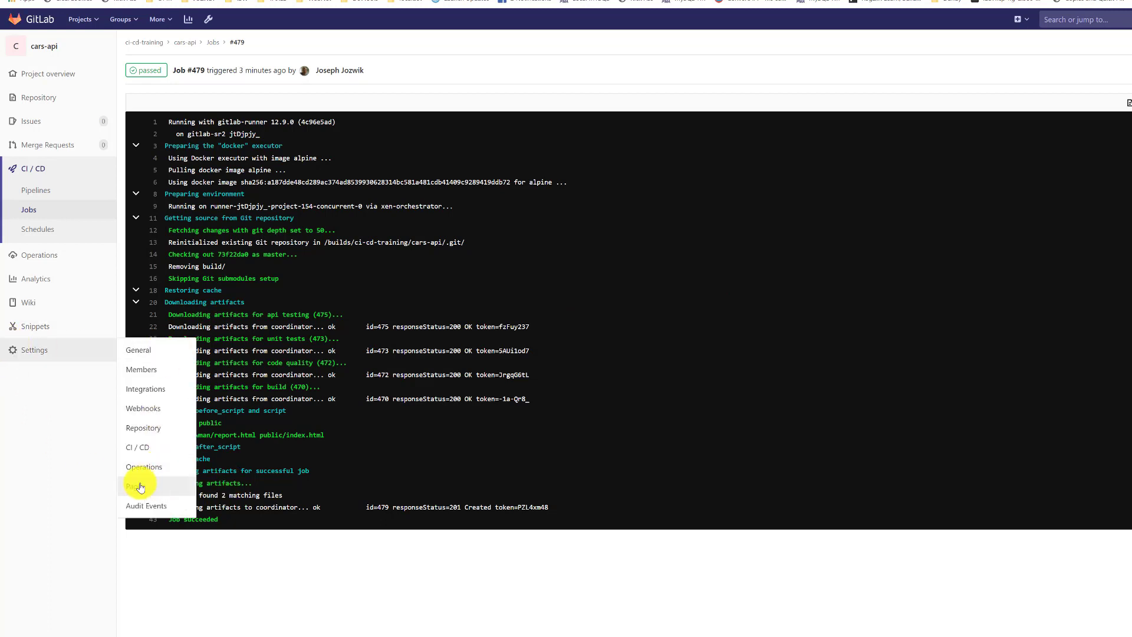
click(138, 486)
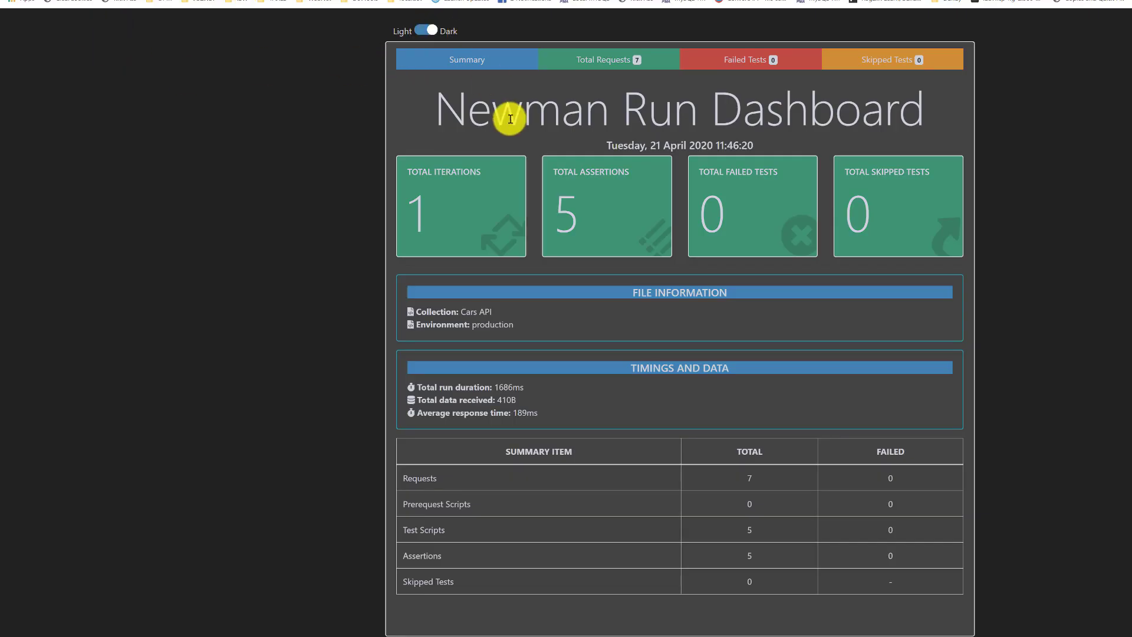
mouse_move(472, 176)
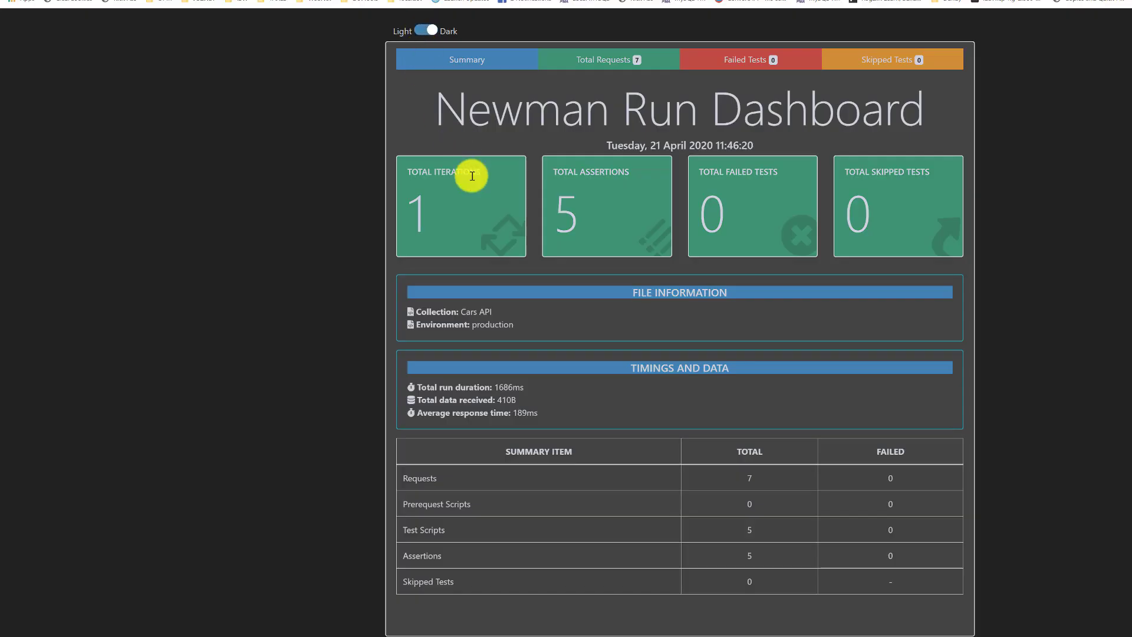
mouse_move(538, 350)
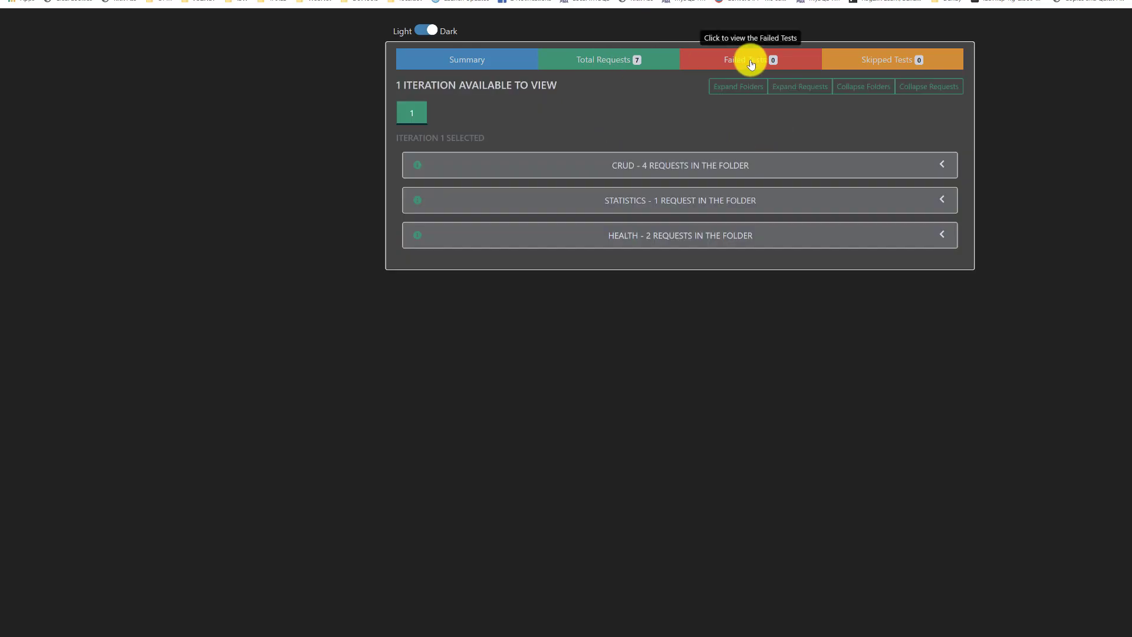
Step: Confirm zero failed tests, then view requests grouped into CRUD, Statistics and Health folders
click(749, 59)
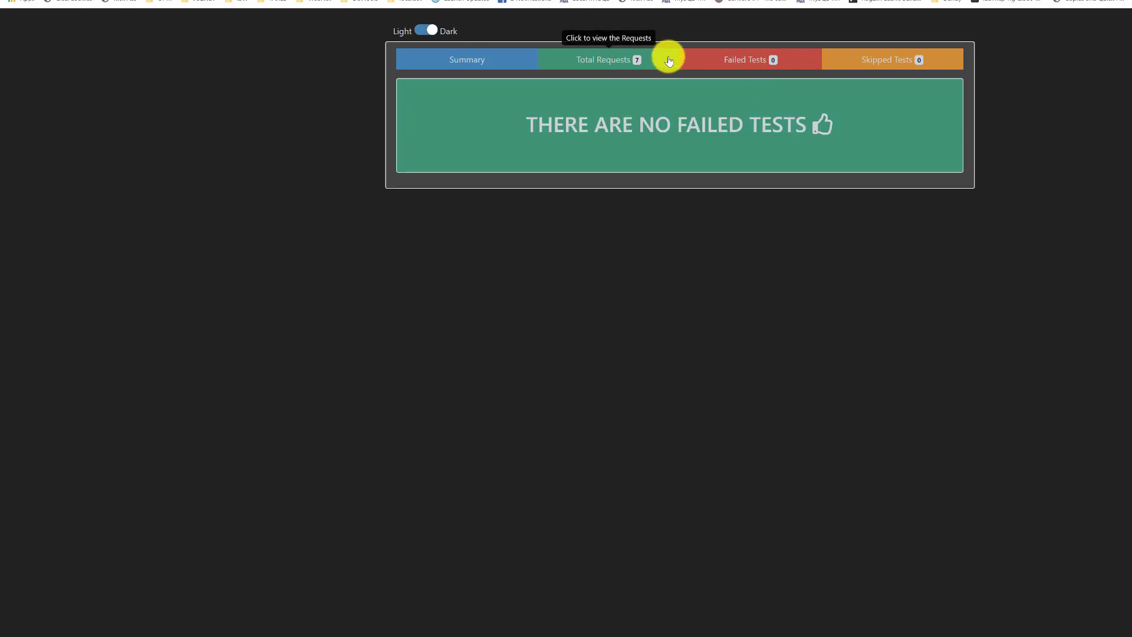
click(607, 59)
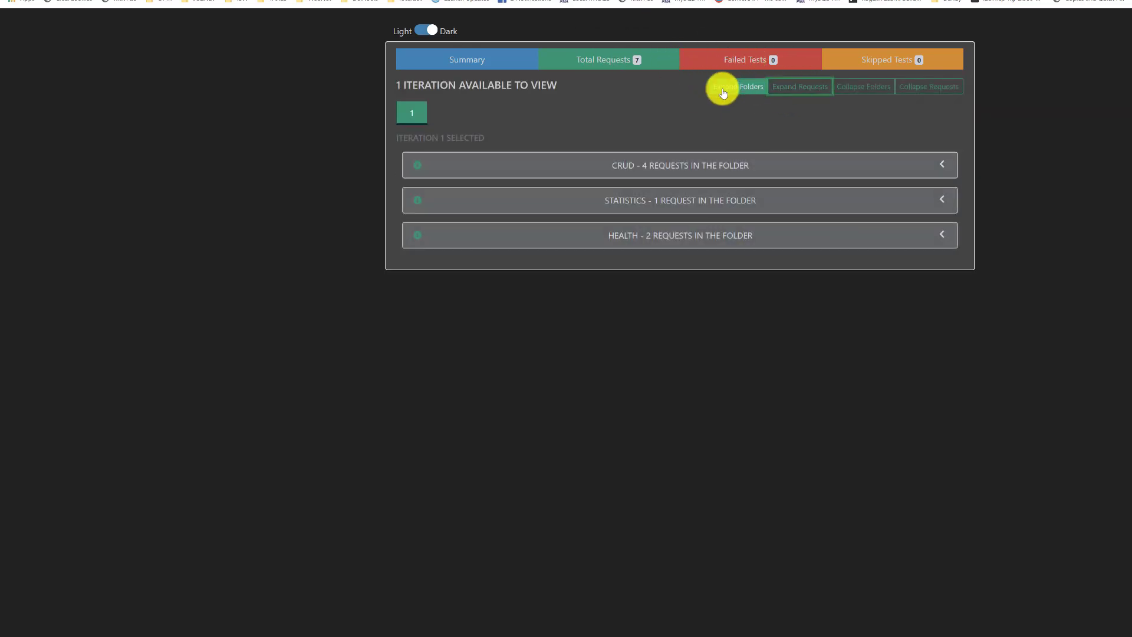
Step: Expand all request folders to review their passing tests, then switch the dashboard to Light
click(736, 86)
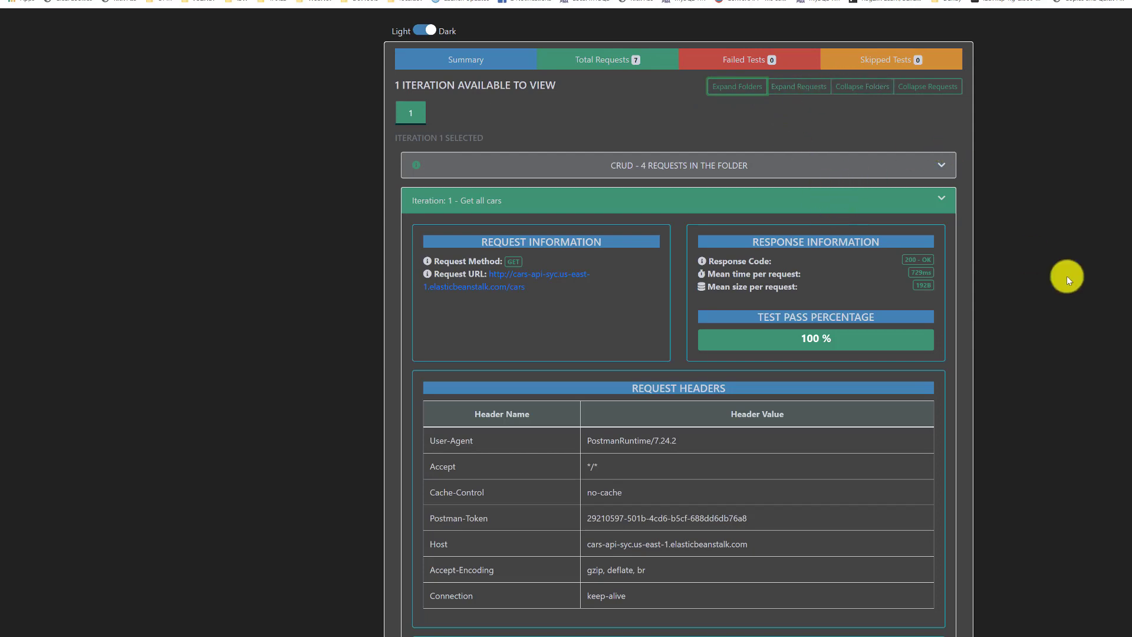
scroll(down, 3)
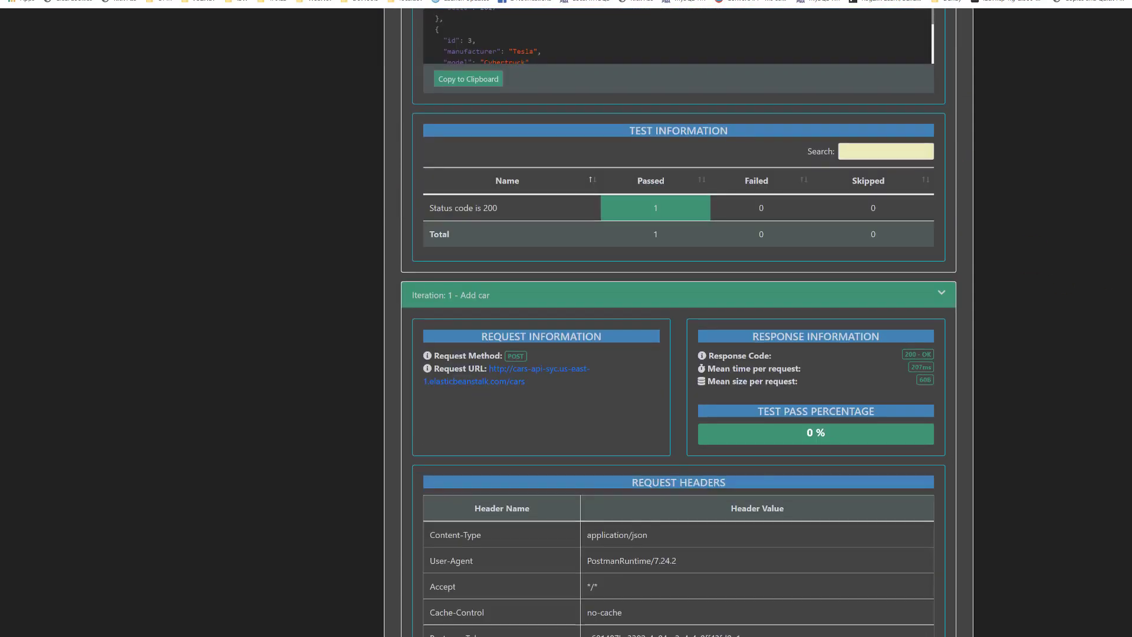
scroll(down, 3)
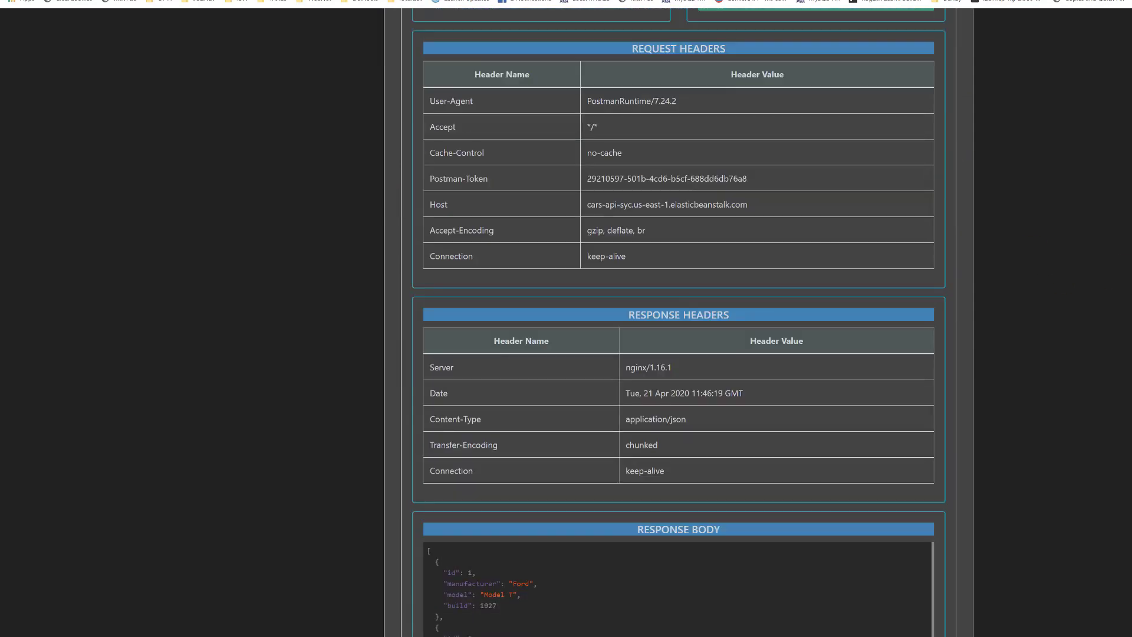
scroll(down, 3)
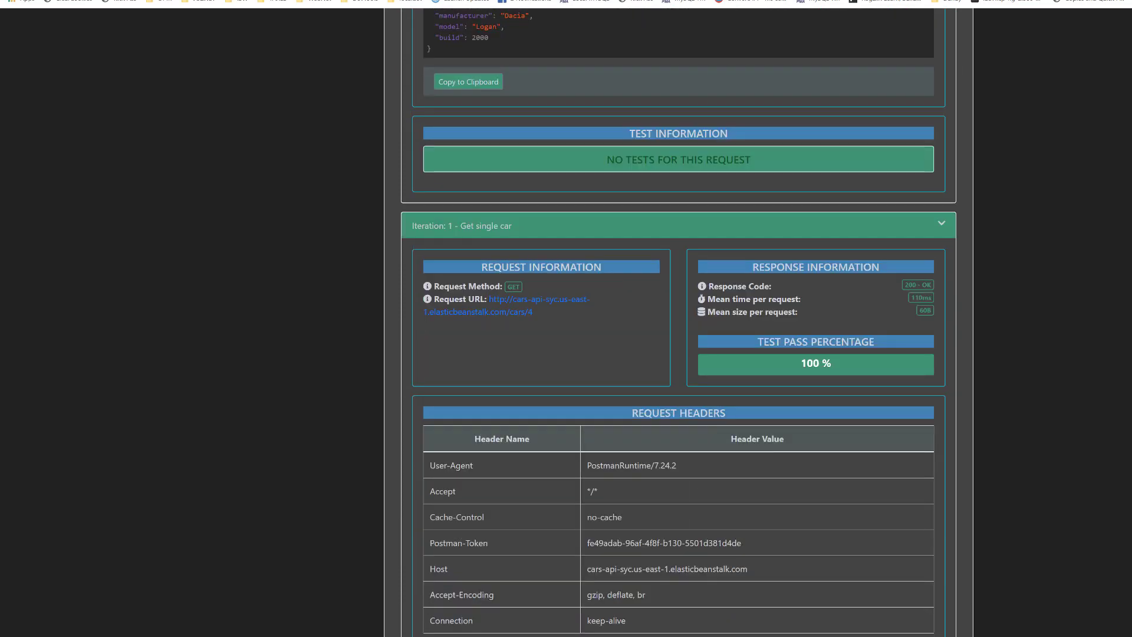
scroll(down, 3)
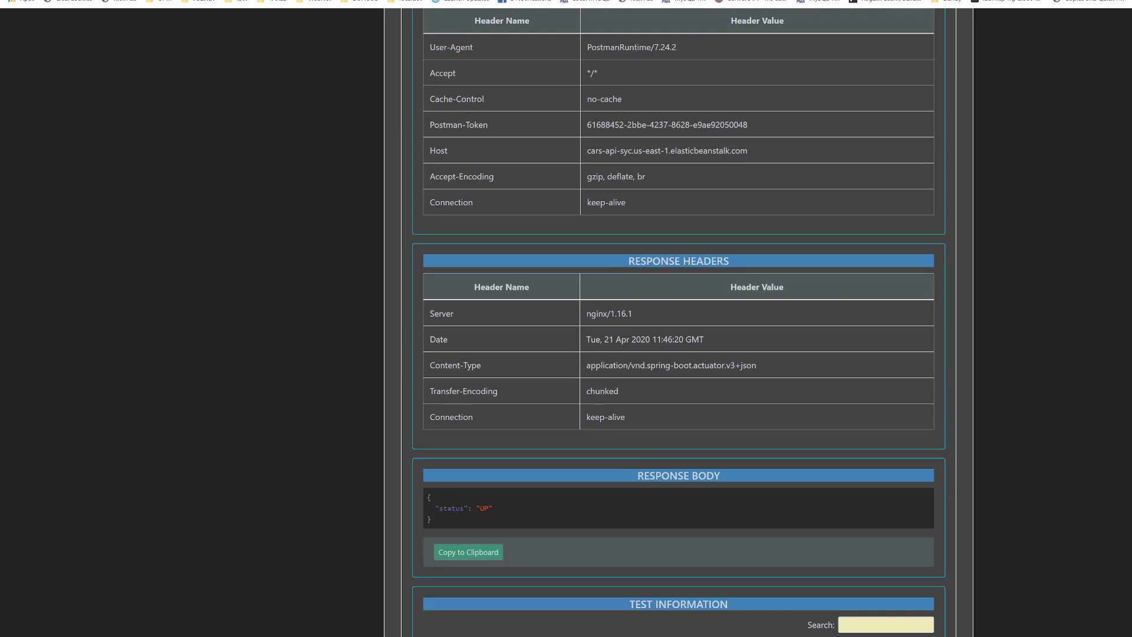
scroll(down, 3)
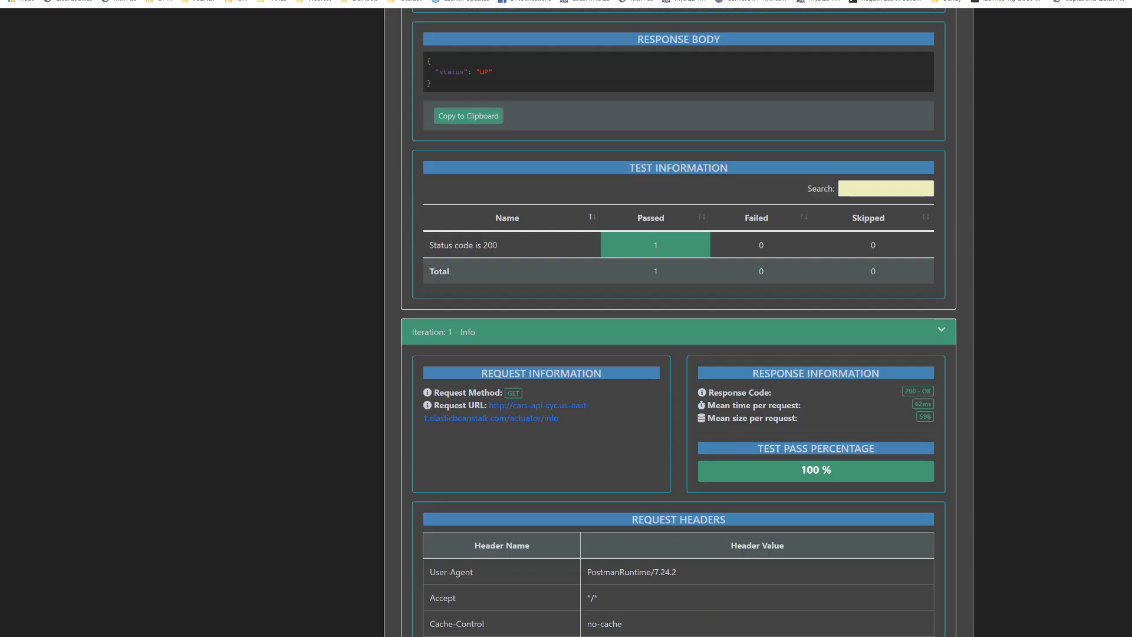
scroll(down, 3)
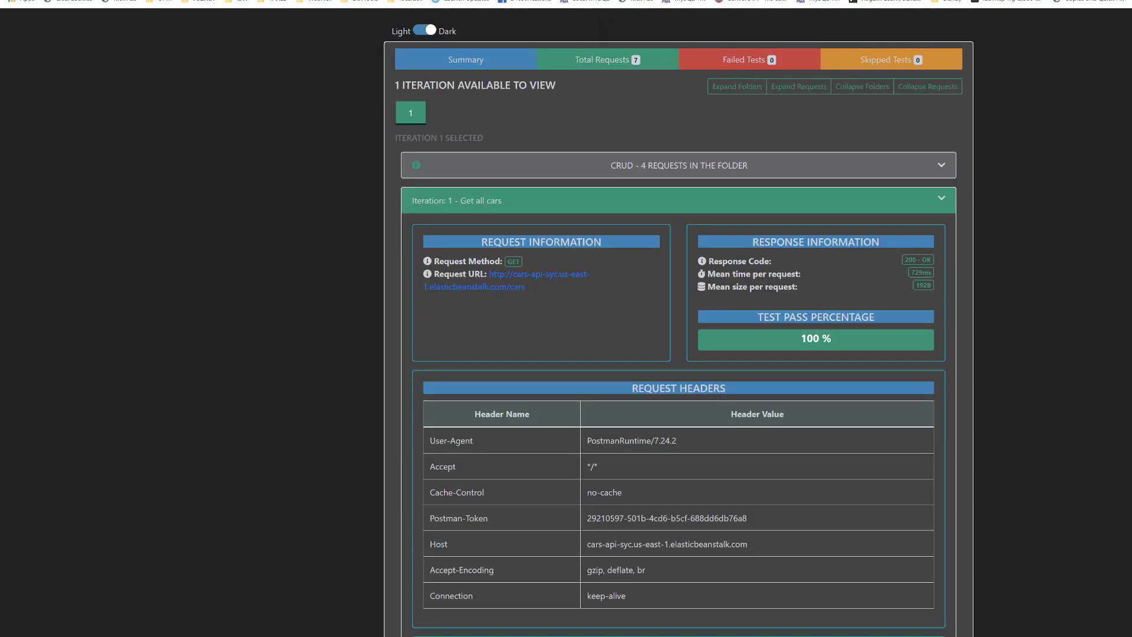
click(465, 59)
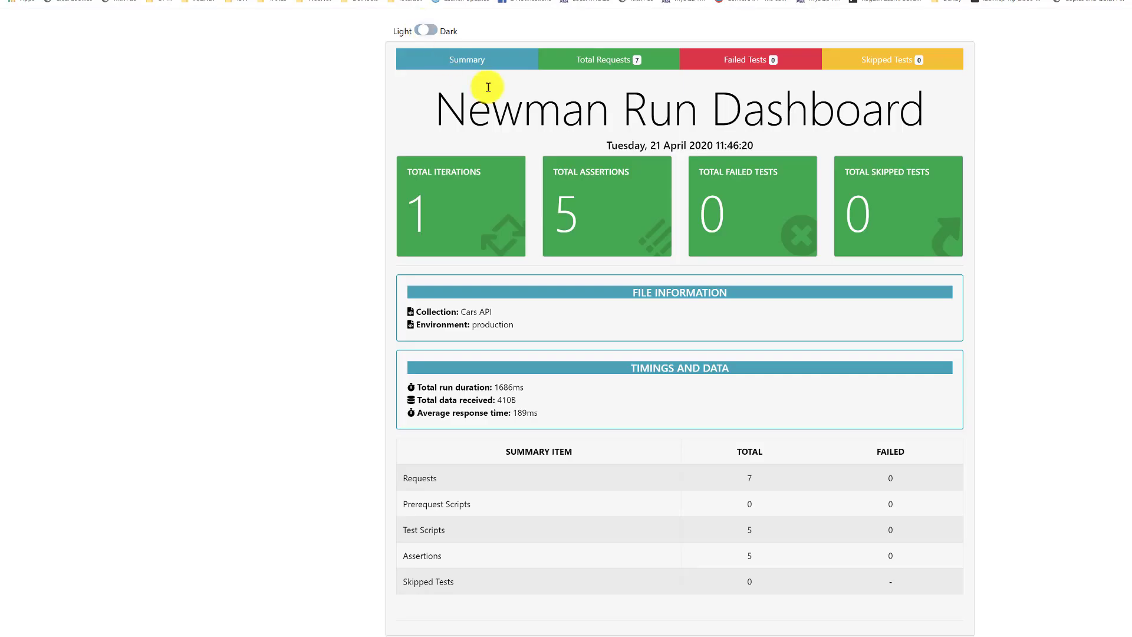